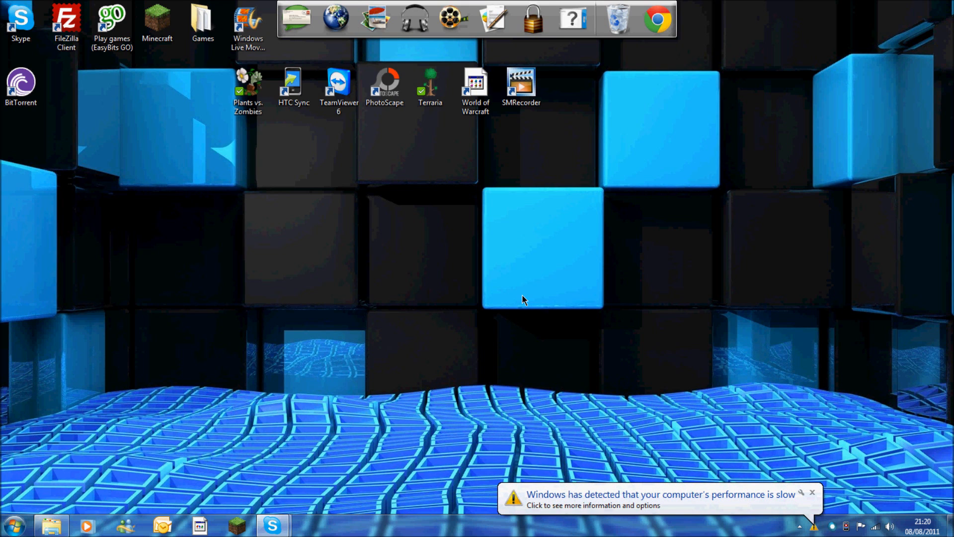
mouse_move(670, 519)
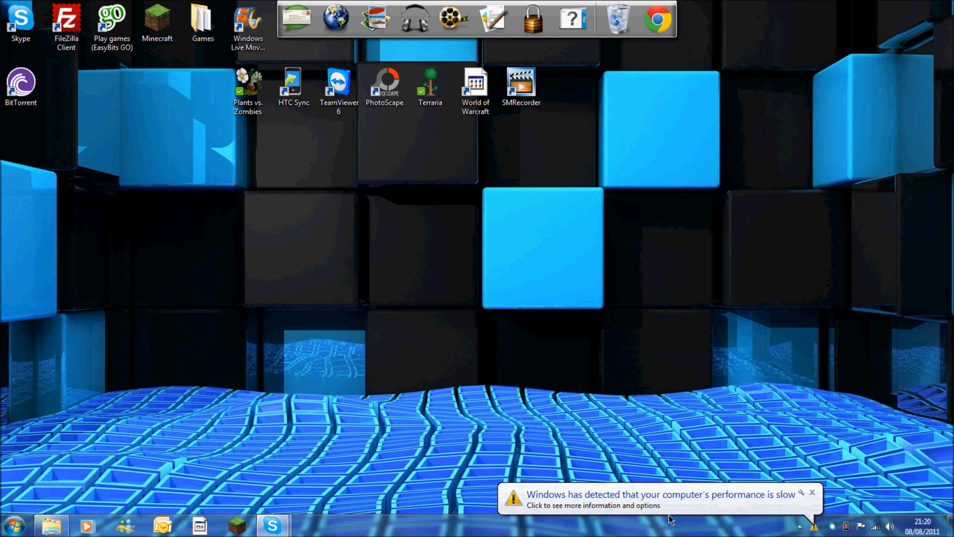
Dismiss the 'computer's performance is slow' balloon in the system tray.
left_click(813, 492)
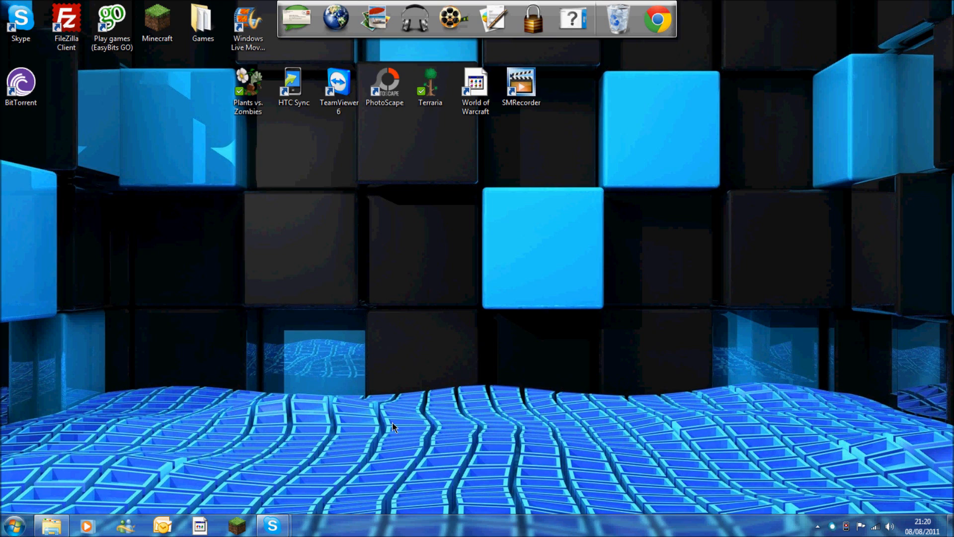
mouse_move(19, 500)
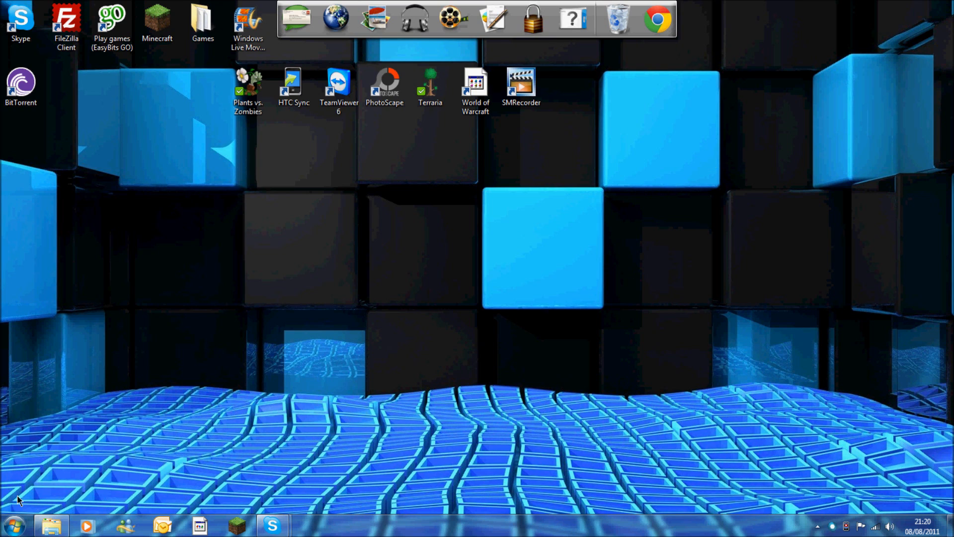
mouse_move(193, 172)
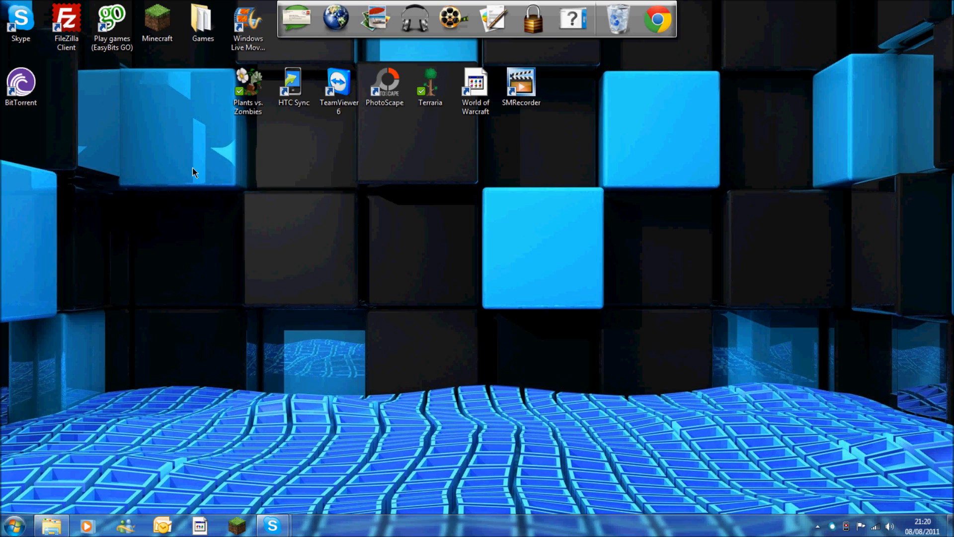
mouse_move(551, 193)
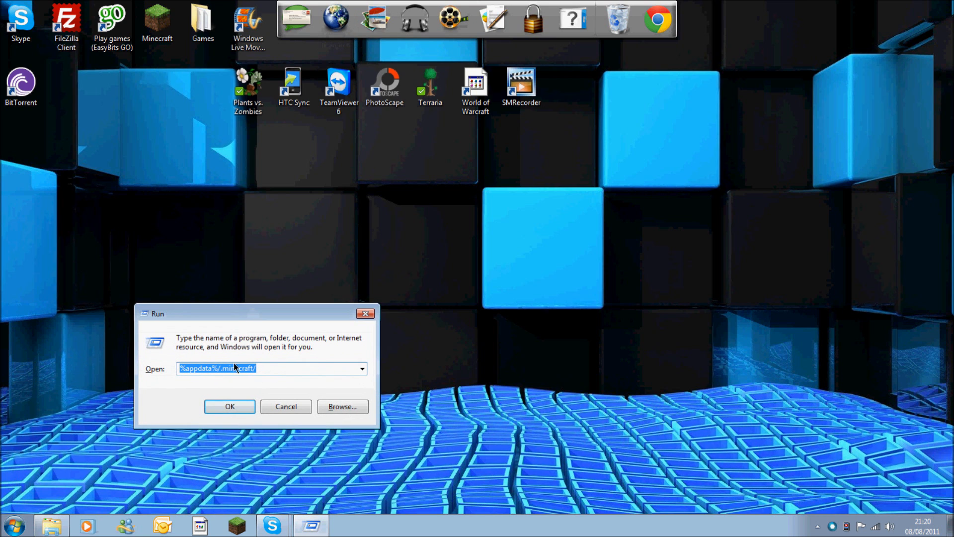
mouse_move(175, 375)
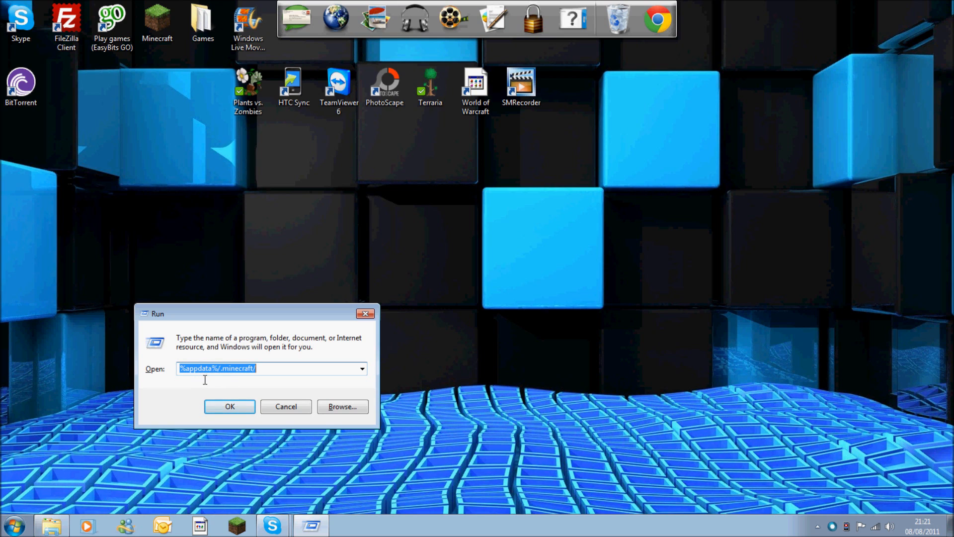
mouse_move(214, 379)
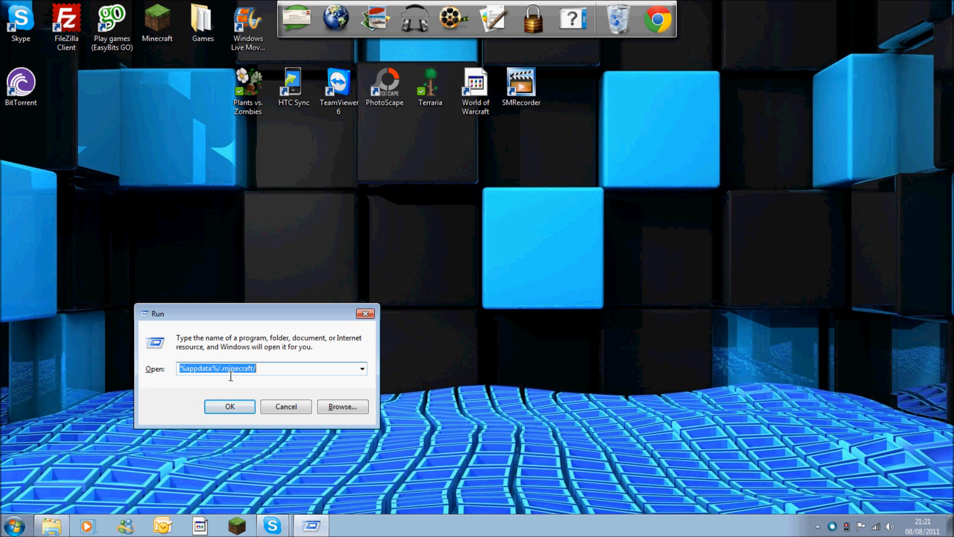
mouse_move(242, 388)
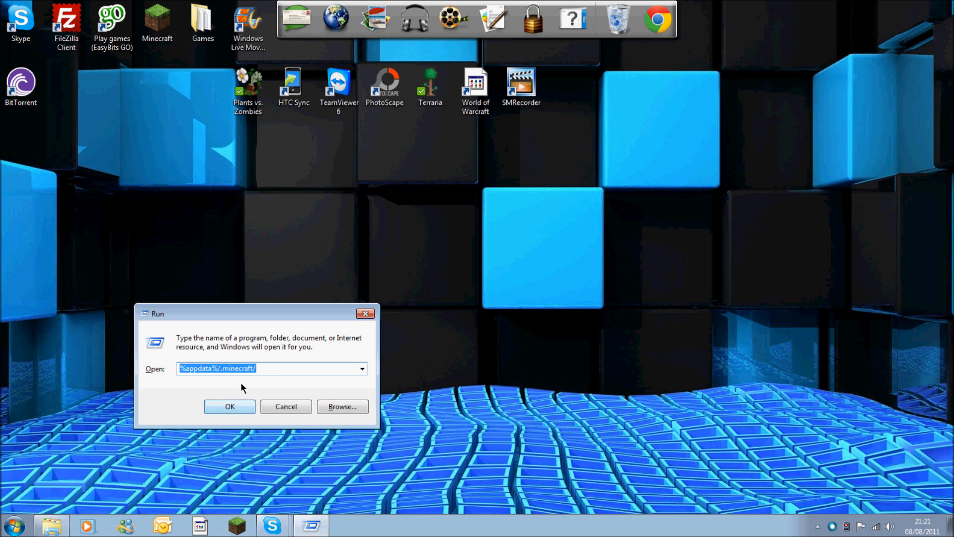
Open .minecraft, check the saves and texturepacks folders, and return to .minecraft.
left_click(229, 407)
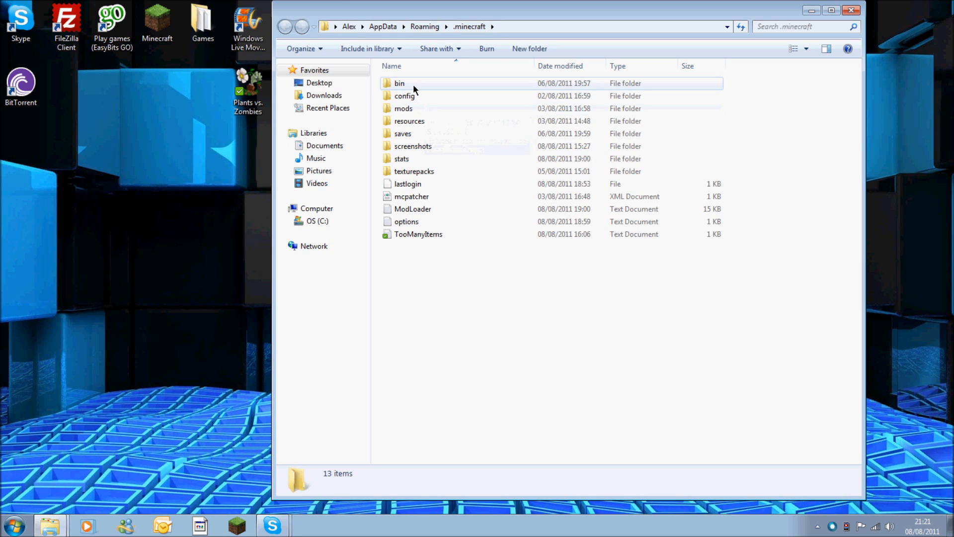
mouse_move(400, 84)
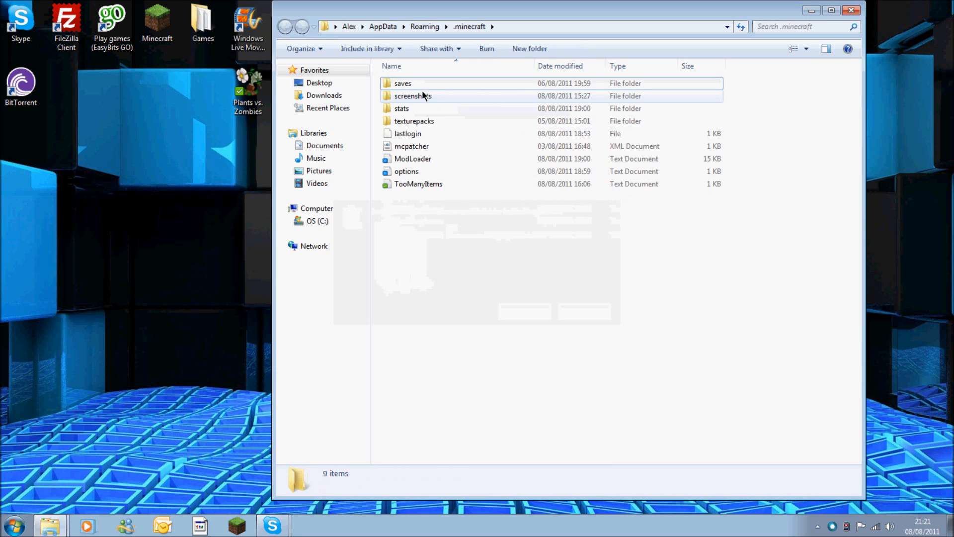
left_click(402, 84)
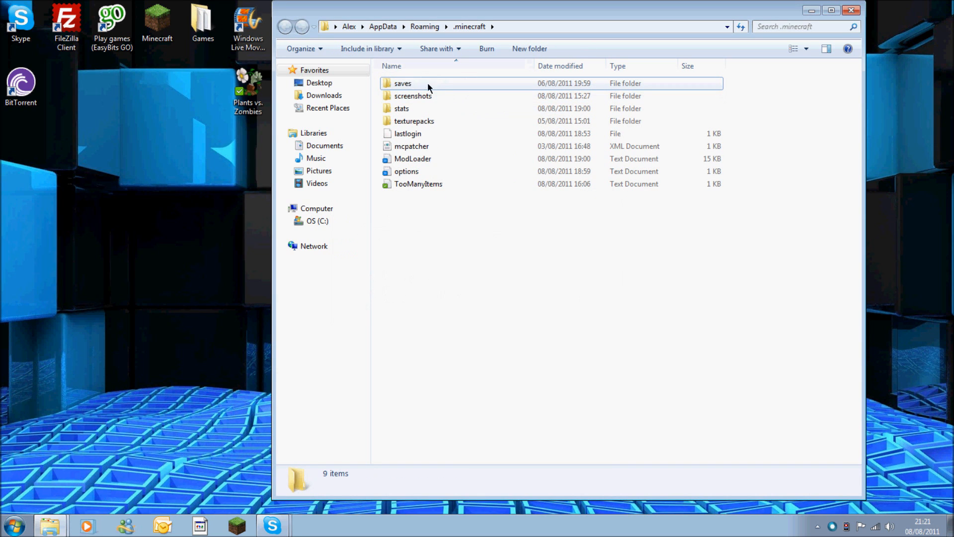
mouse_move(438, 109)
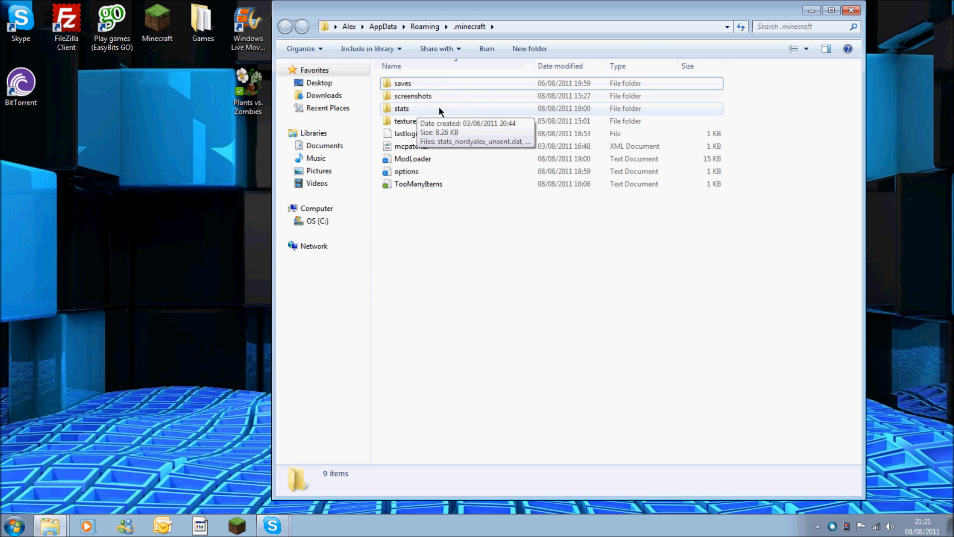
double_click(406, 120)
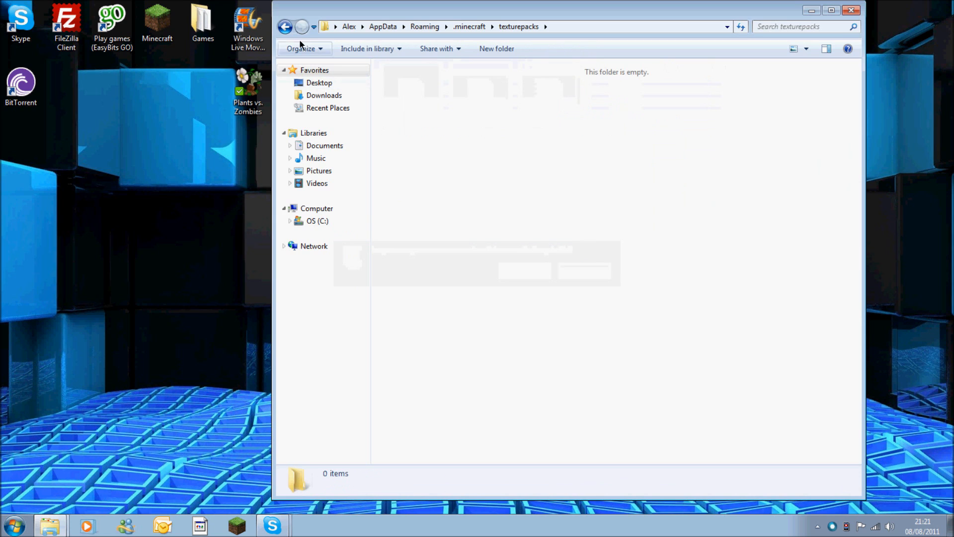
left_click(284, 27)
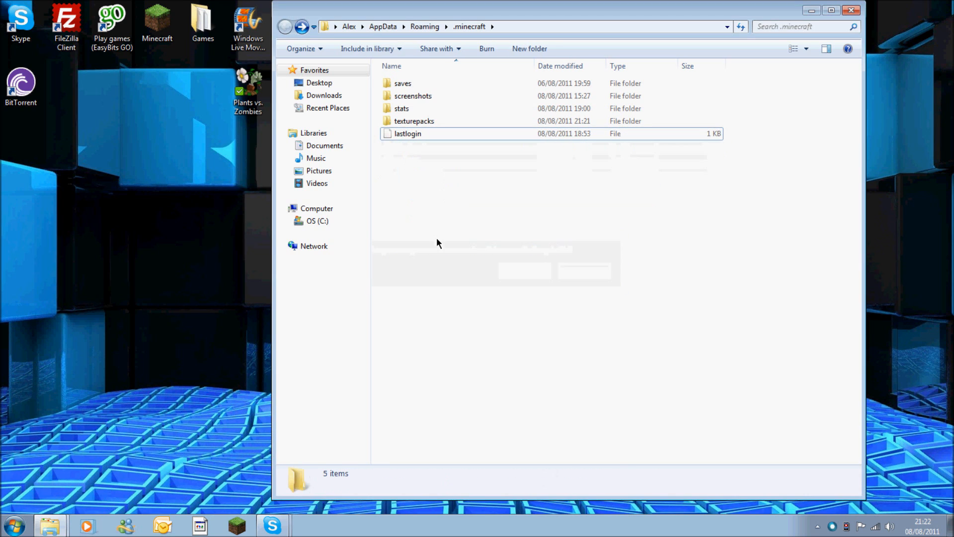
mouse_move(391, 330)
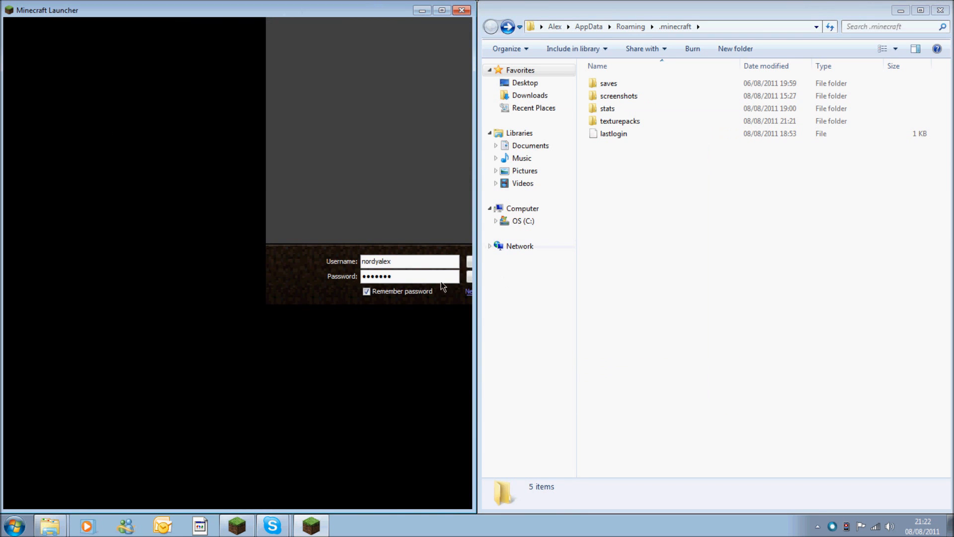
Log in to the Minecraft Launcher, let Beta 1.7.3 download, then close the game.
left_click(468, 276)
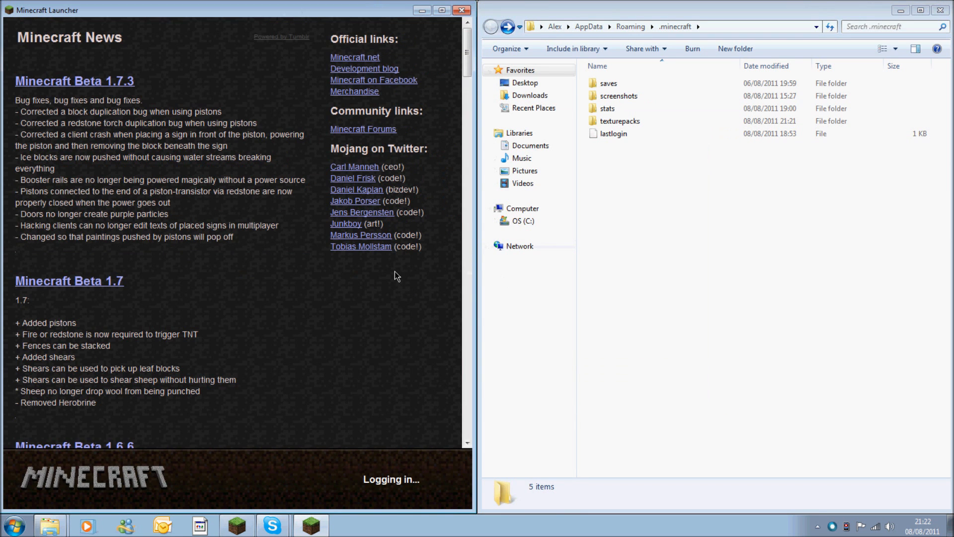
mouse_move(220, 209)
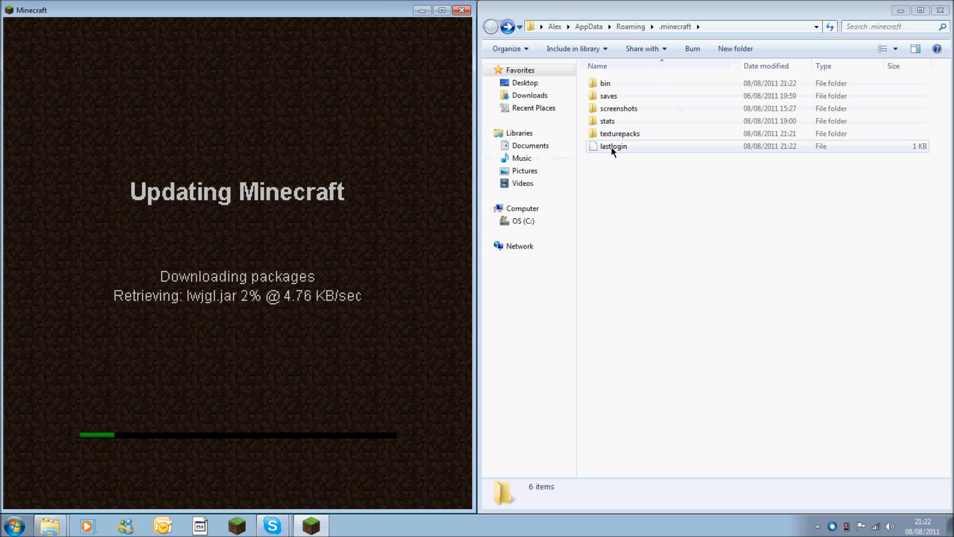
mouse_move(578, 233)
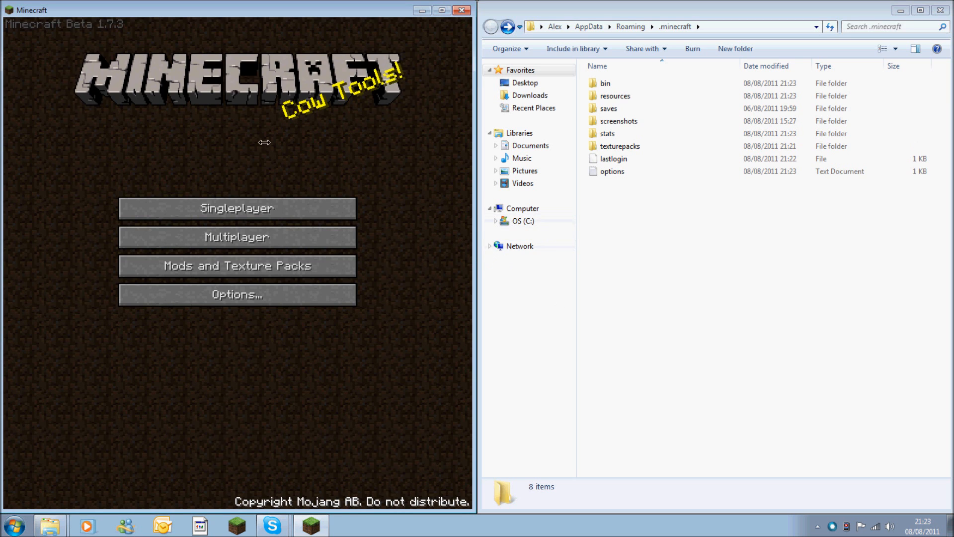
mouse_move(303, 218)
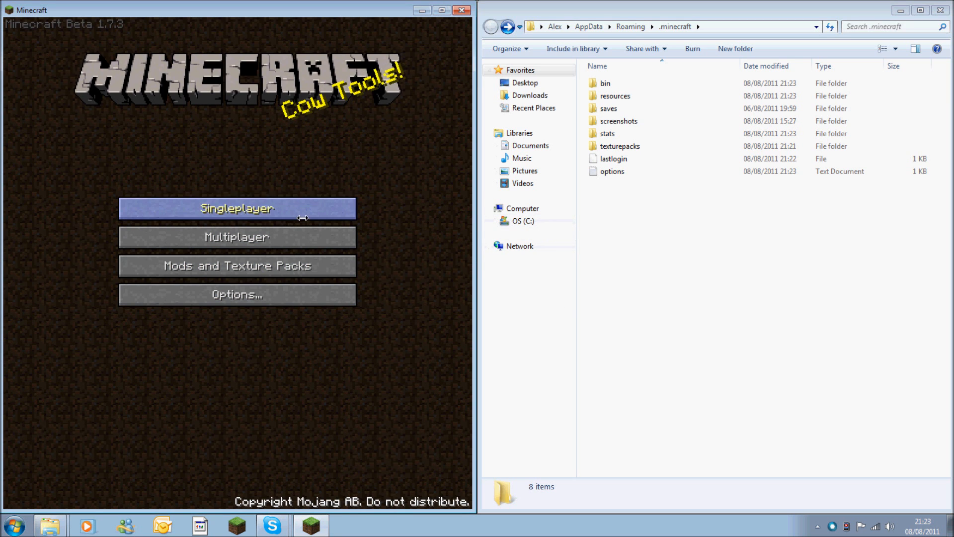
mouse_move(421, 62)
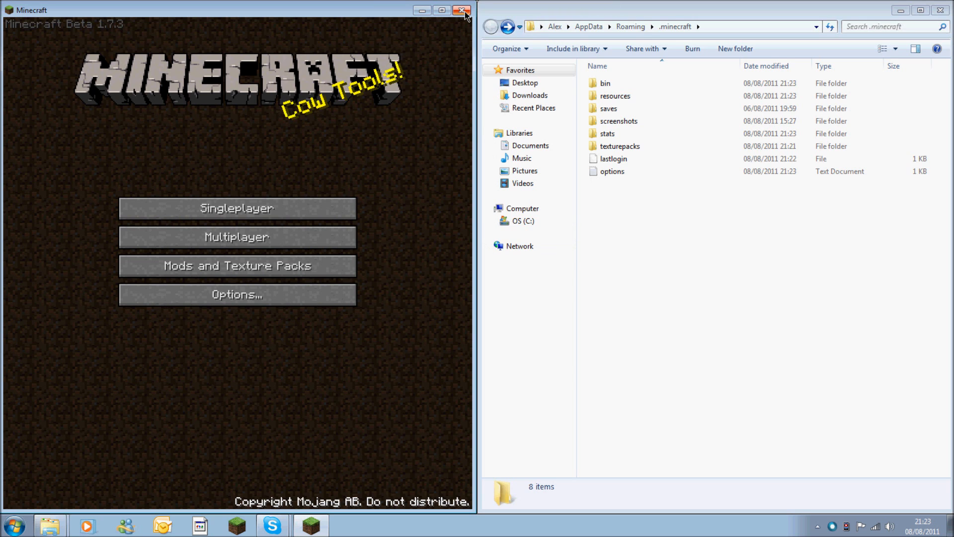
left_click(463, 10)
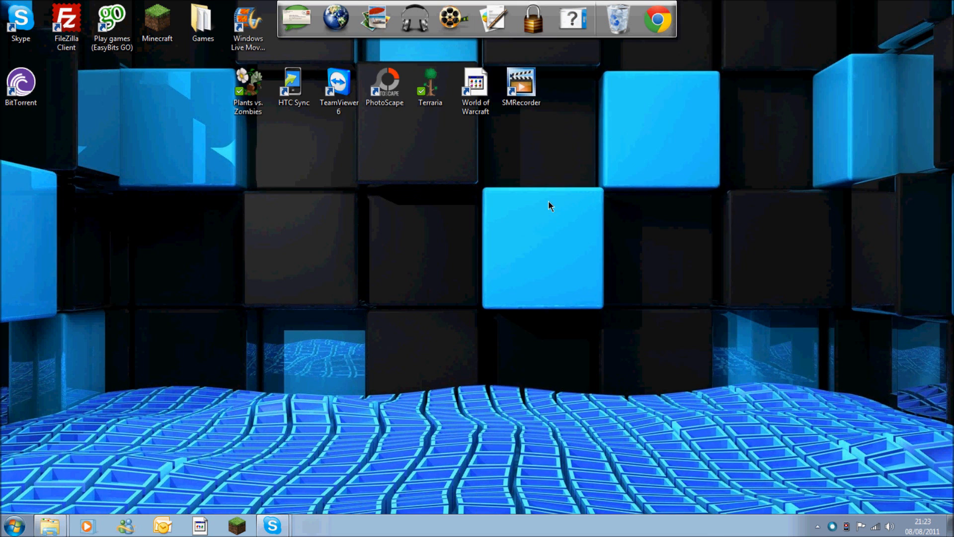
Open minecraftforum.net in Chrome and scroll the Forum index to Mapping and Modding.
left_click(659, 18)
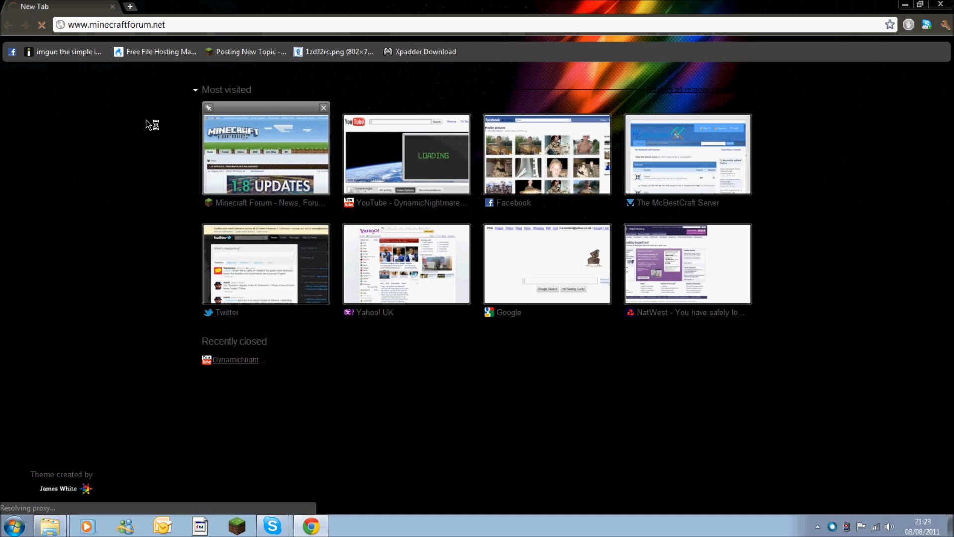
left_click(265, 149)
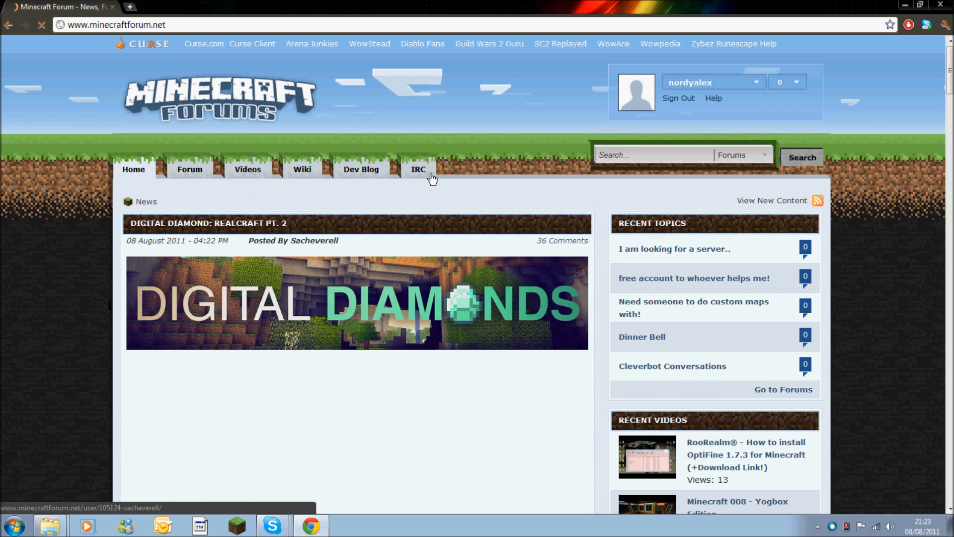
scroll("down", 3)
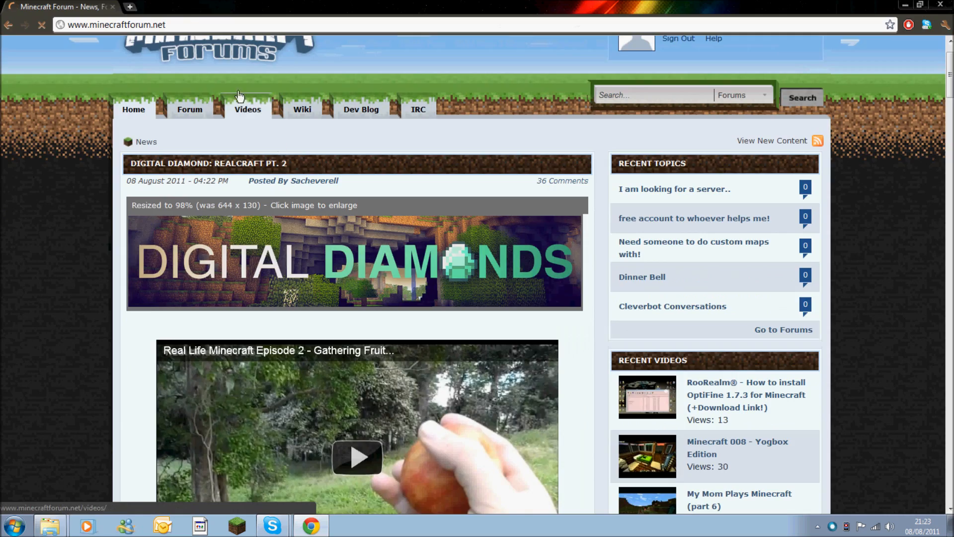
left_click(189, 110)
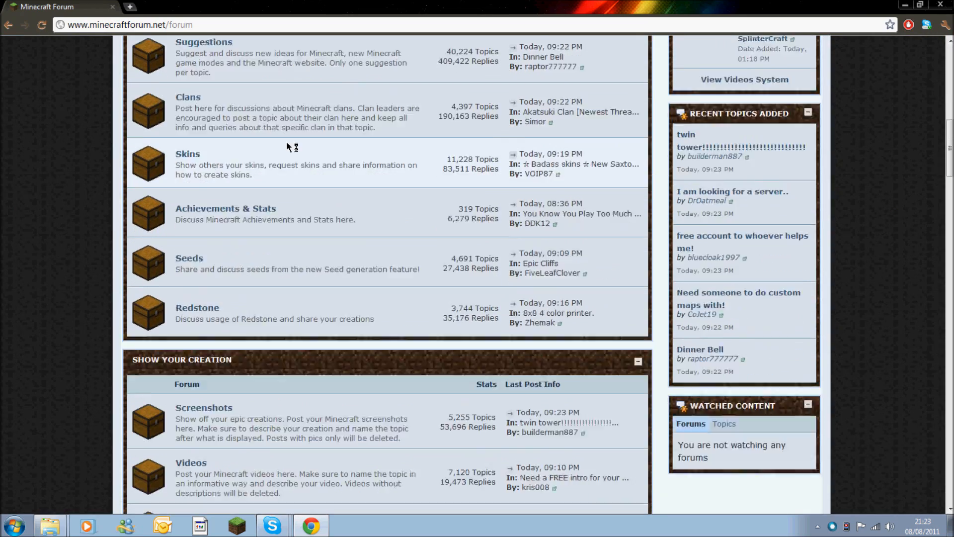
scroll("down", 3)
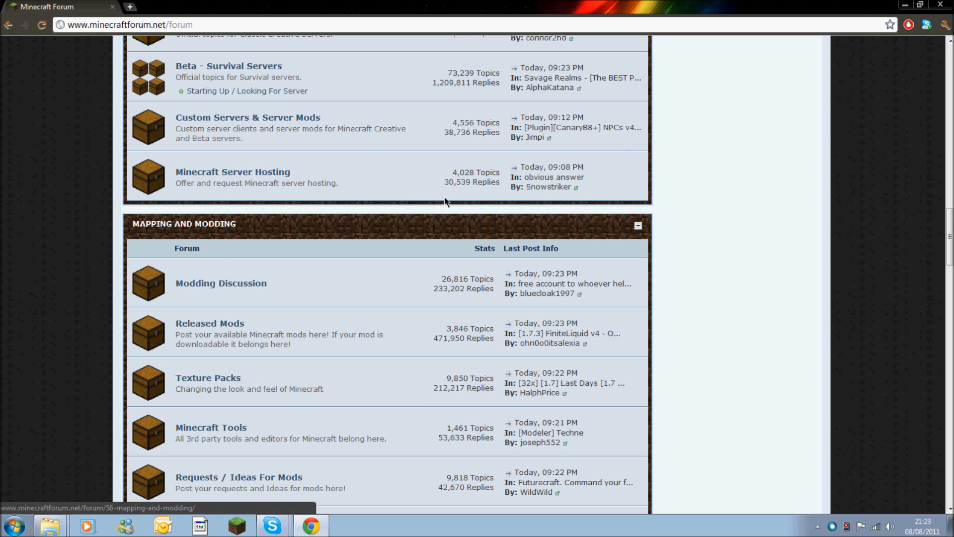
mouse_move(231, 331)
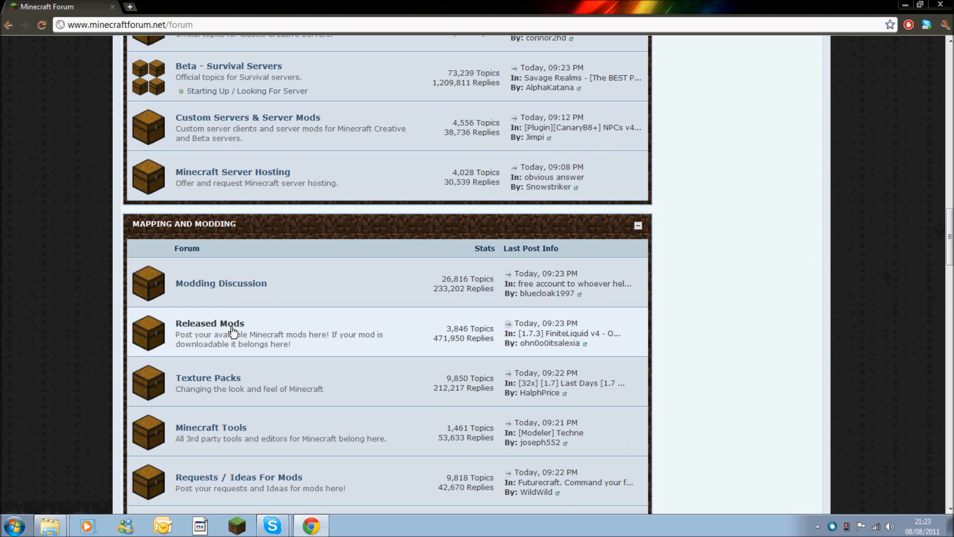
Open the Released Mods board and page through to page 3 of topics.
left_click(209, 323)
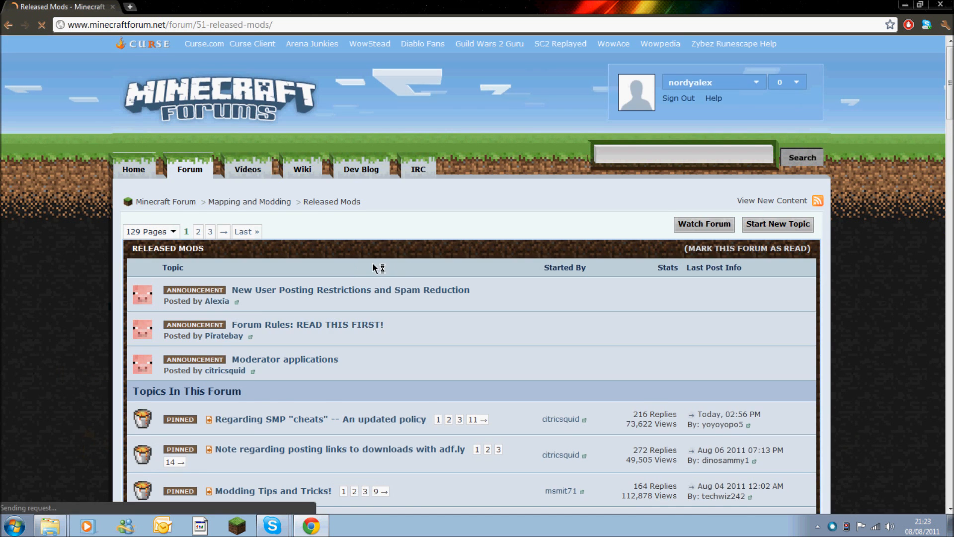
scroll("down", 3)
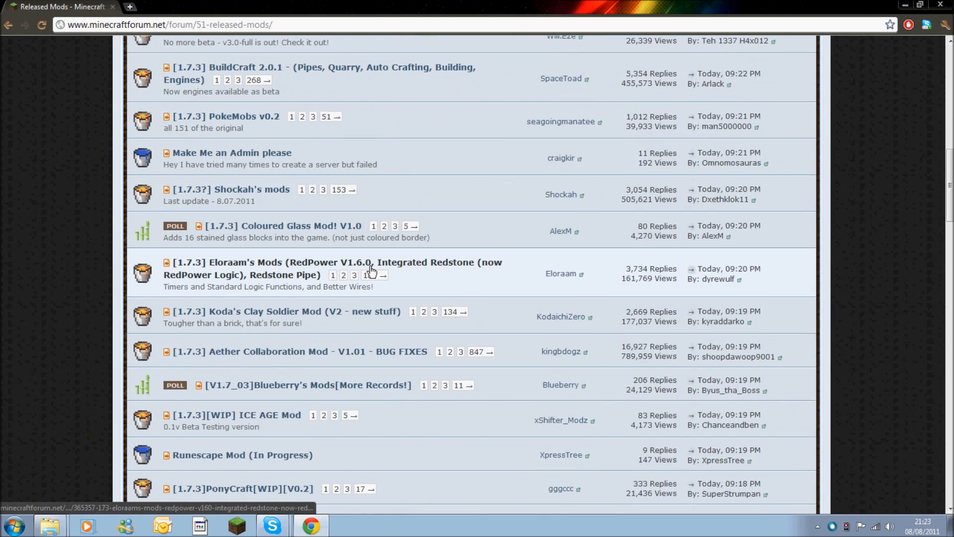
scroll("down", 3)
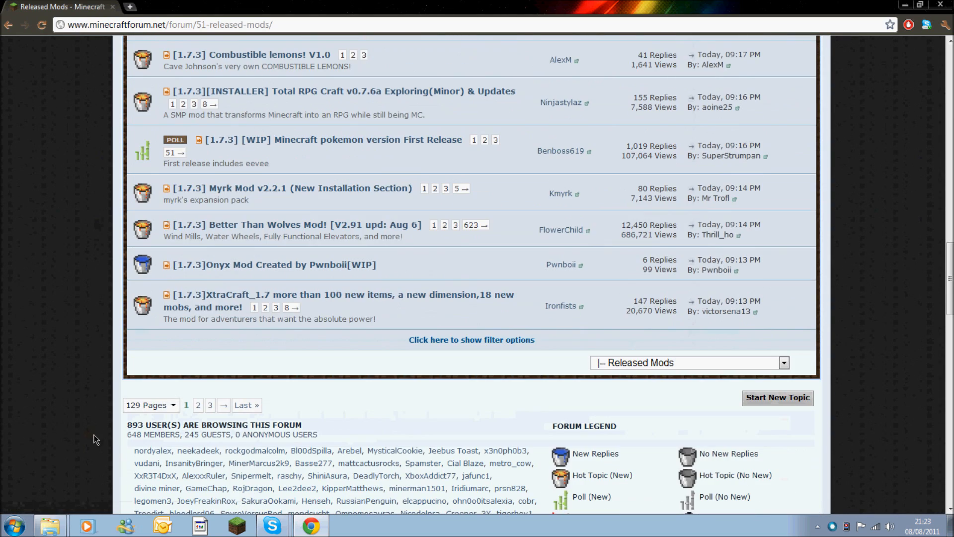
mouse_move(198, 404)
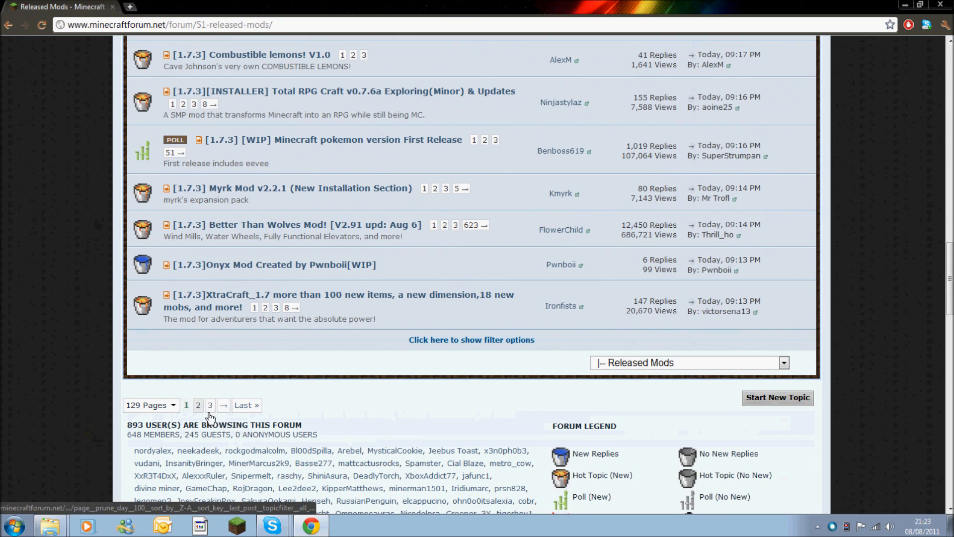
left_click(210, 405)
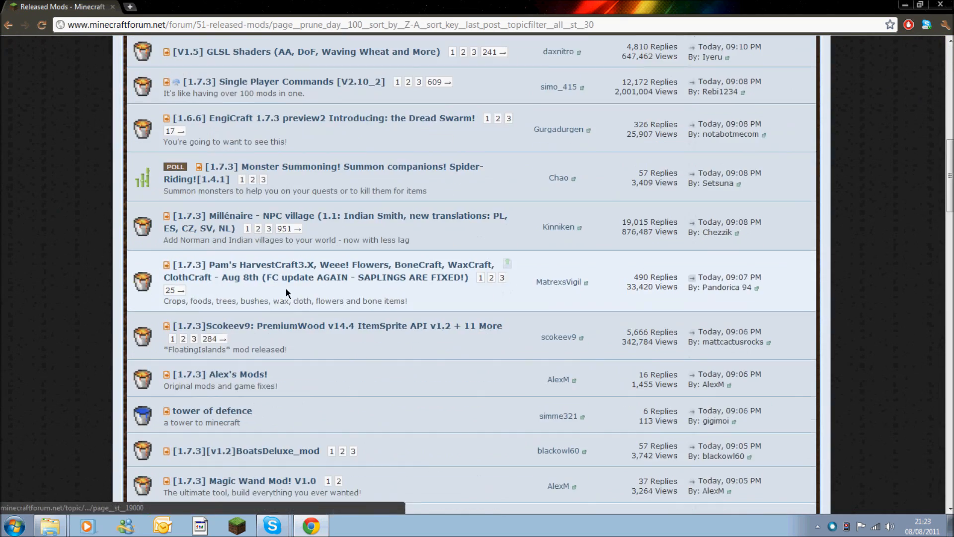
scroll("down", 3)
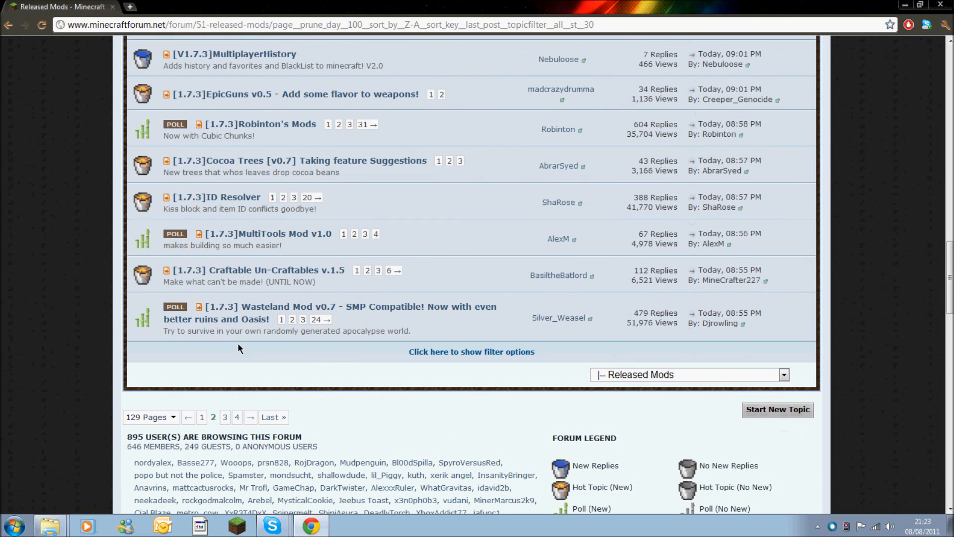
left_click(329, 306)
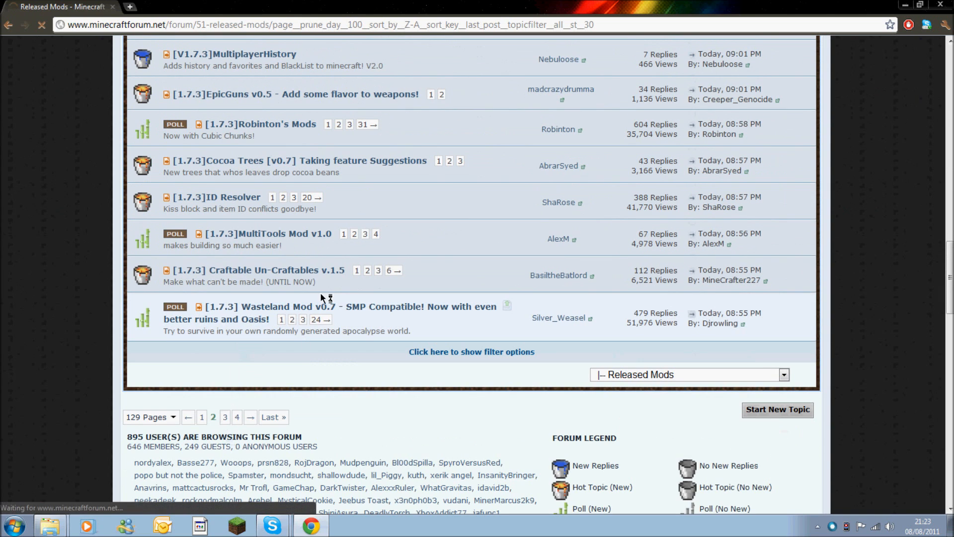
left_click(250, 417)
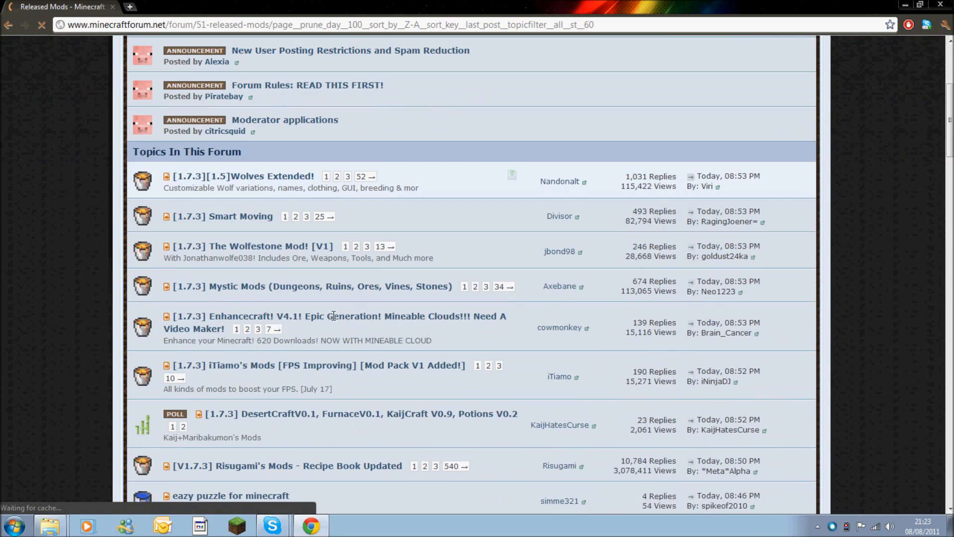
Continue to pages 4 and 5 and click the Zombe's modpack topic.
scroll("down", 3)
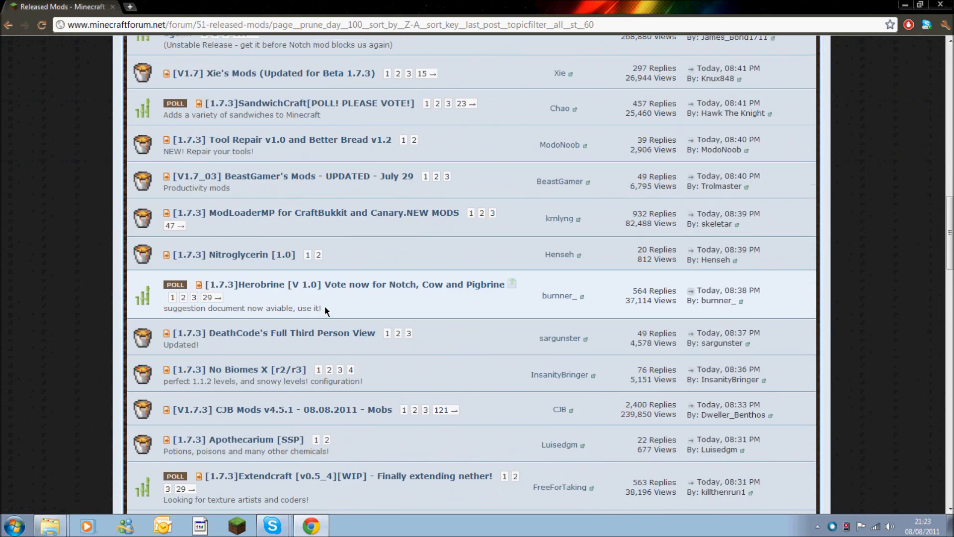
scroll("down", 3)
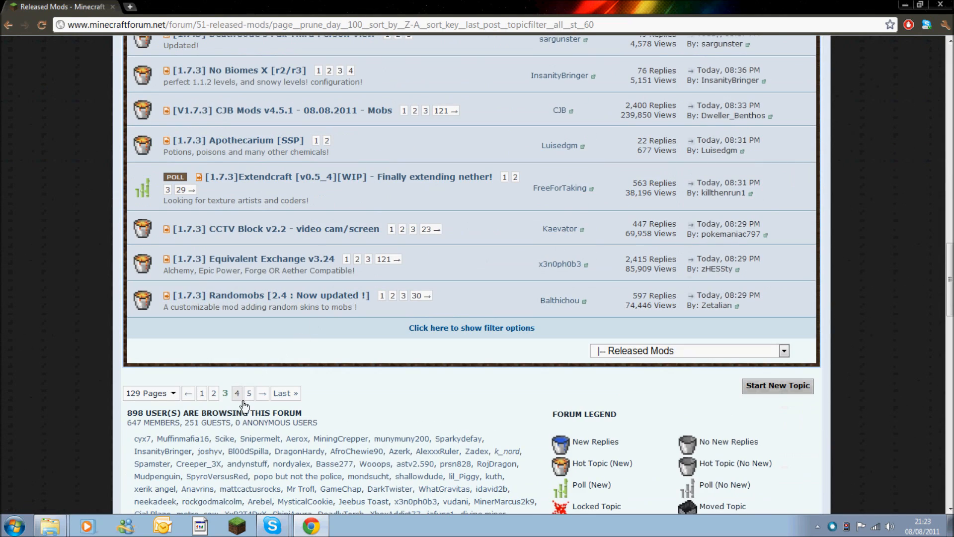
left_click(236, 393)
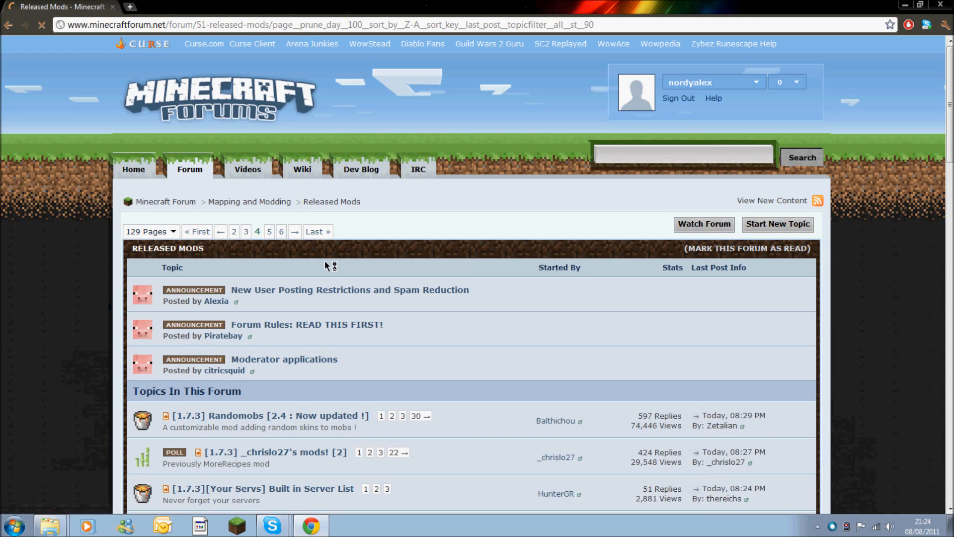
scroll("down", 3)
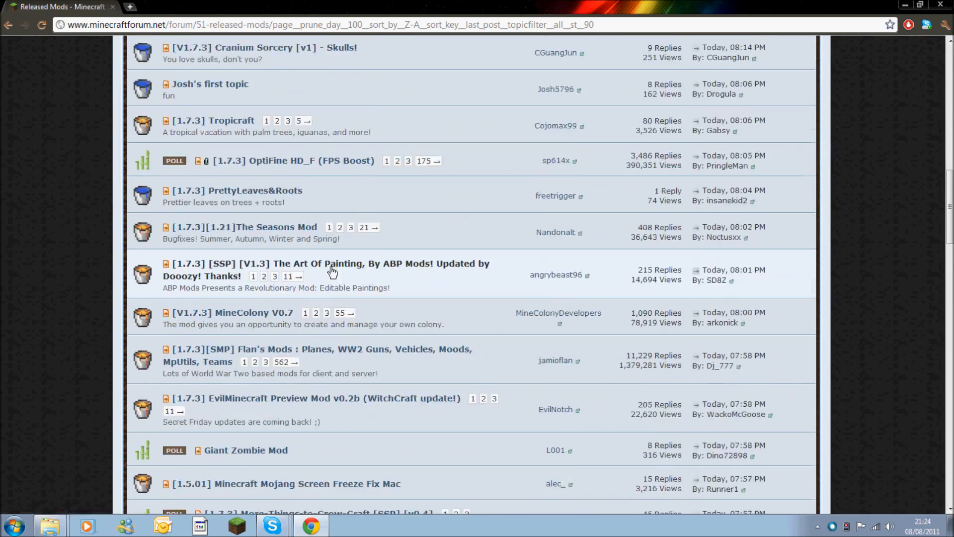
scroll("down", 3)
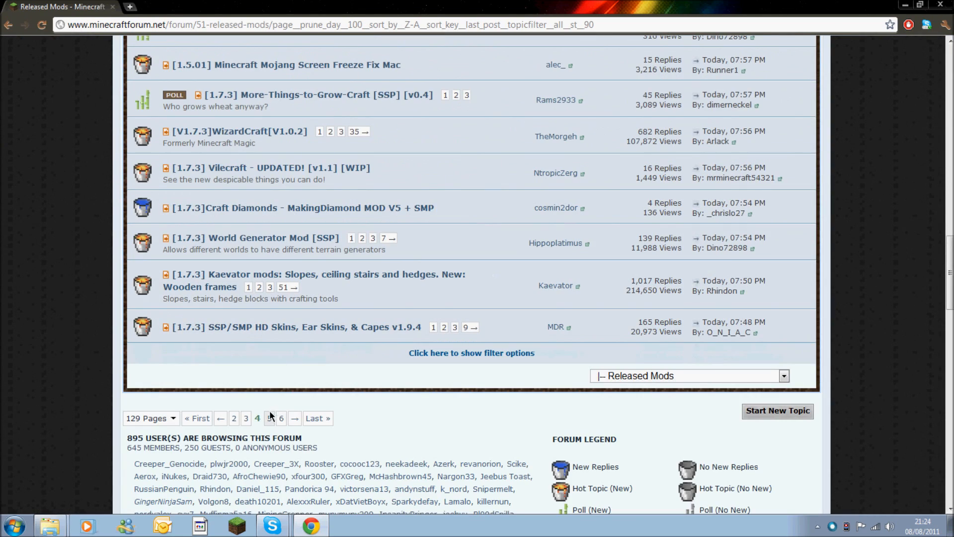
left_click(282, 418)
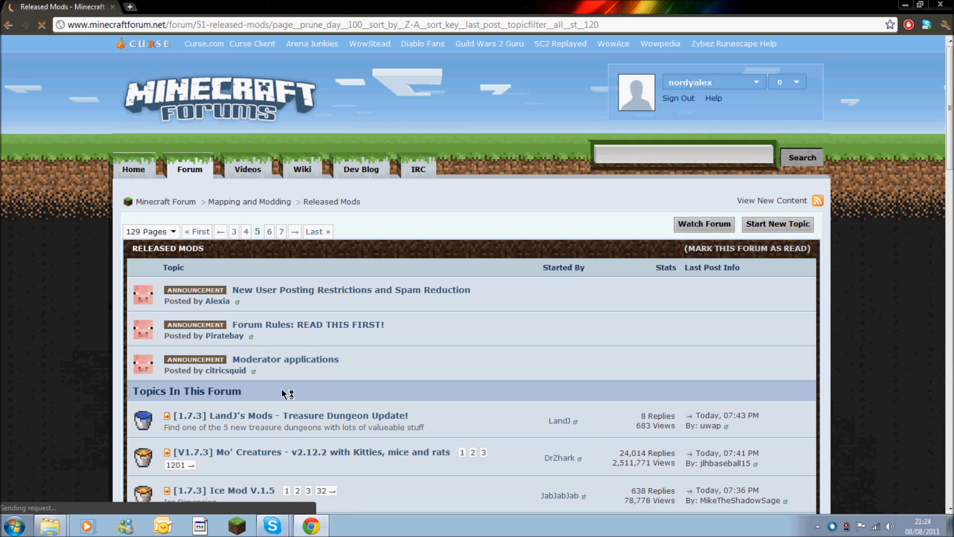
scroll("down", 3)
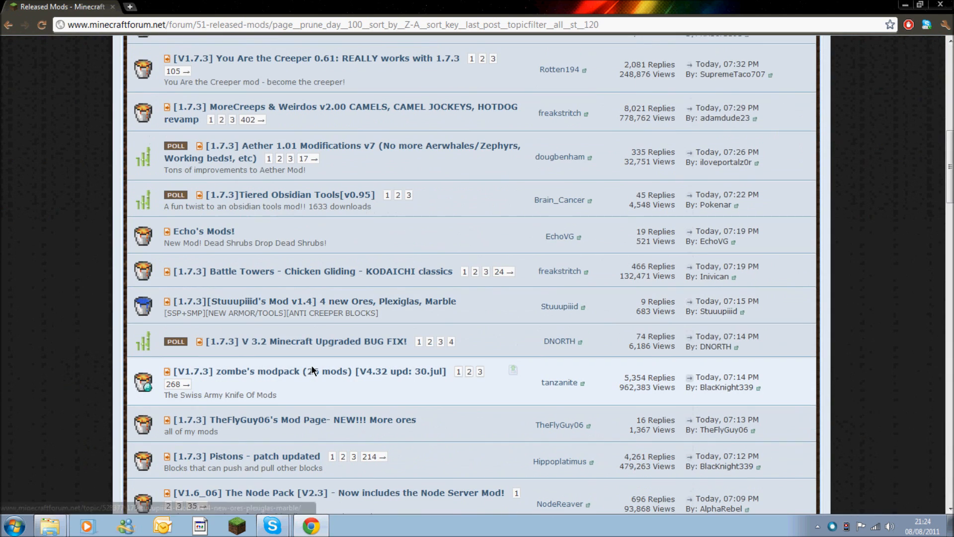
left_click(310, 371)
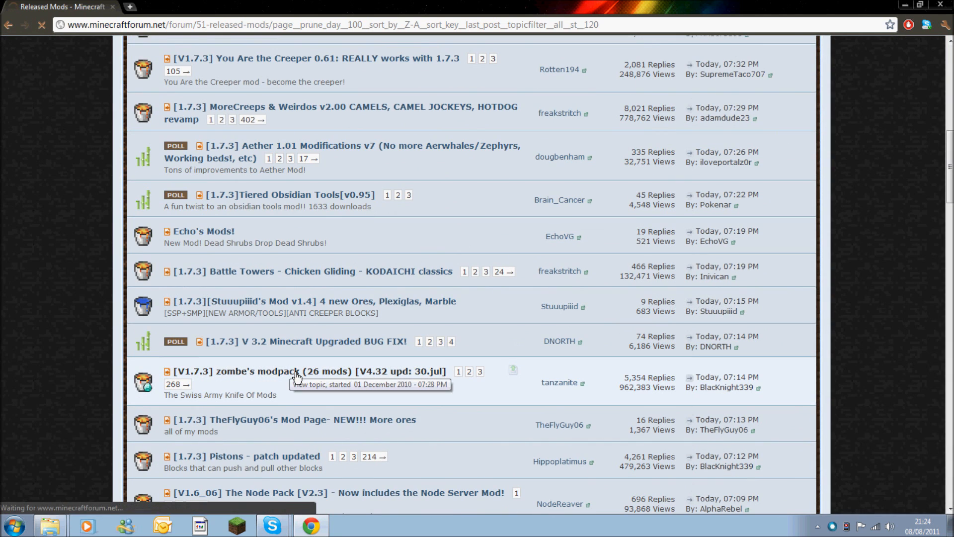
Open the Zombe's modpack topic and download the Current v4.32 release.
left_click(309, 371)
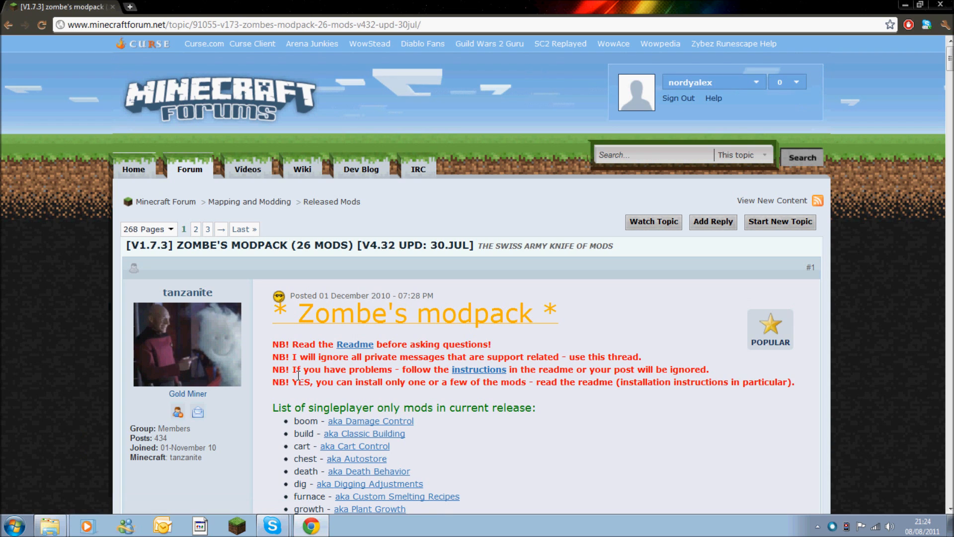
mouse_move(436, 355)
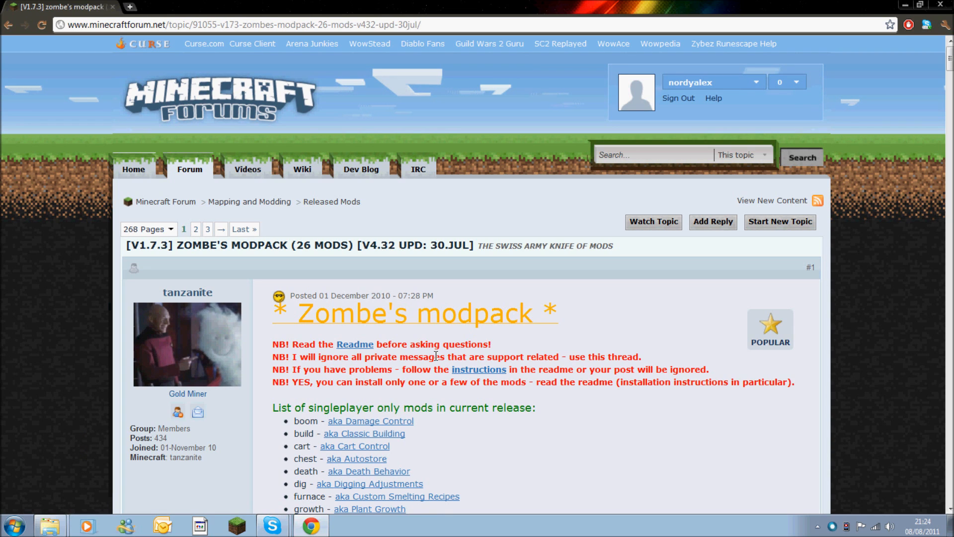
mouse_move(608, 329)
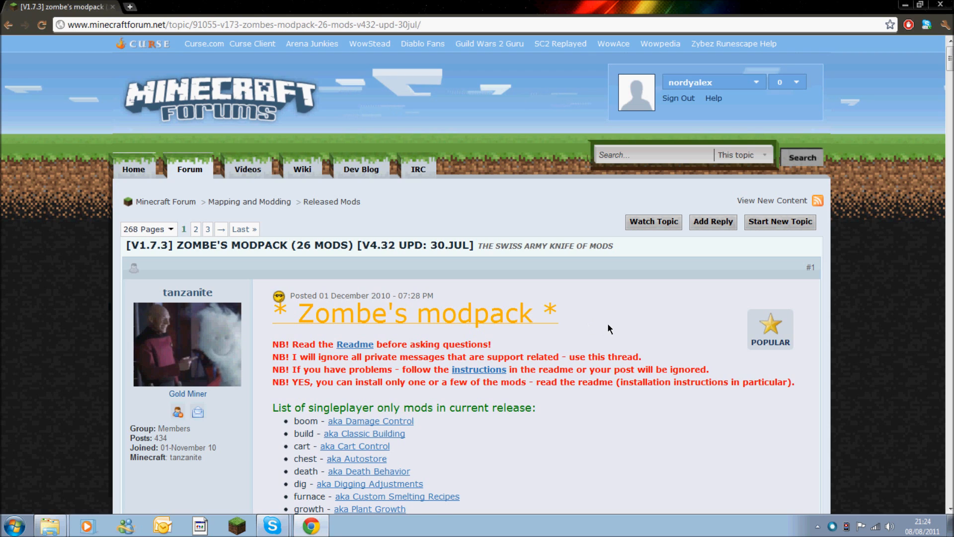
mouse_move(543, 263)
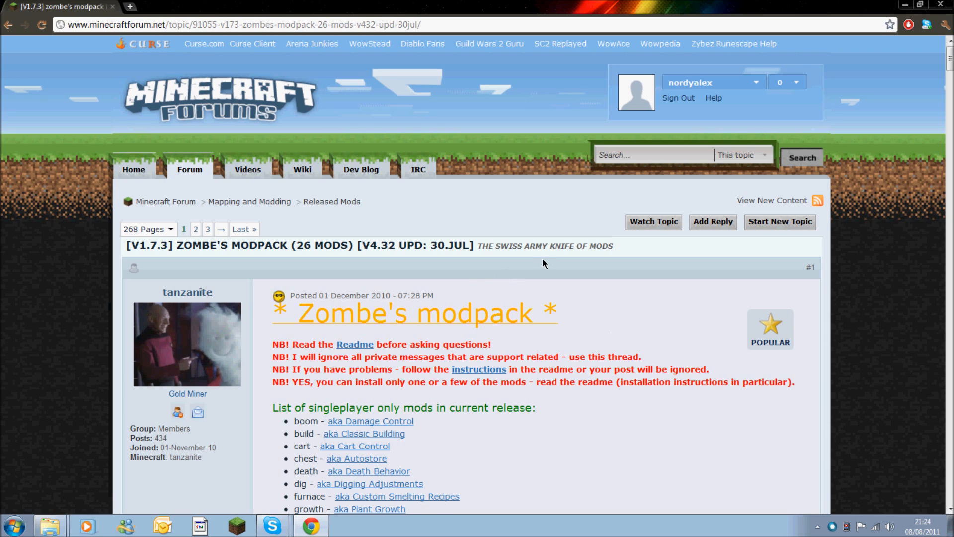
mouse_move(567, 266)
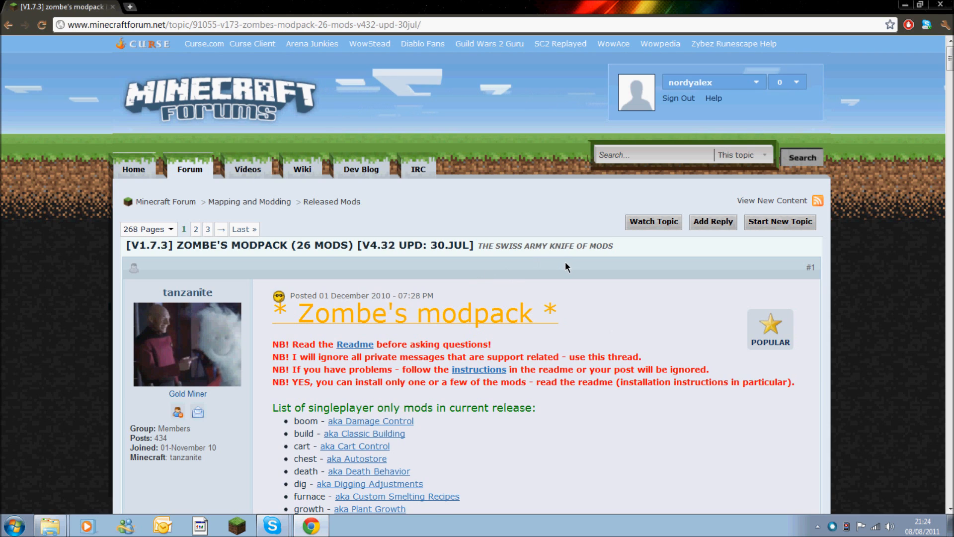
scroll("down", 3)
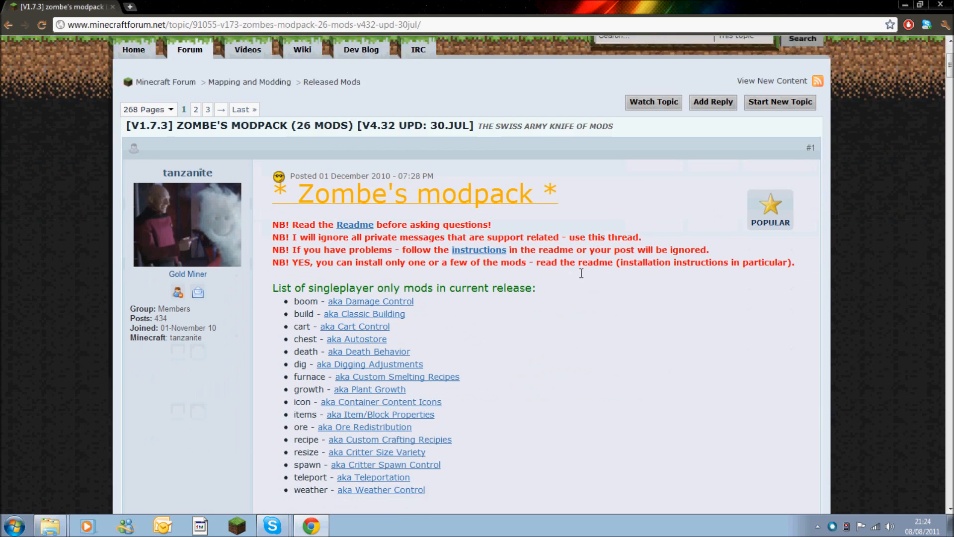
scroll("down", 3)
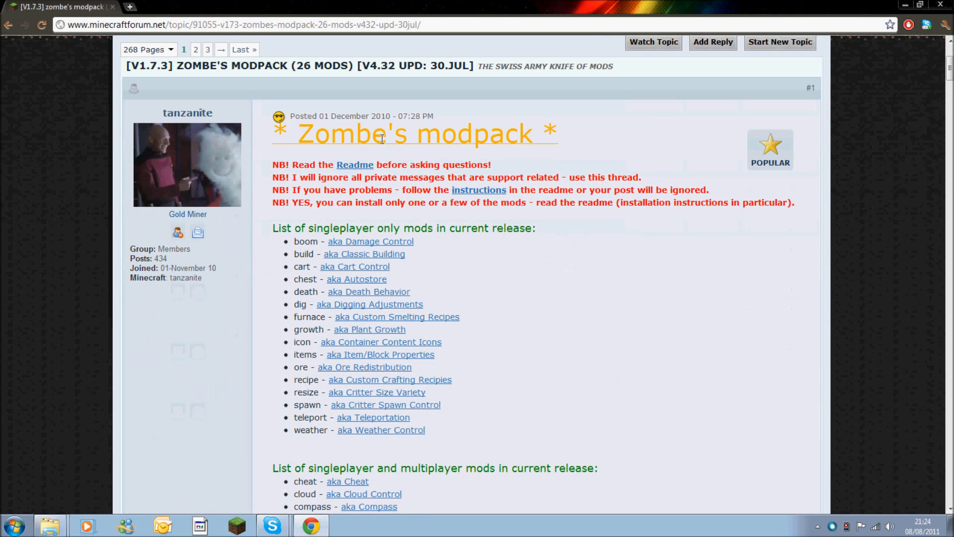
scroll("down", 3)
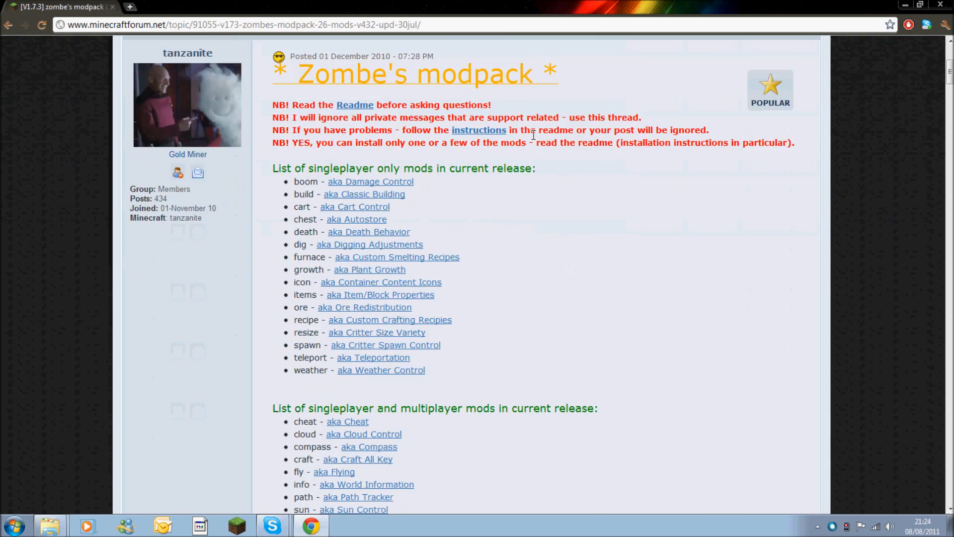
scroll("down", 3)
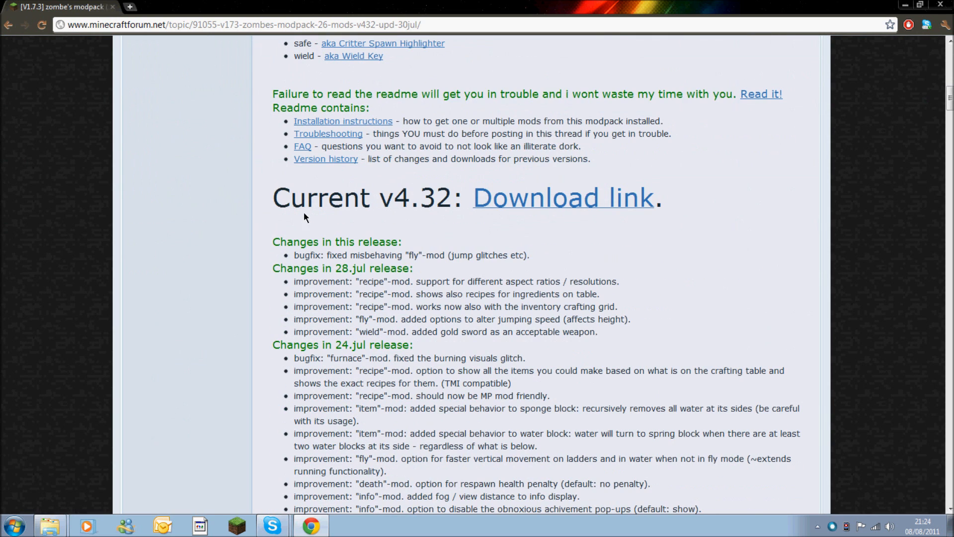
mouse_move(614, 209)
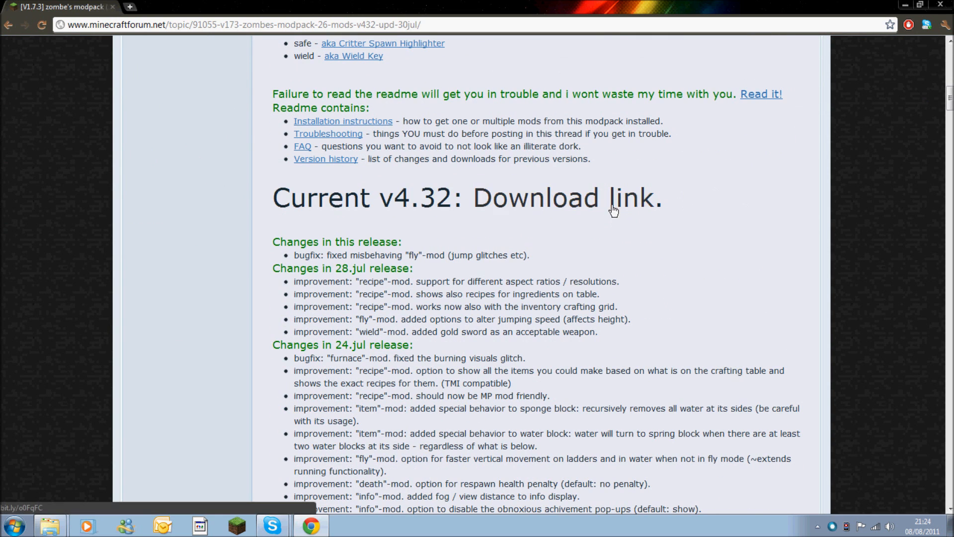
mouse_move(569, 203)
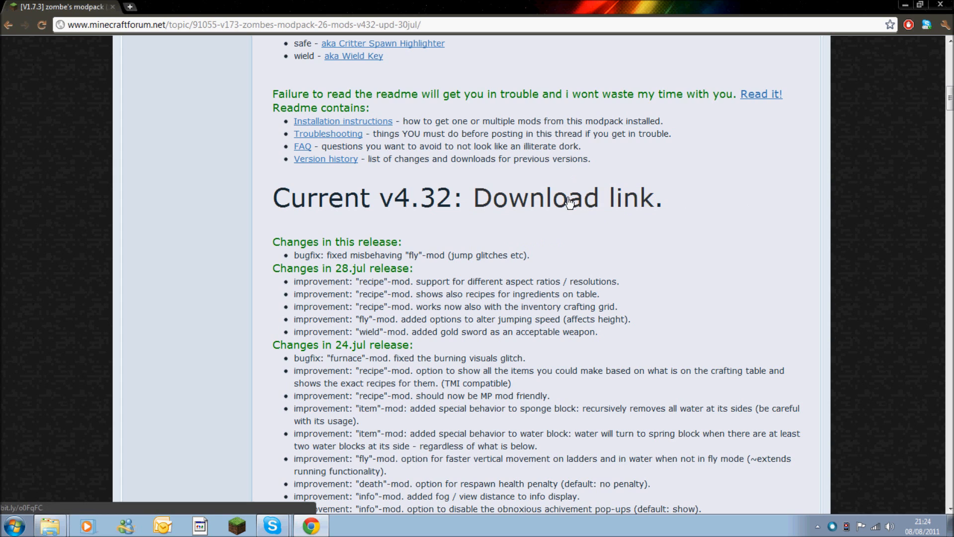
left_click(562, 197)
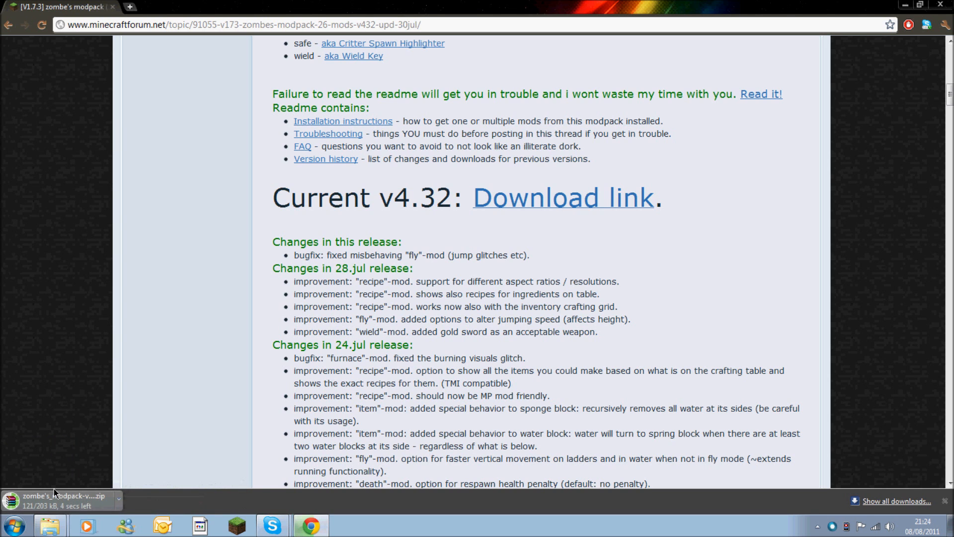
left_click(919, 6)
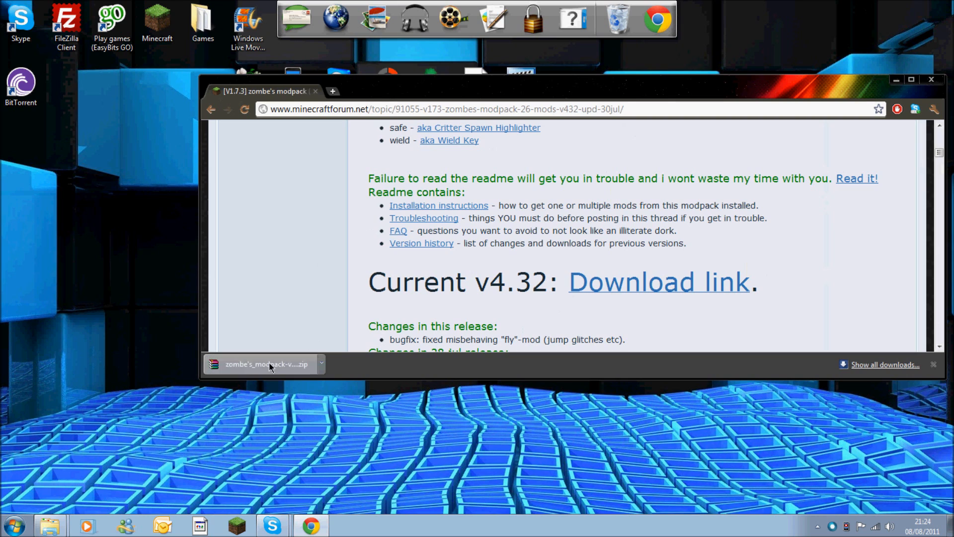
mouse_move(279, 355)
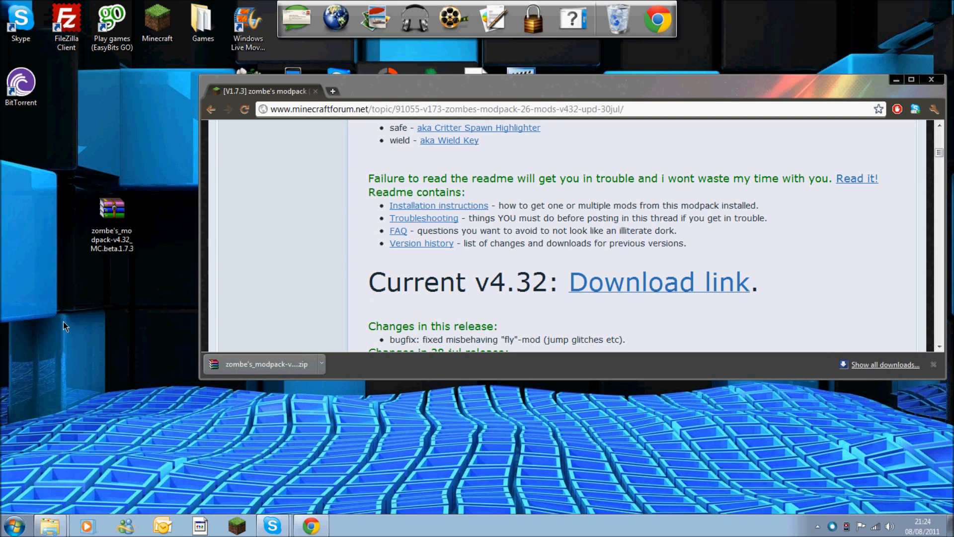
mouse_move(65, 139)
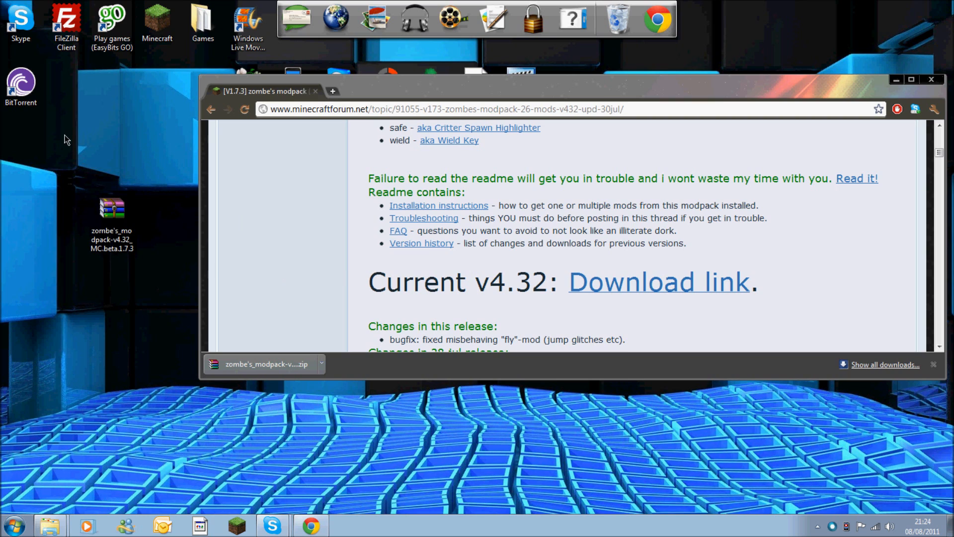
mouse_move(594, 82)
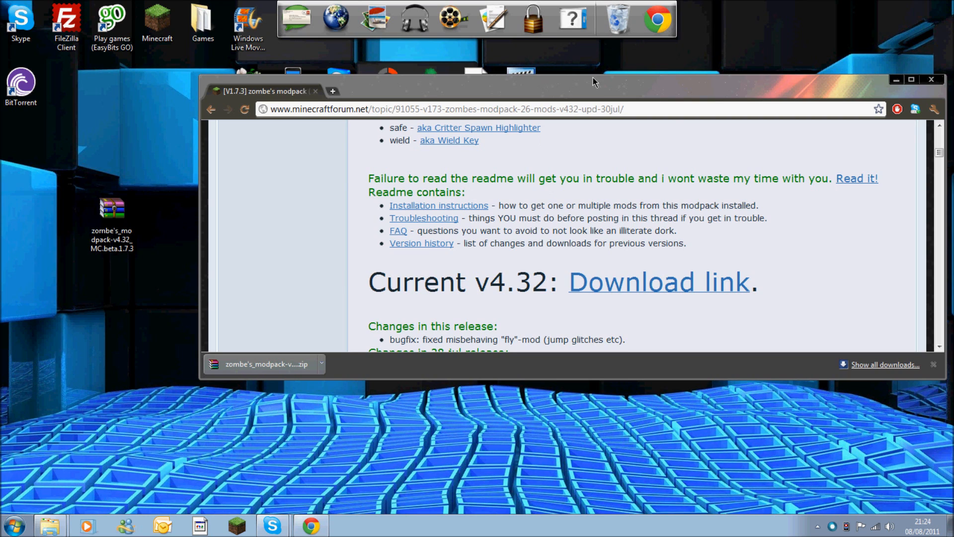
mouse_move(933, 79)
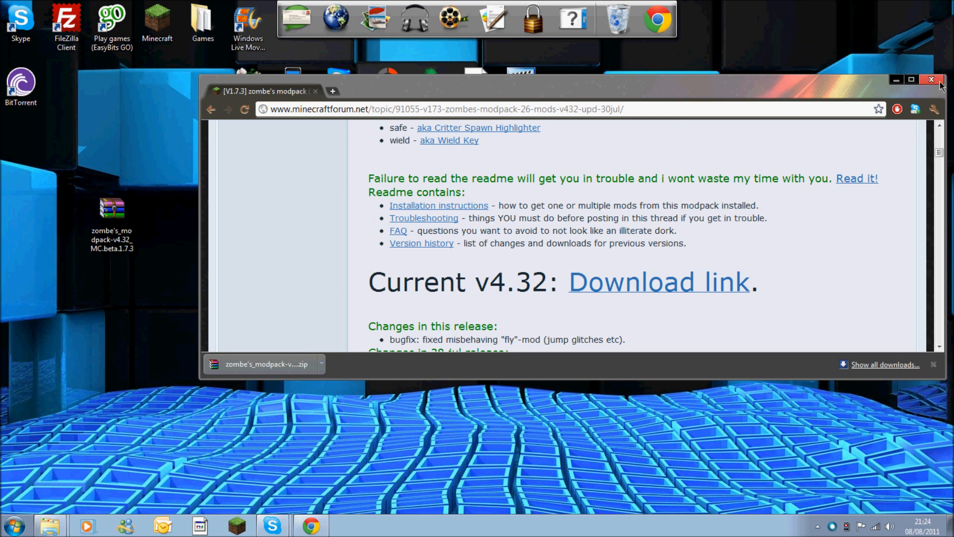
Close Chrome once the v4.32 modpack zip has finished downloading.
left_click(935, 80)
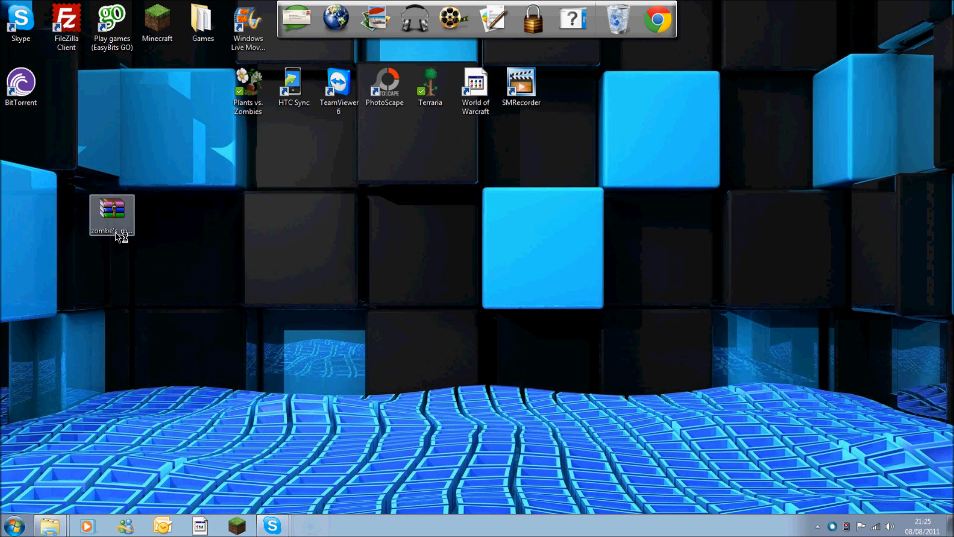
Open the zombe's modpack zip from the desktop in WinRAR.
double_click(111, 214)
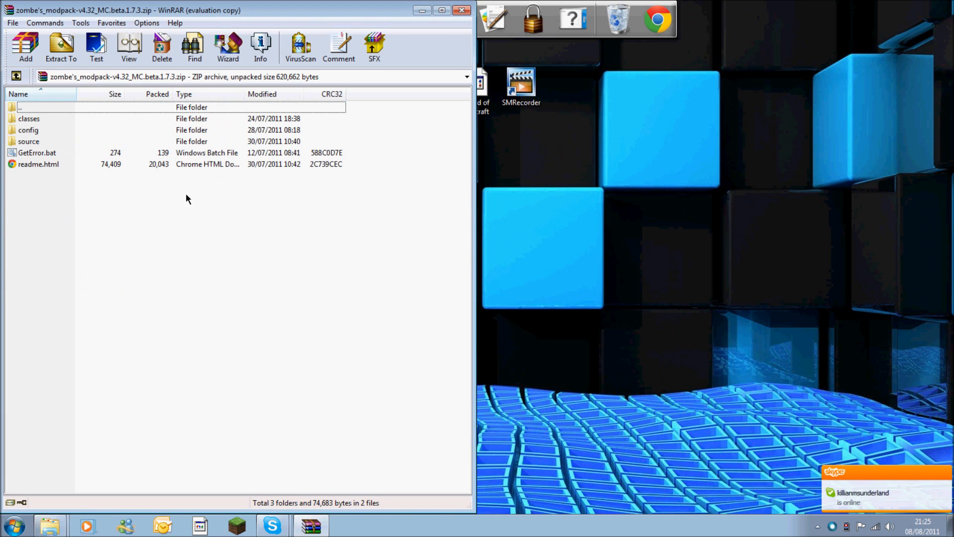
mouse_move(151, 109)
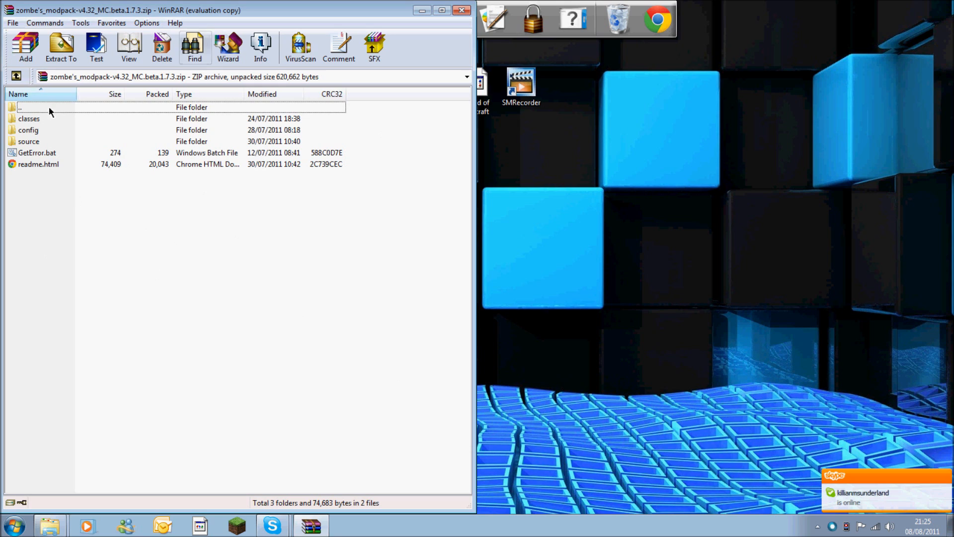
mouse_move(158, 152)
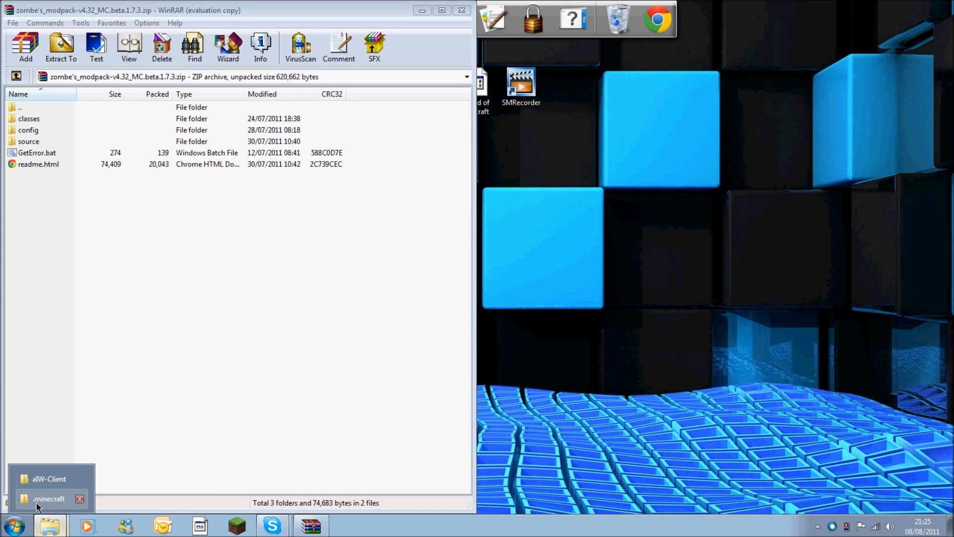
Open .minecraft from the Explorer taskbar jump list and enter its bin folder.
left_click(49, 498)
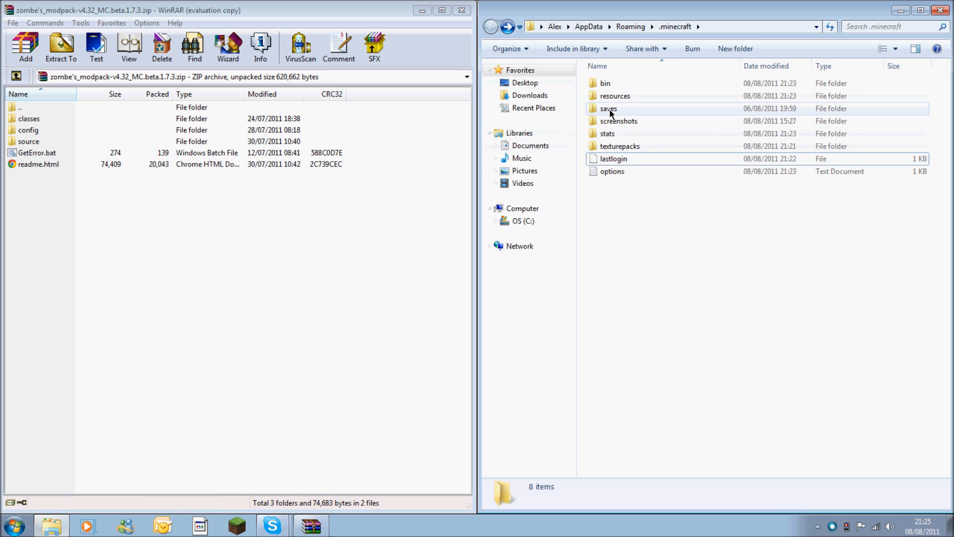
mouse_move(605, 83)
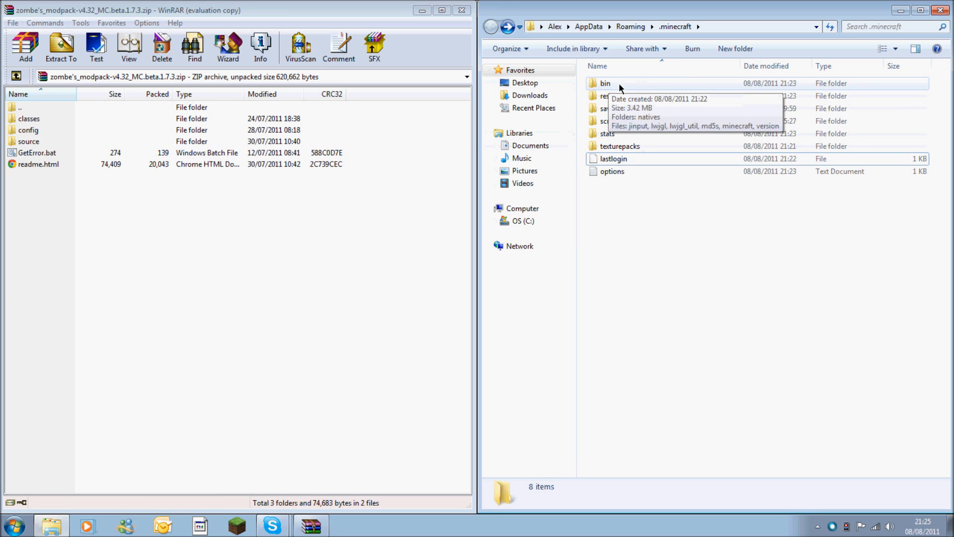
double_click(604, 84)
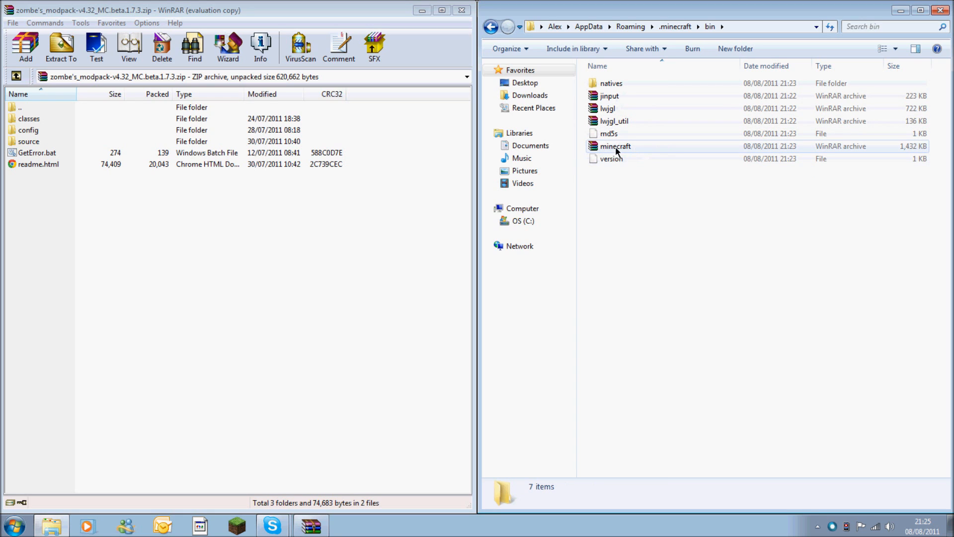
mouse_move(673, 153)
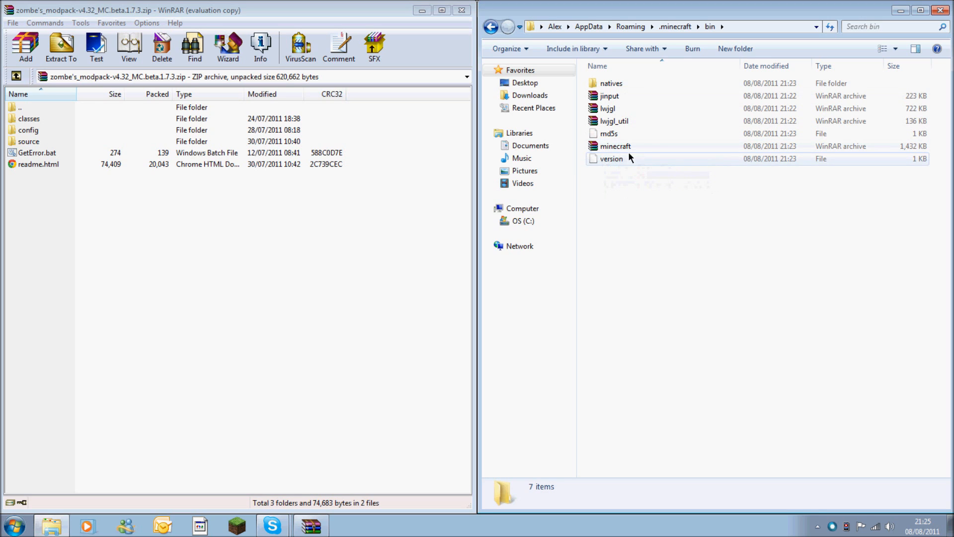
mouse_move(616, 146)
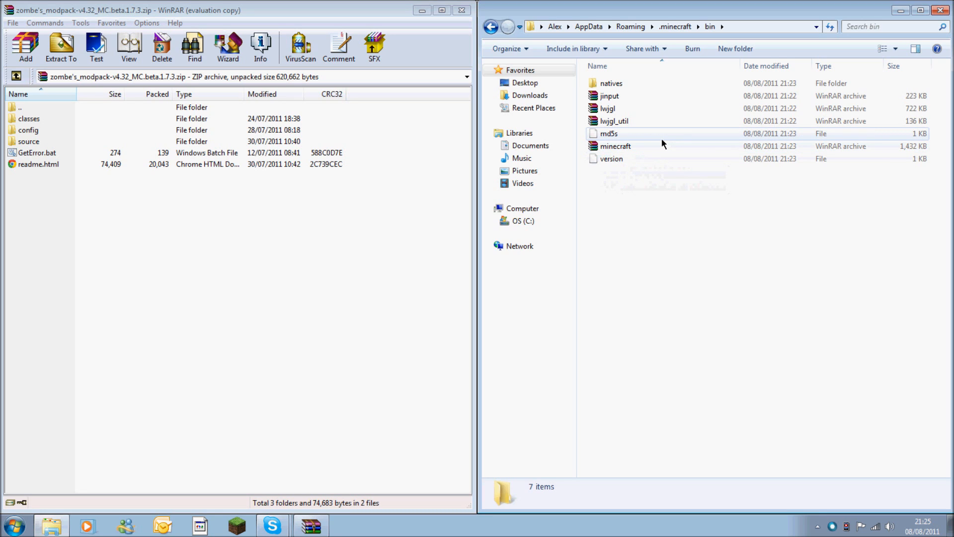
mouse_move(661, 150)
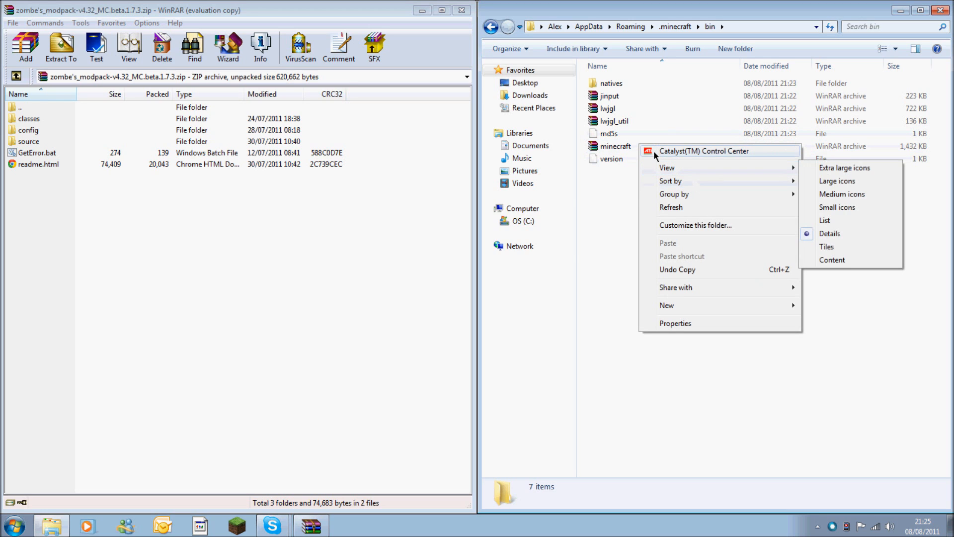
left_click(615, 146)
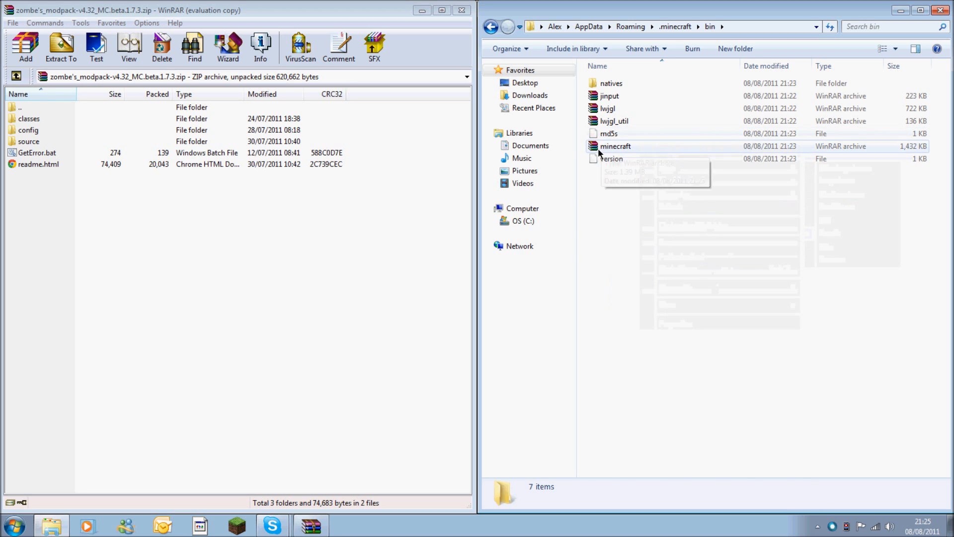
right_click(615, 146)
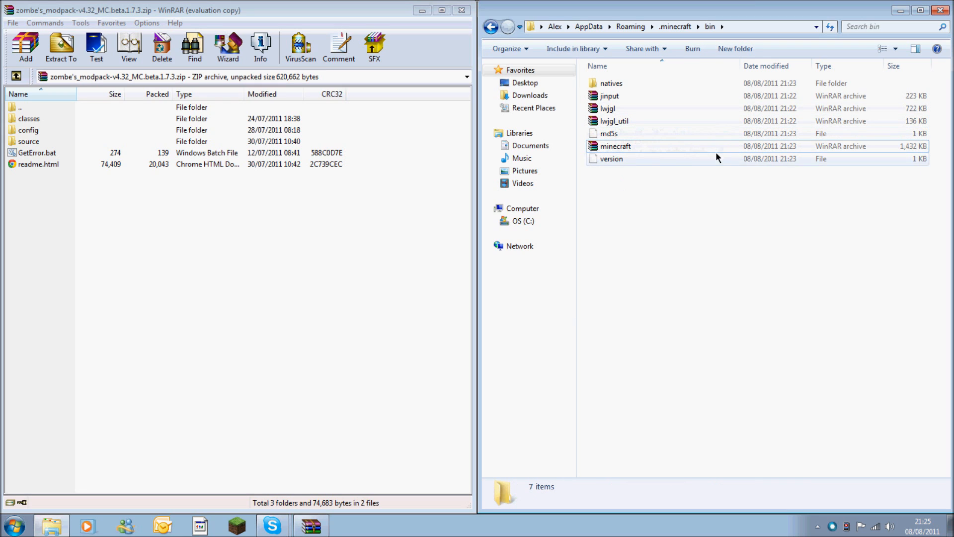
mouse_move(688, 148)
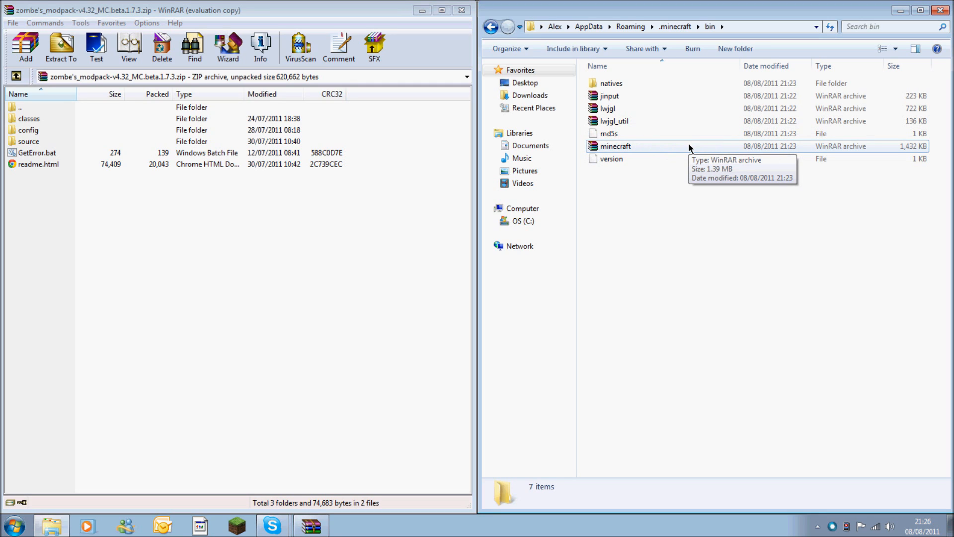
mouse_move(612, 149)
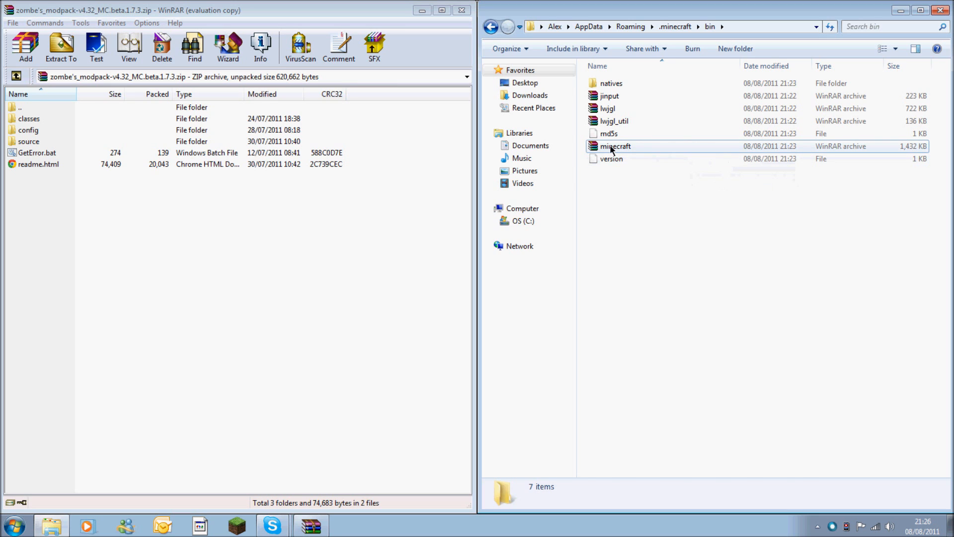
Open minecraft.jar in WinRAR and delete its META-INF folder.
double_click(616, 146)
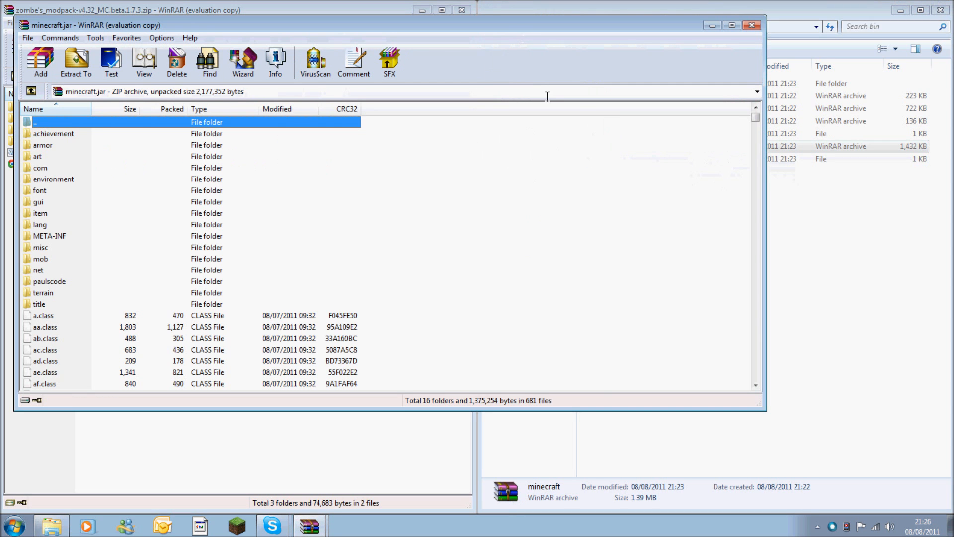
mouse_move(764, 49)
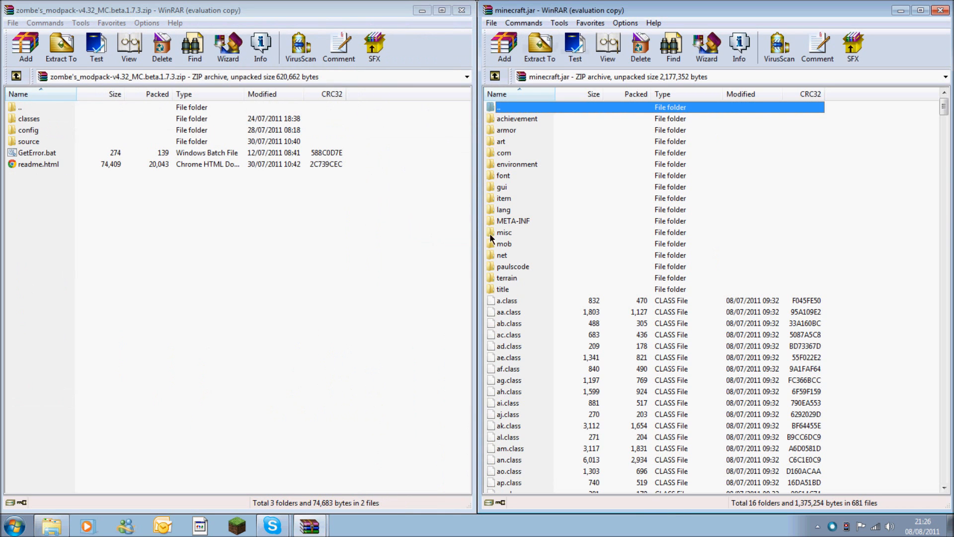
mouse_move(547, 305)
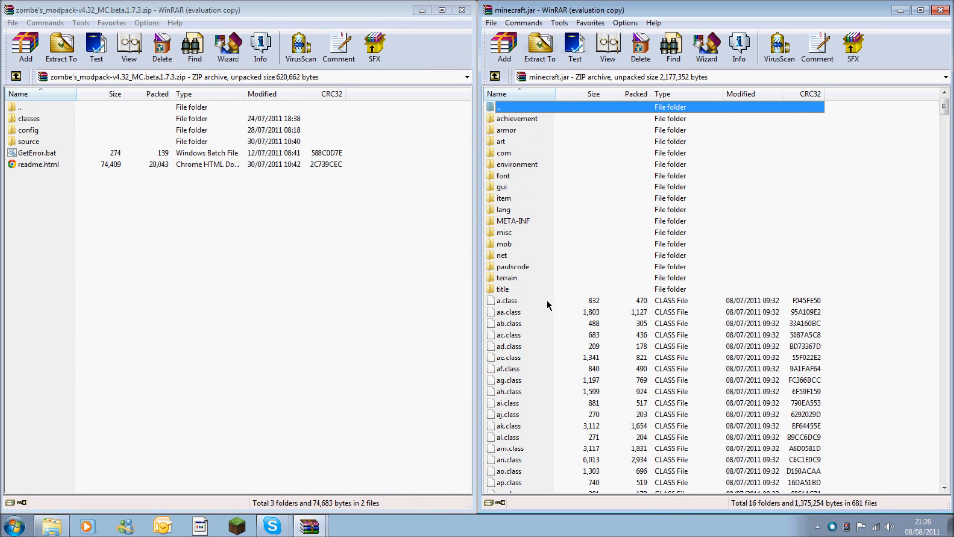
left_click(513, 221)
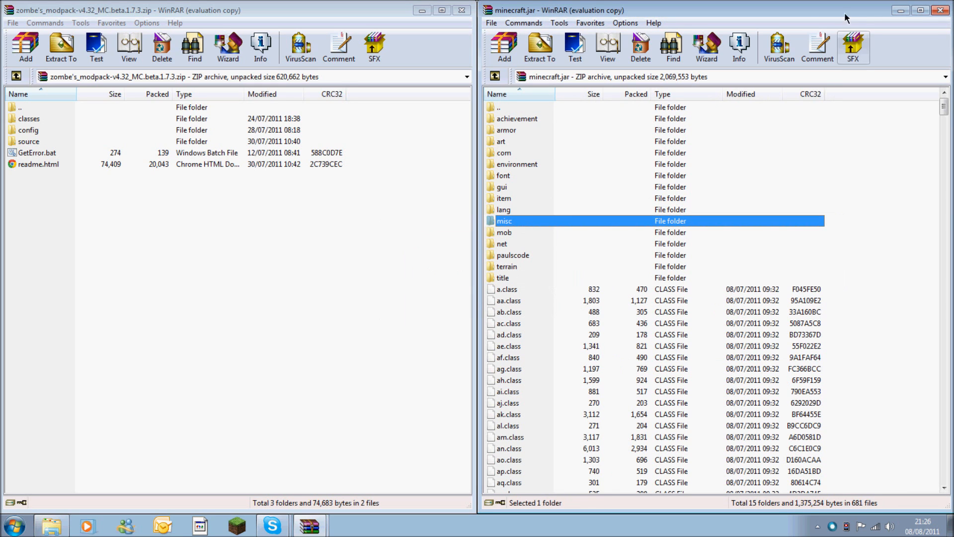
left_click(508, 323)
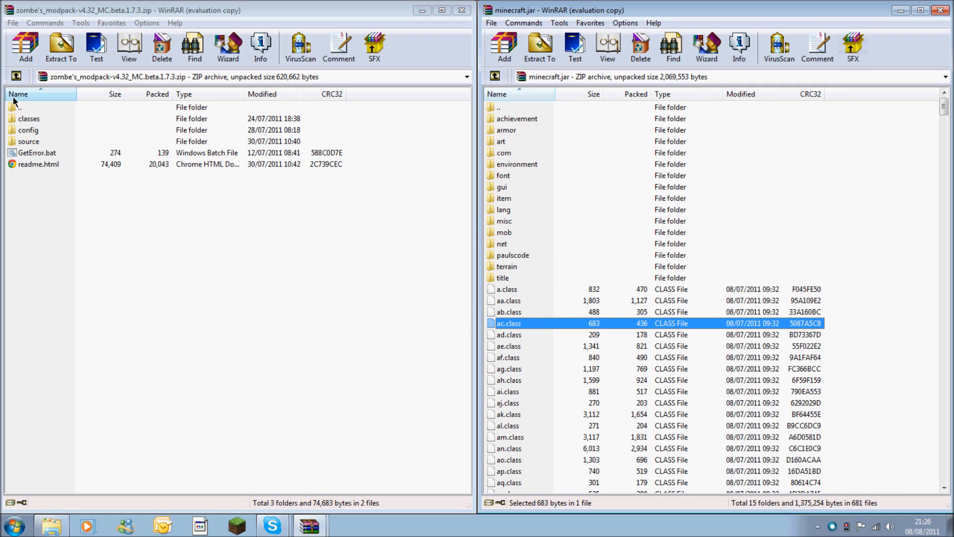
mouse_move(21, 141)
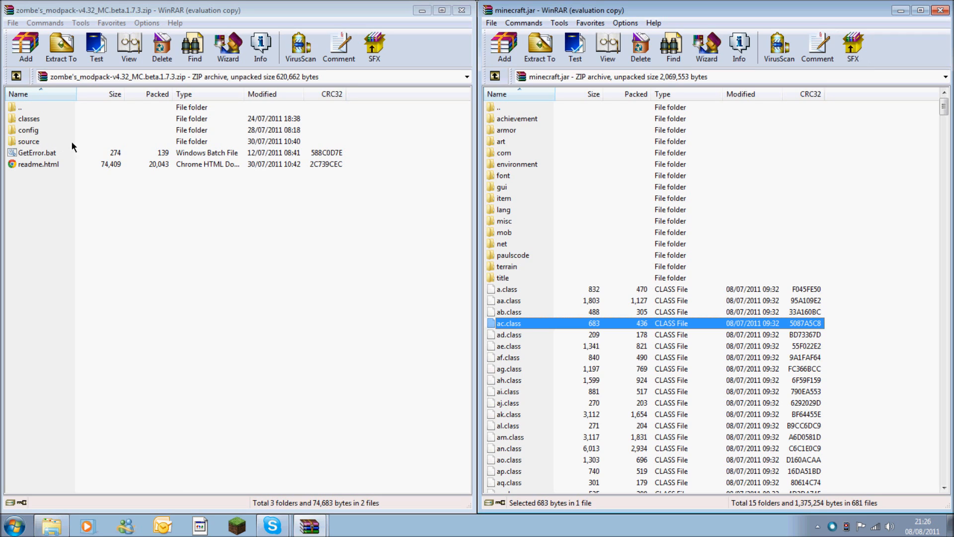
mouse_move(21, 146)
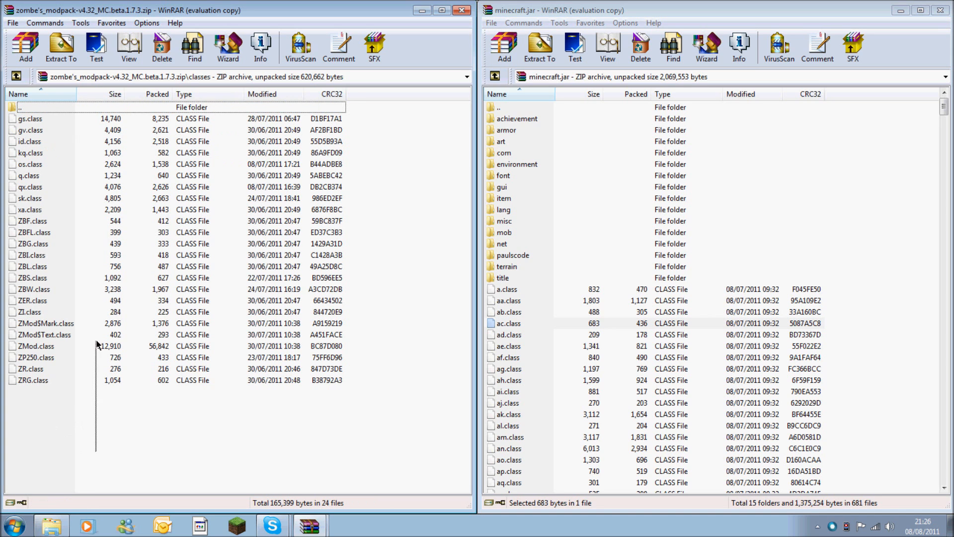
Add all the Zombe class files into minecraft.jar, bringing it to 696 files.
key("ctrl+a")
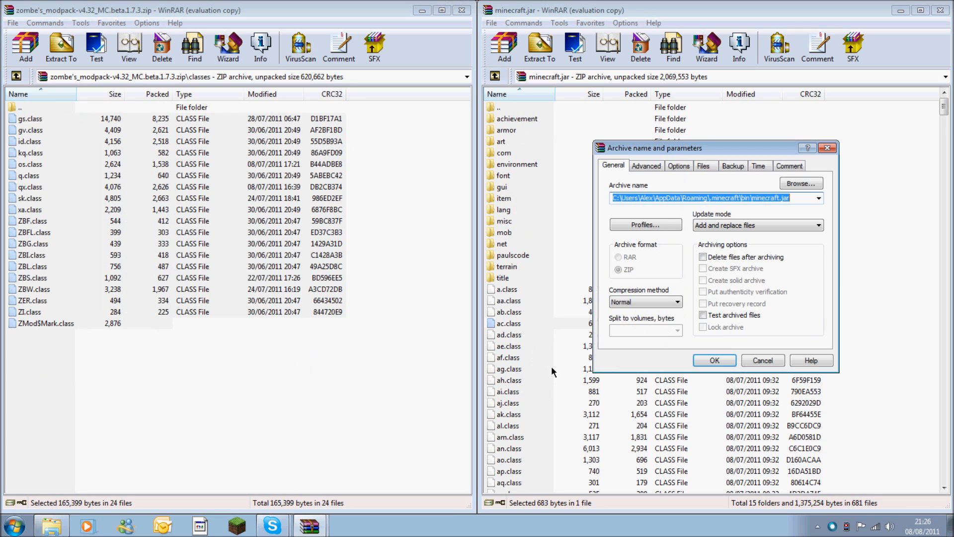
left_click(713, 360)
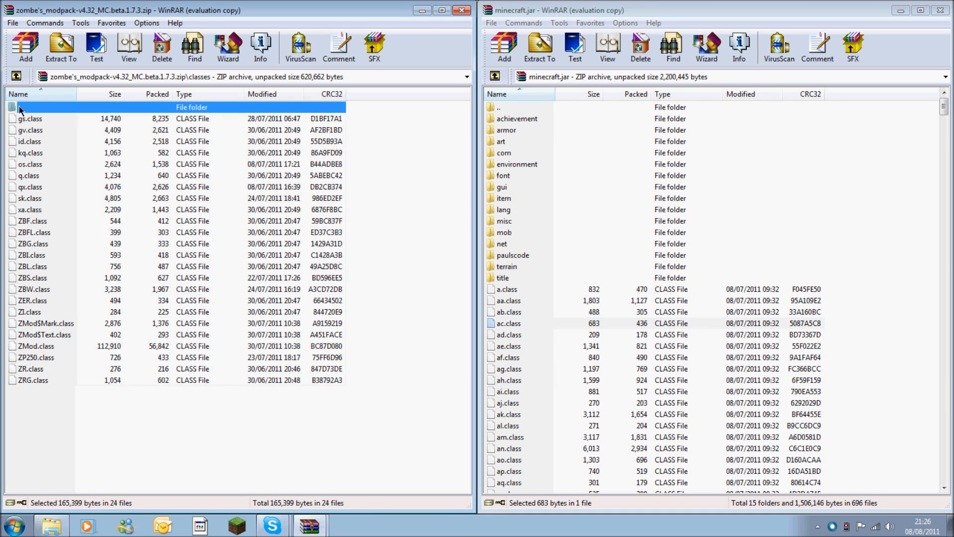
left_click(15, 76)
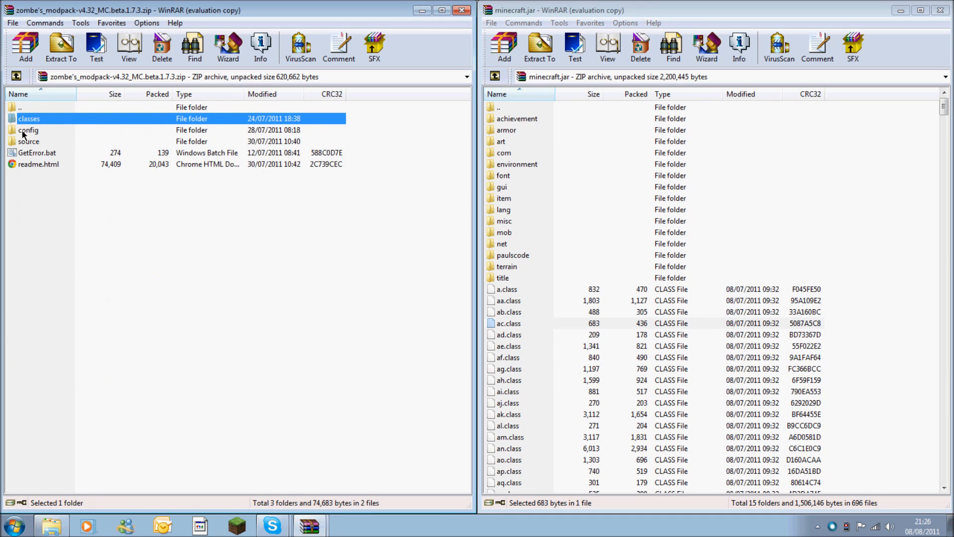
mouse_move(664, 20)
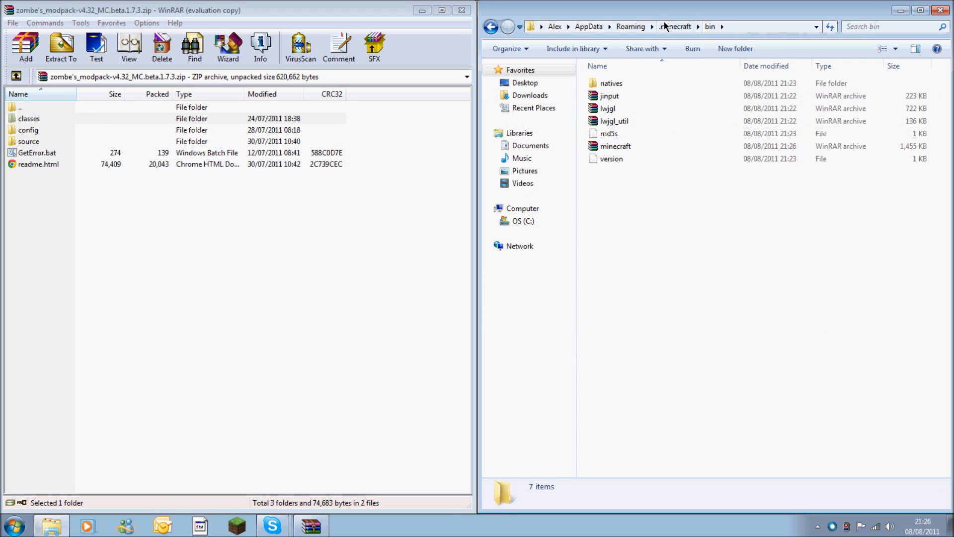
Create a new folder named 'mods' in .minecraft.
left_click(675, 27)
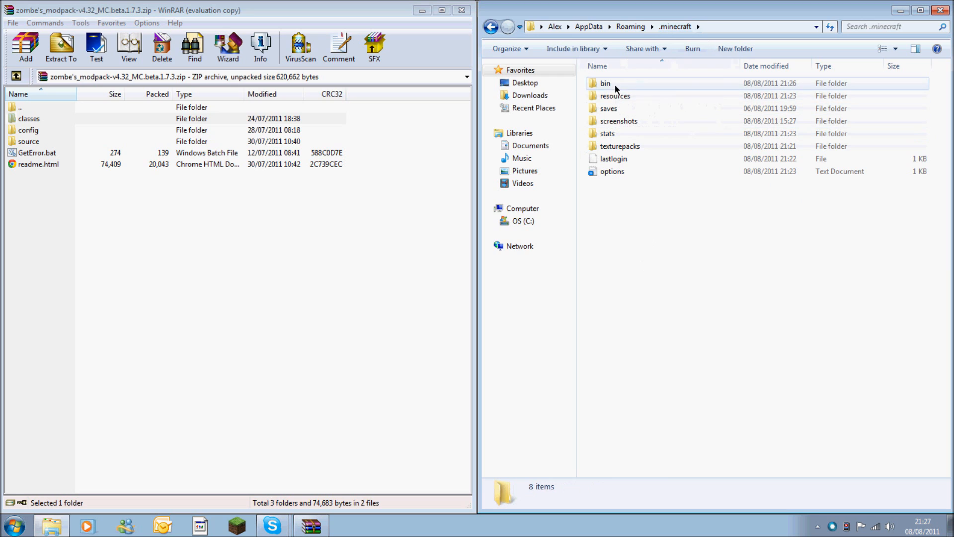
mouse_move(631, 241)
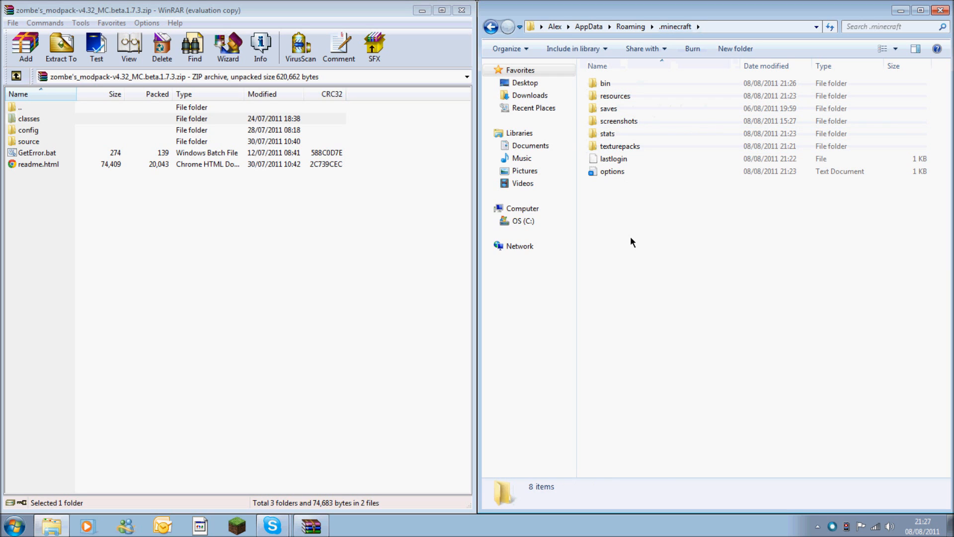
right_click(631, 242)
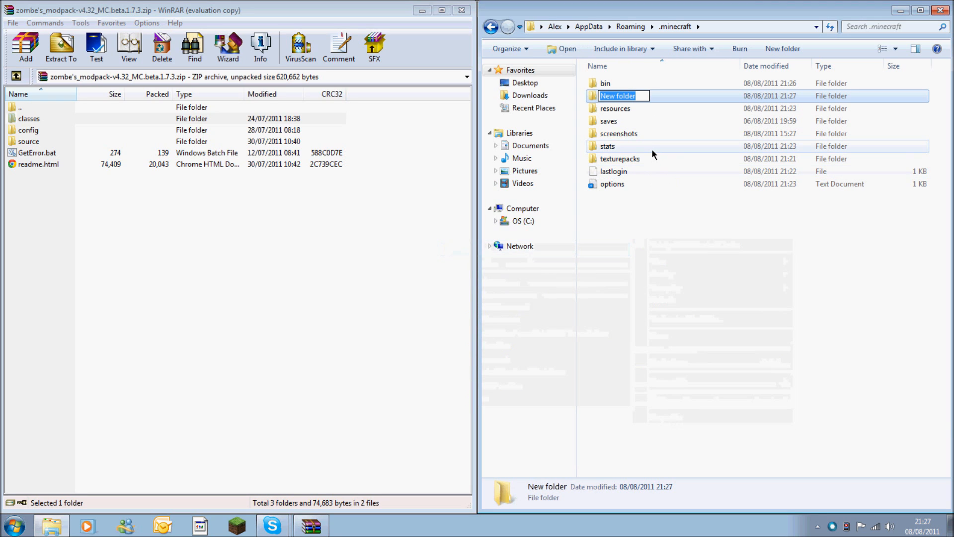
type("mods")
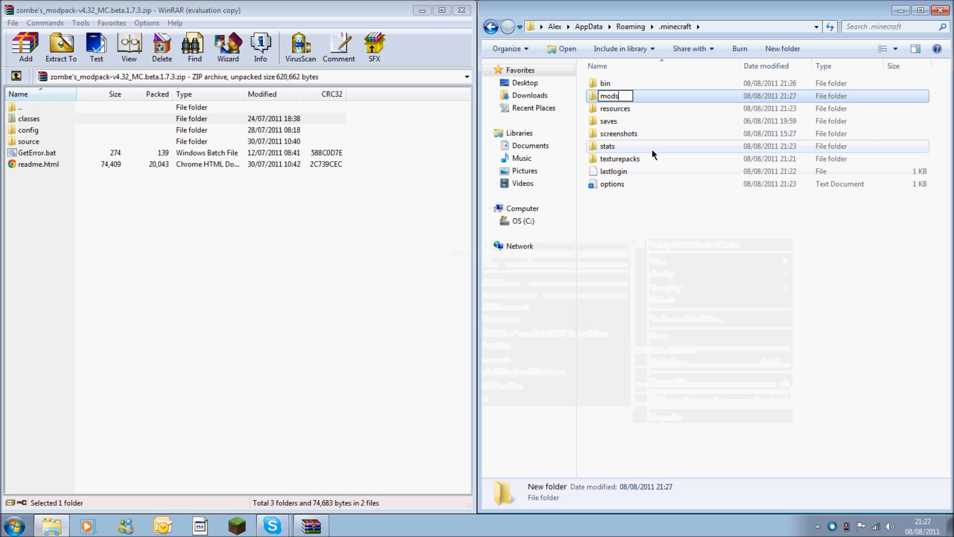
key("Return")
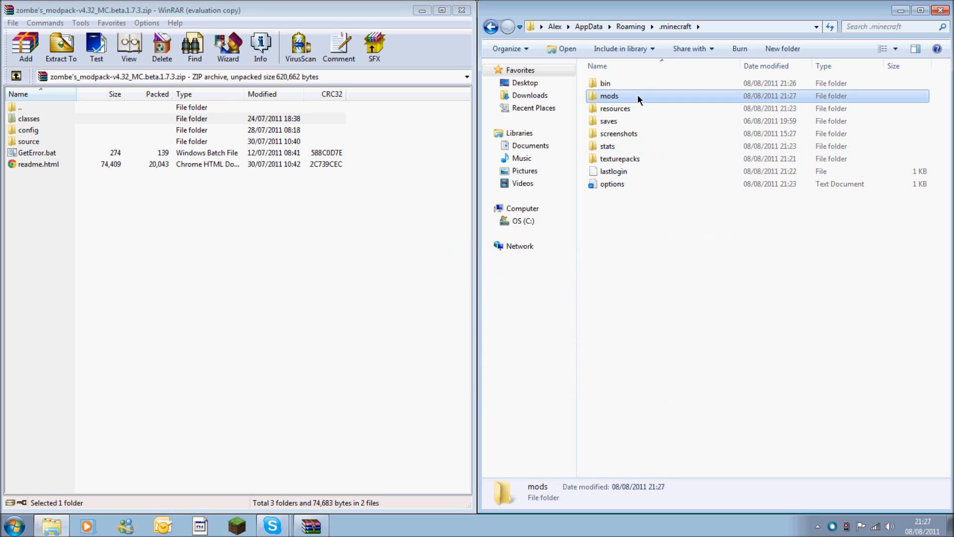
Inside mods, create a 'zombe' folder and open it.
double_click(609, 95)
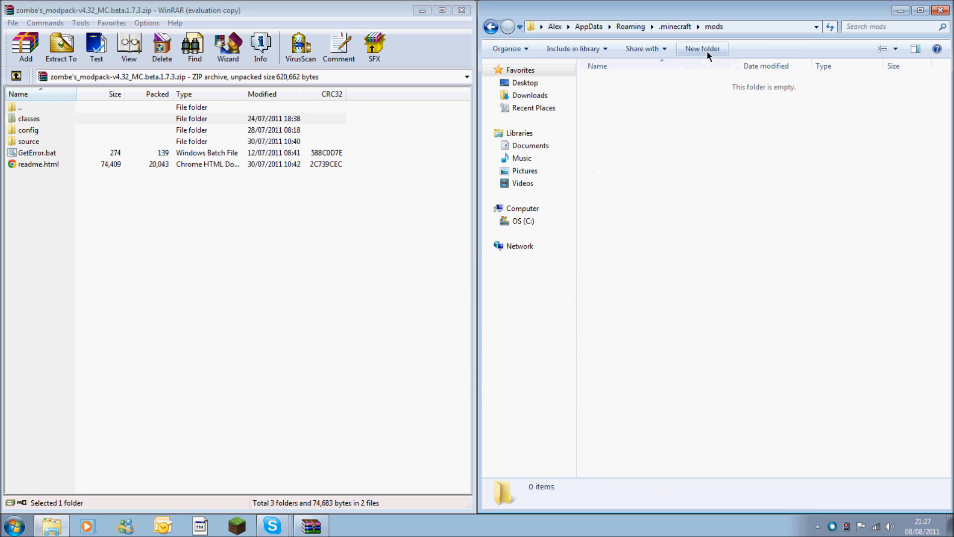
left_click(702, 49)
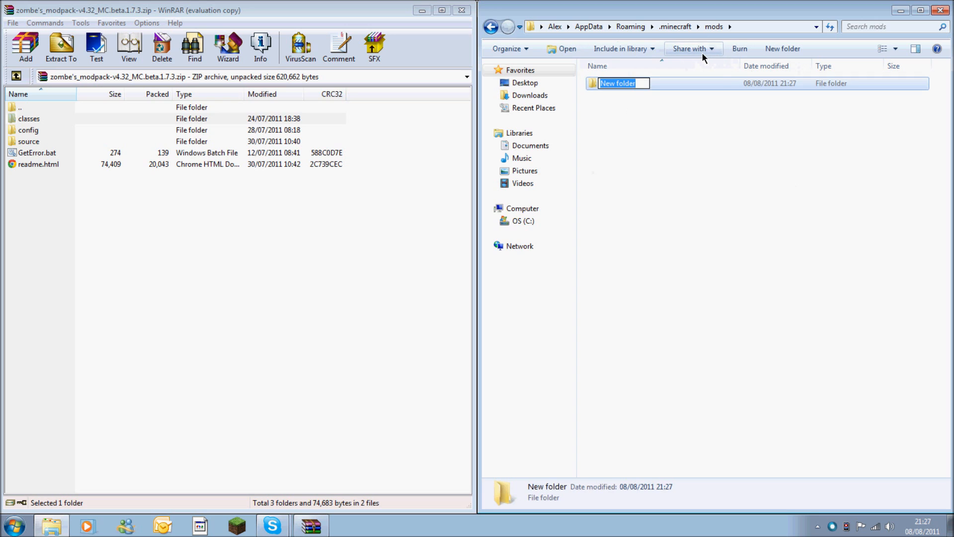
type("zombe")
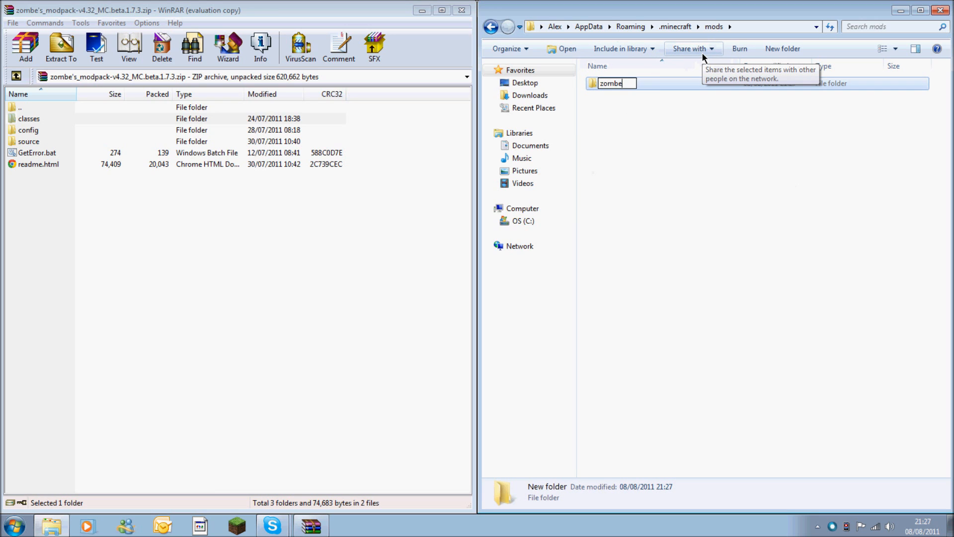
key("Return")
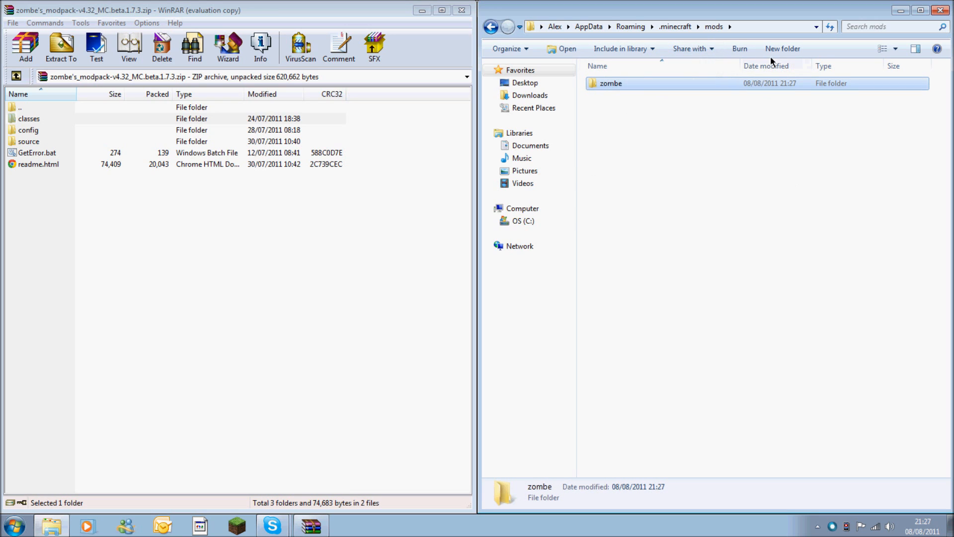
double_click(611, 83)
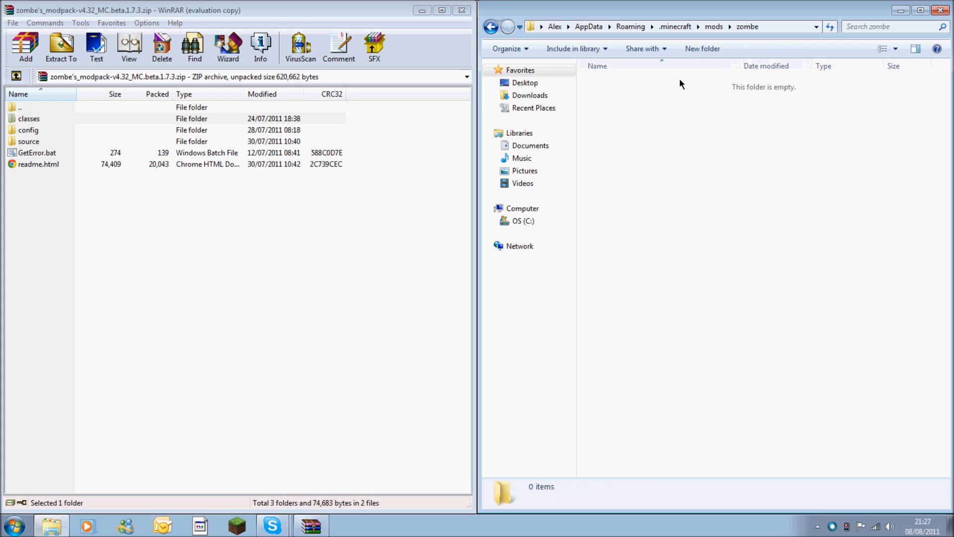
mouse_move(100, 206)
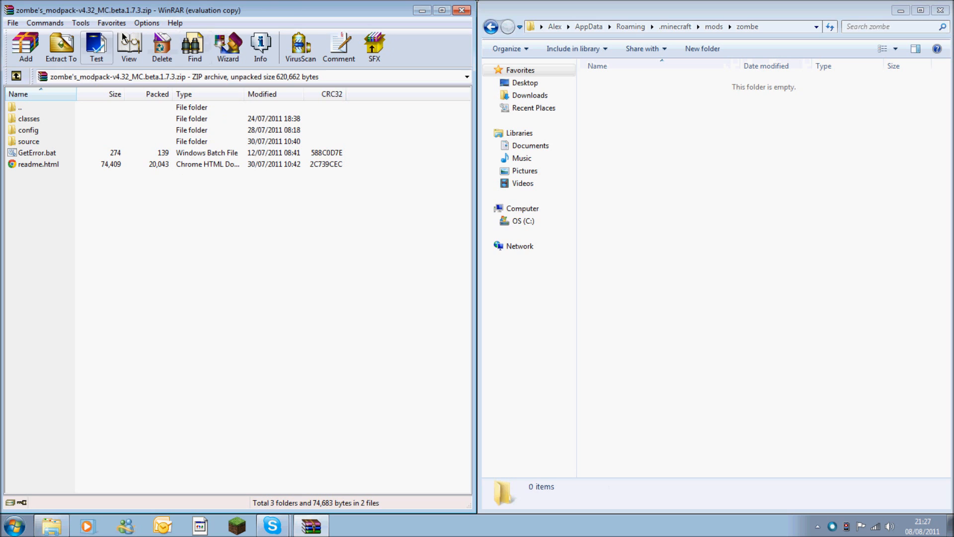
mouse_move(30, 139)
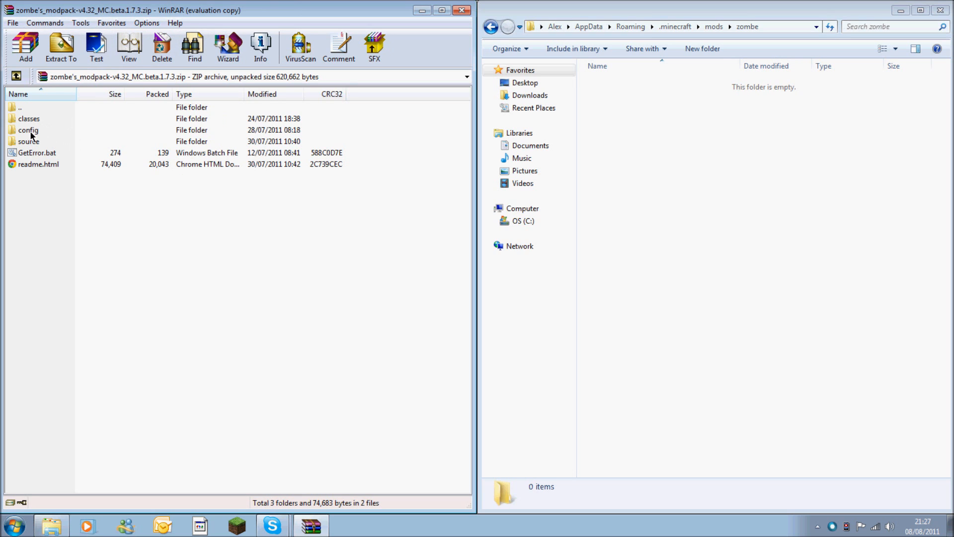
Copy the 13 config text files from the archive's config folder into mods/zombe.
double_click(28, 130)
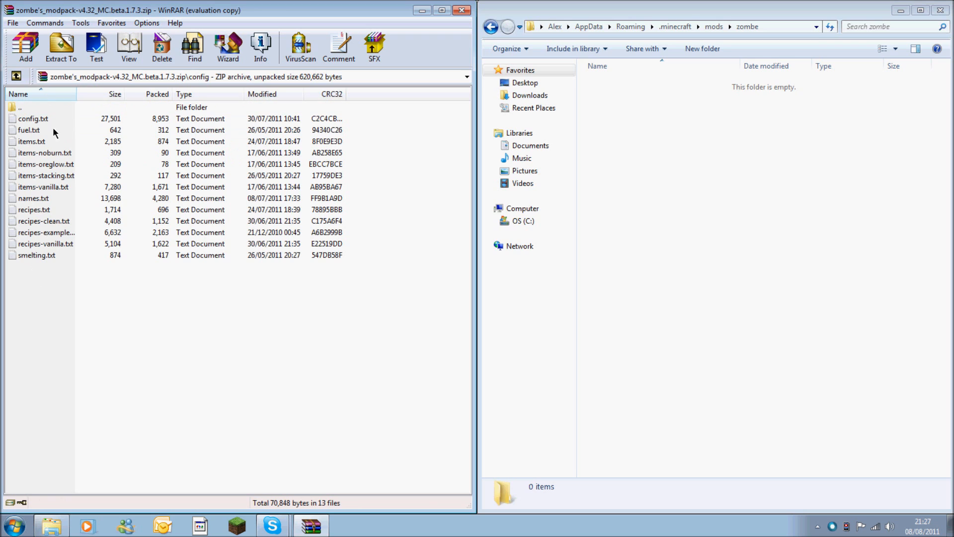
mouse_move(130, 341)
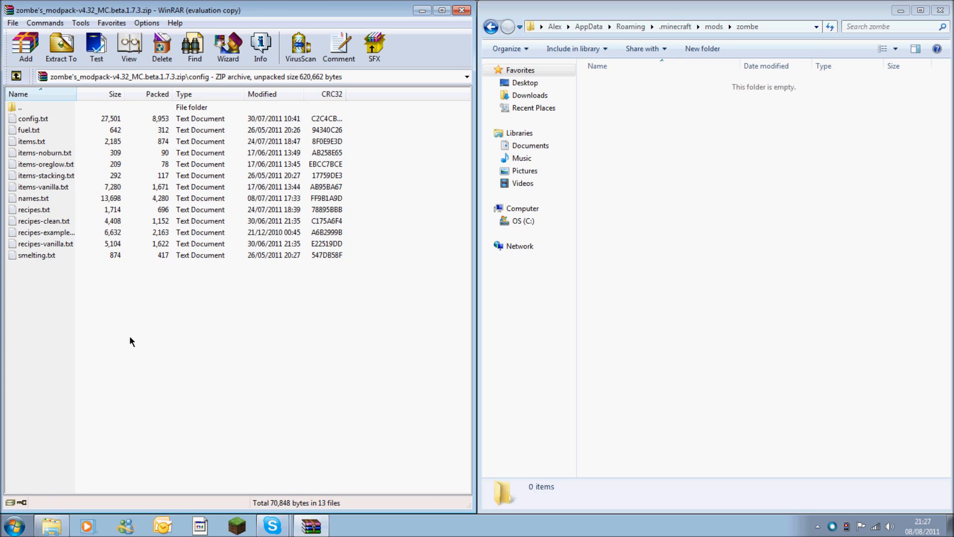
key("ctrl+a")
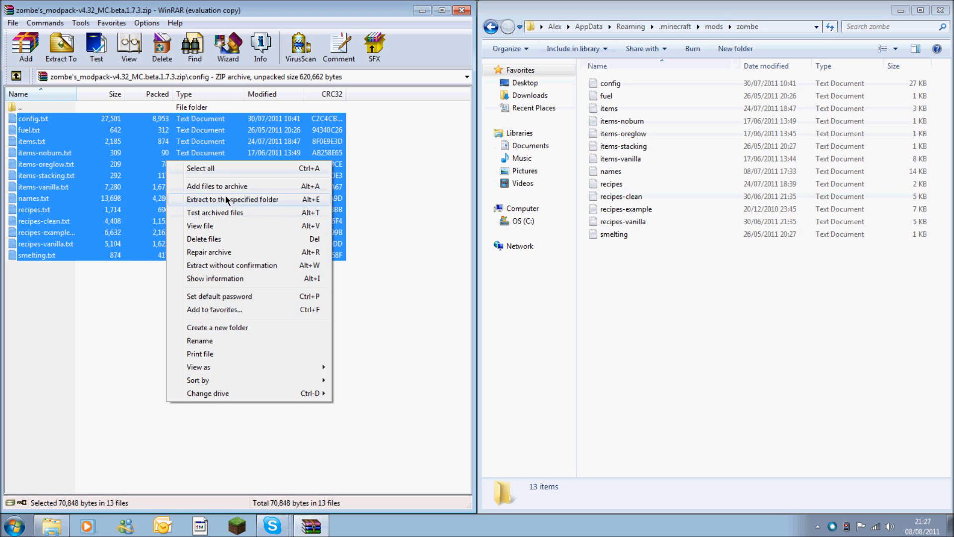
left_click(233, 199)
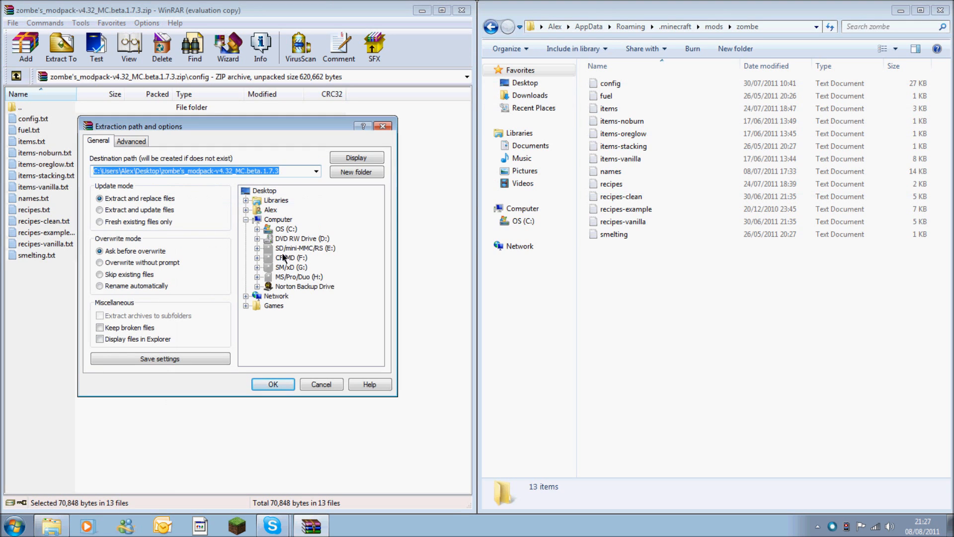
mouse_move(418, 123)
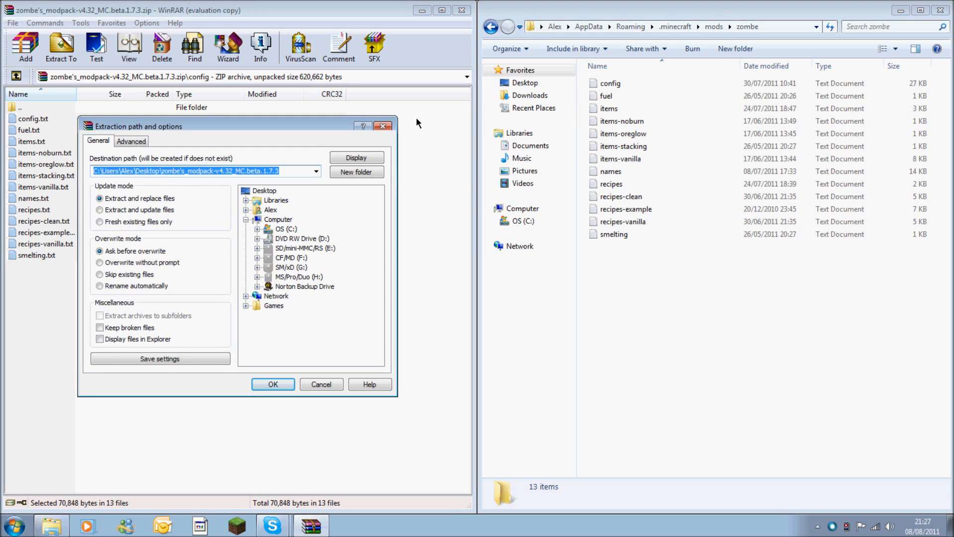
left_click(273, 384)
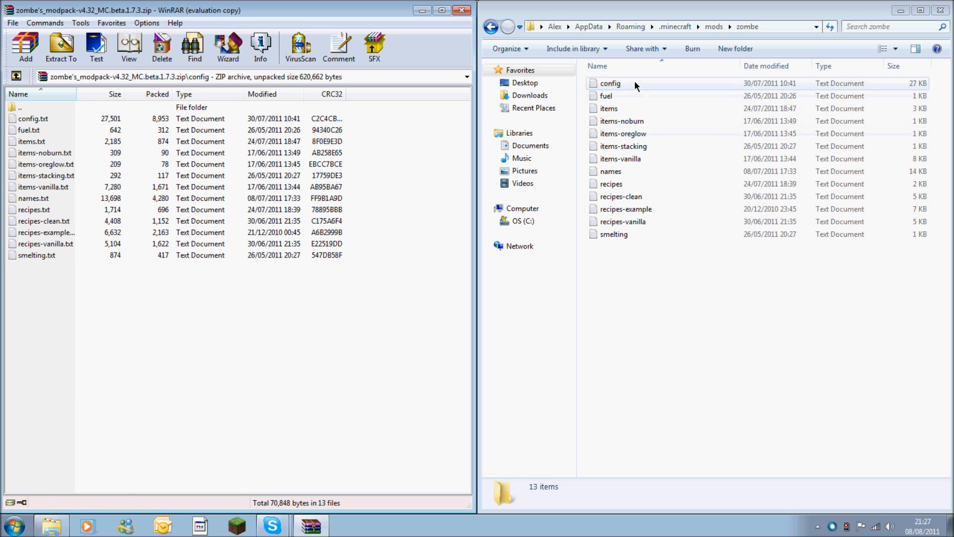
Open zombe config.txt and uncomment the modFlyEnabled = yes line.
double_click(610, 83)
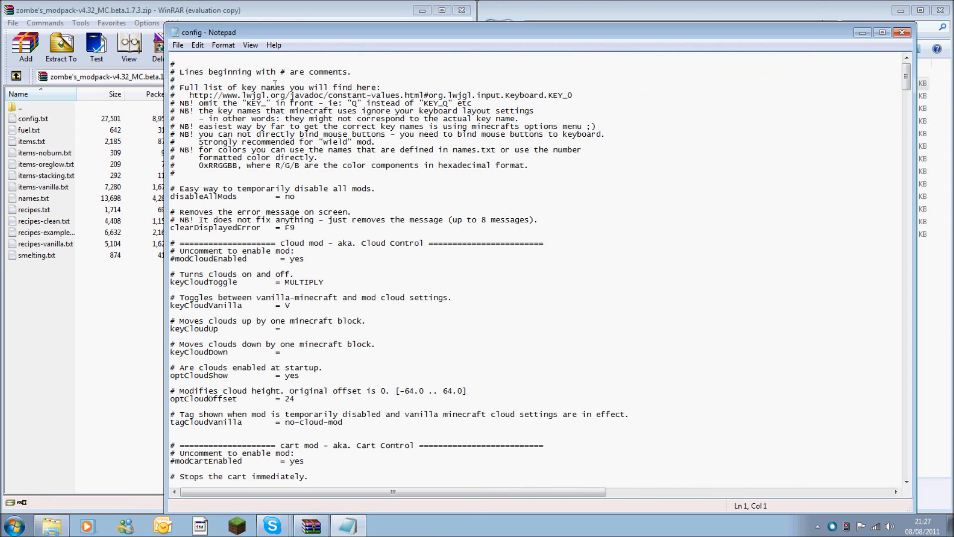
mouse_move(409, 64)
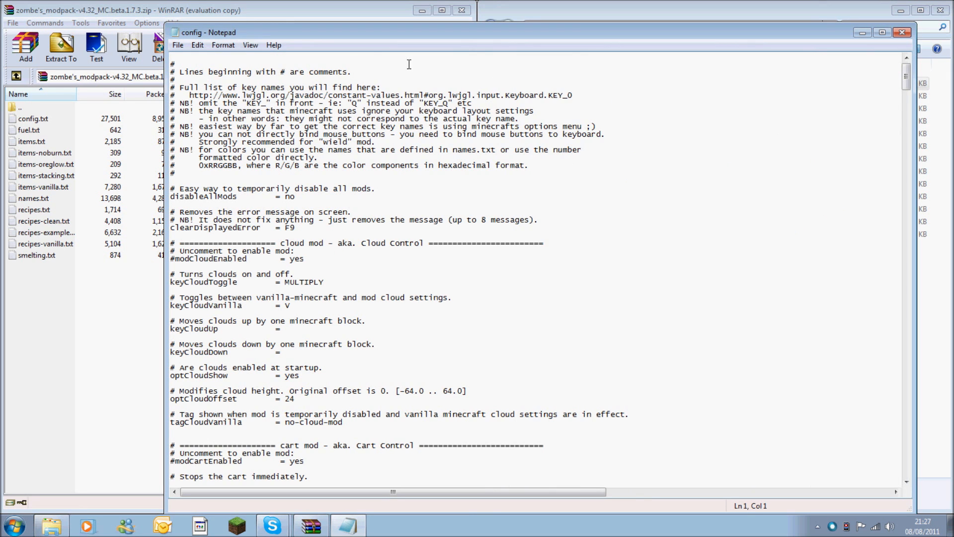
scroll("down", 3)
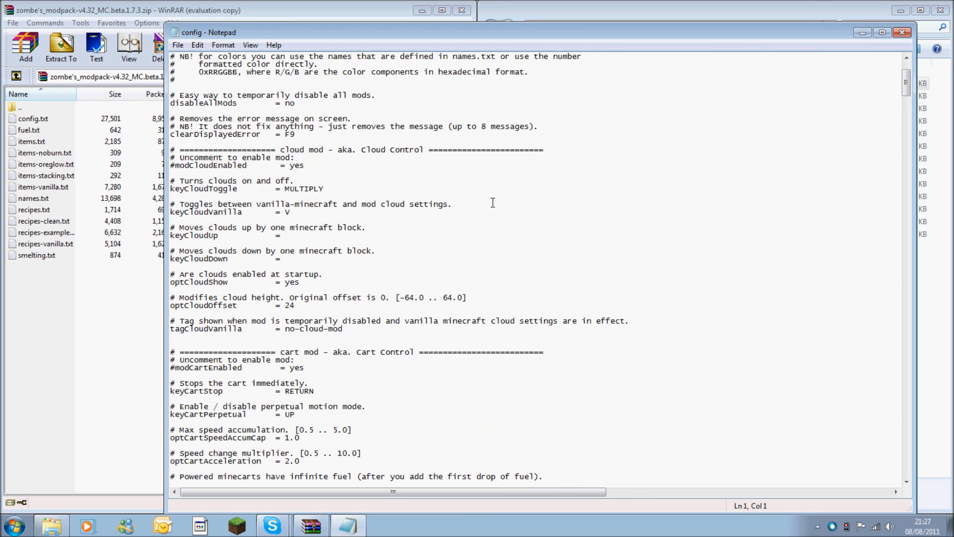
scroll("down", 3)
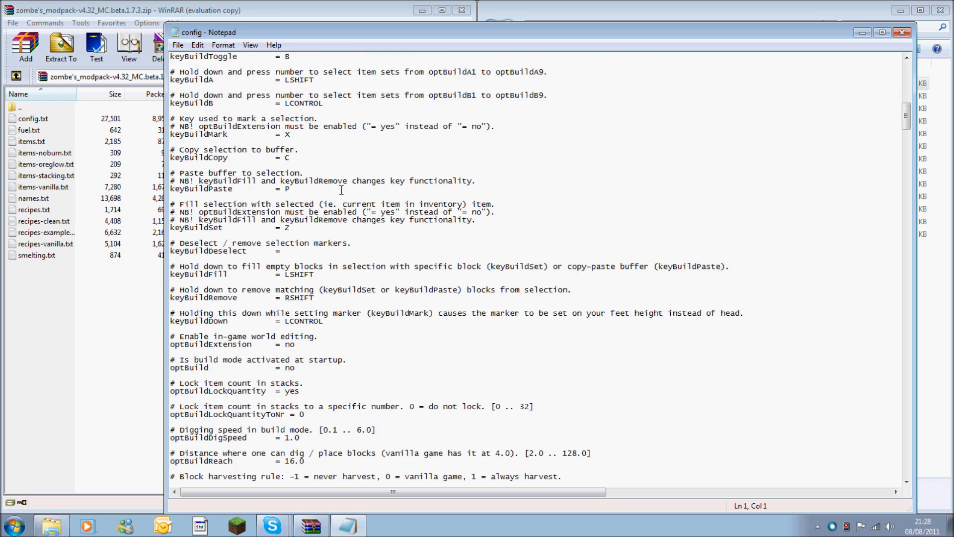
scroll("down", 3)
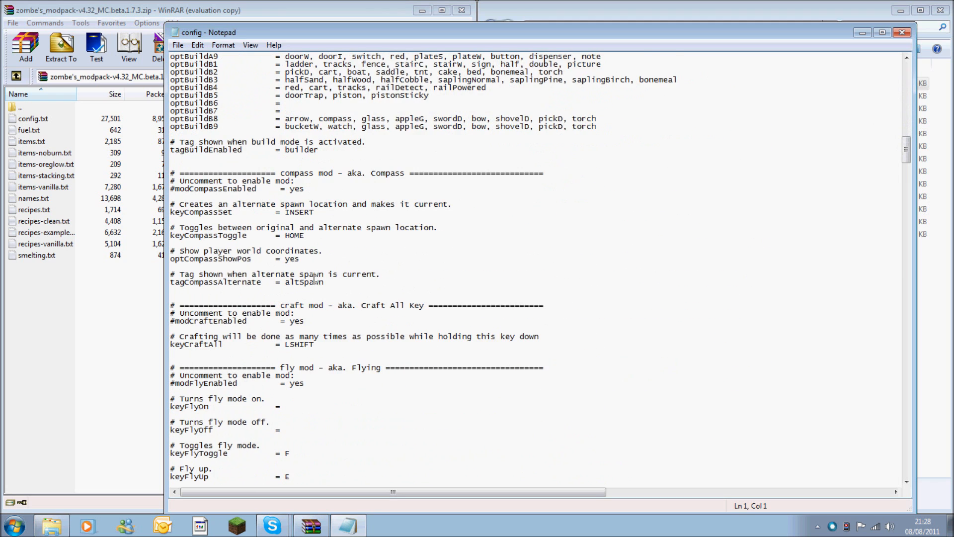
scroll("down", 3)
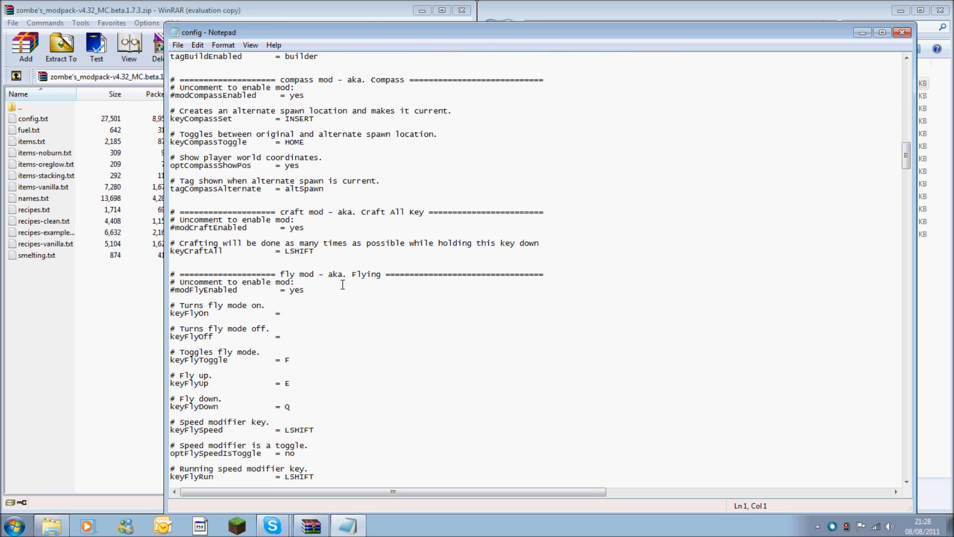
mouse_move(235, 326)
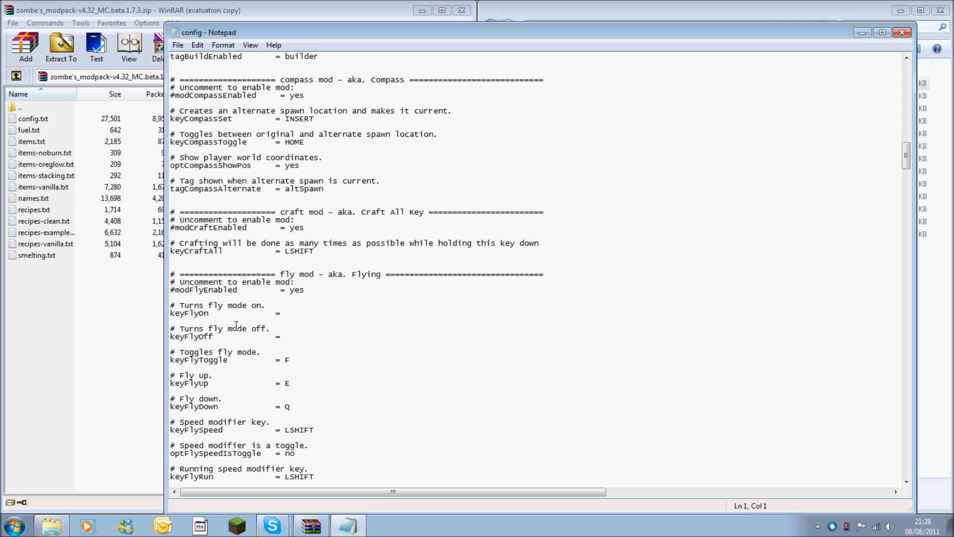
mouse_move(182, 298)
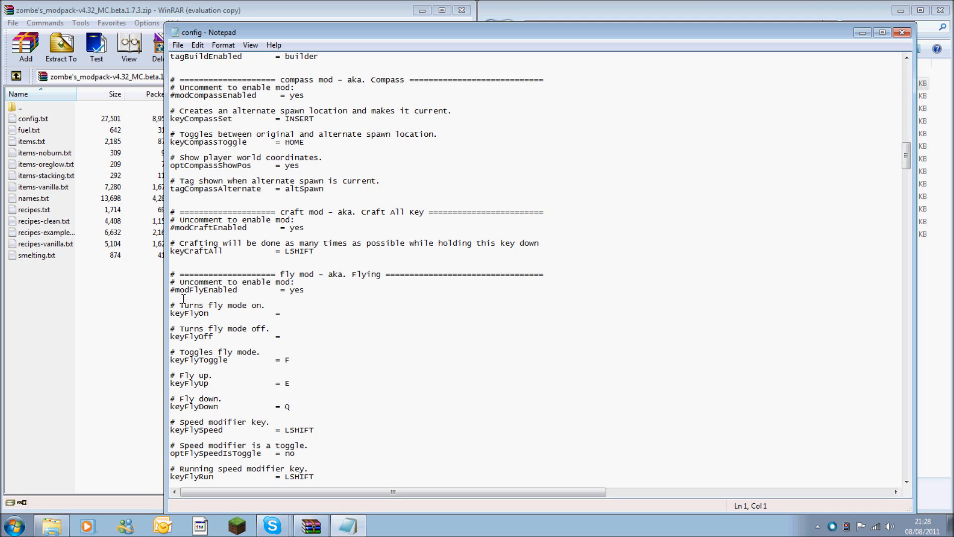
scroll("up", 3)
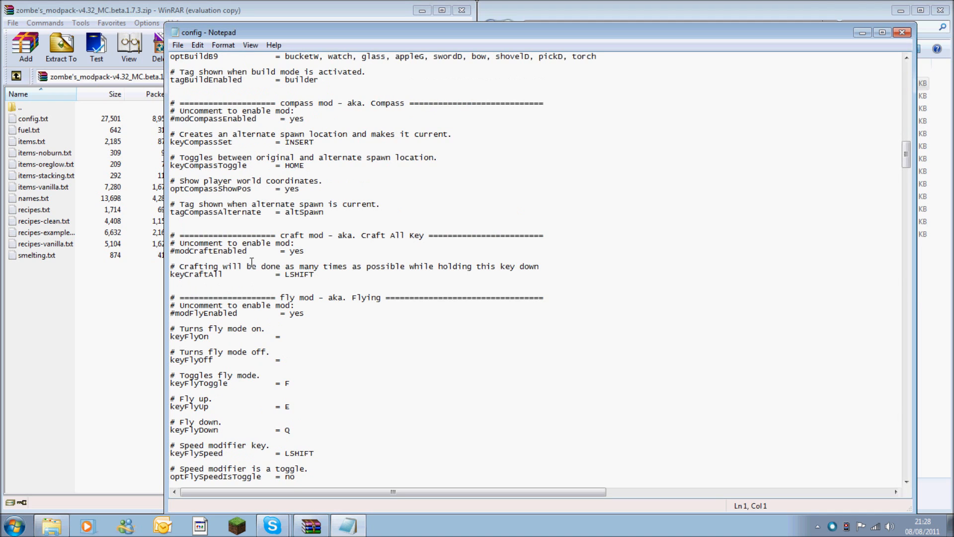
mouse_move(340, 128)
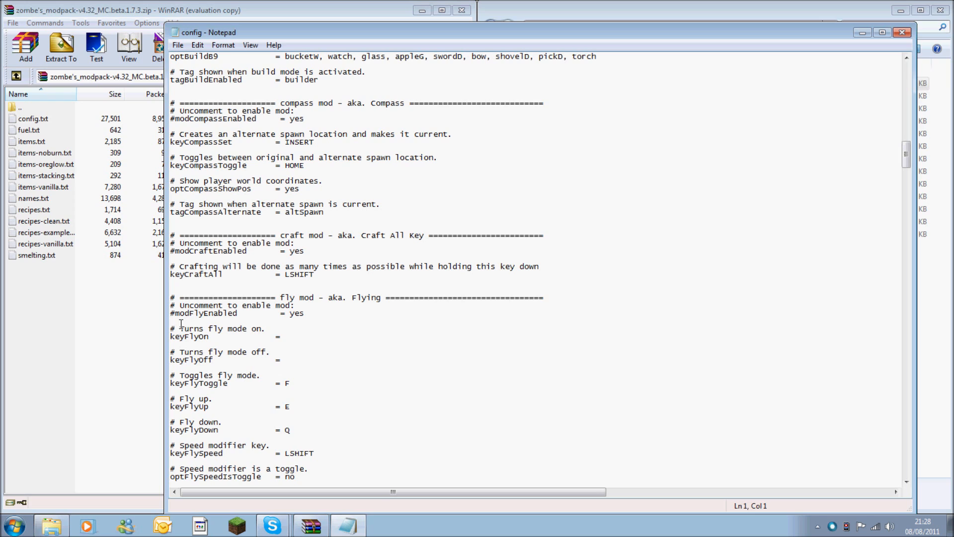
mouse_move(185, 337)
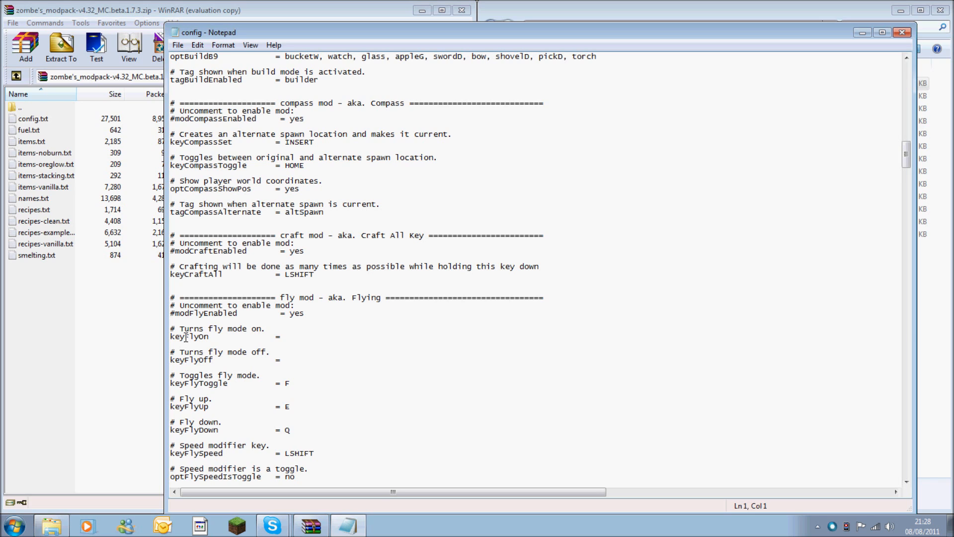
left_click(231, 313)
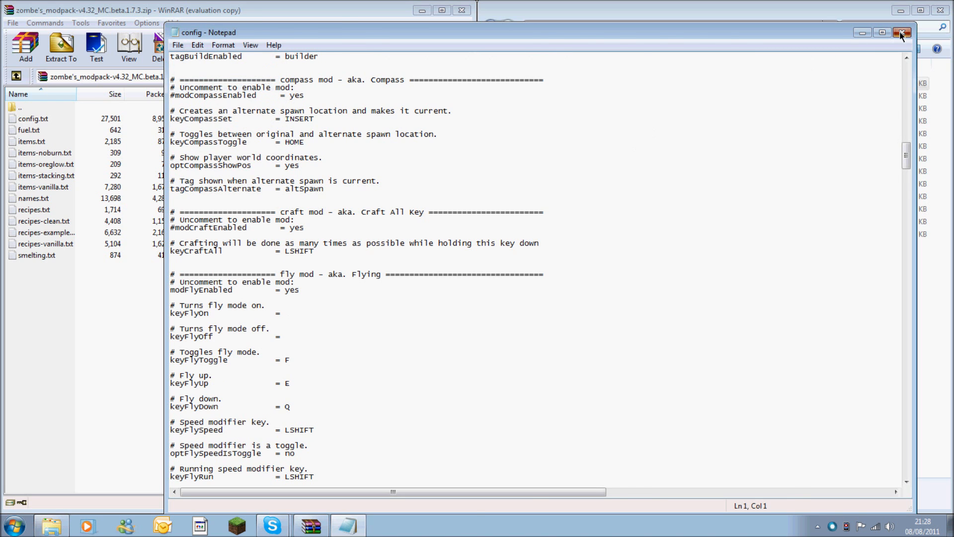
Close Notepad and WinRAR, then launch Minecraft Beta 1.7.3 to its title menu.
left_click(903, 32)
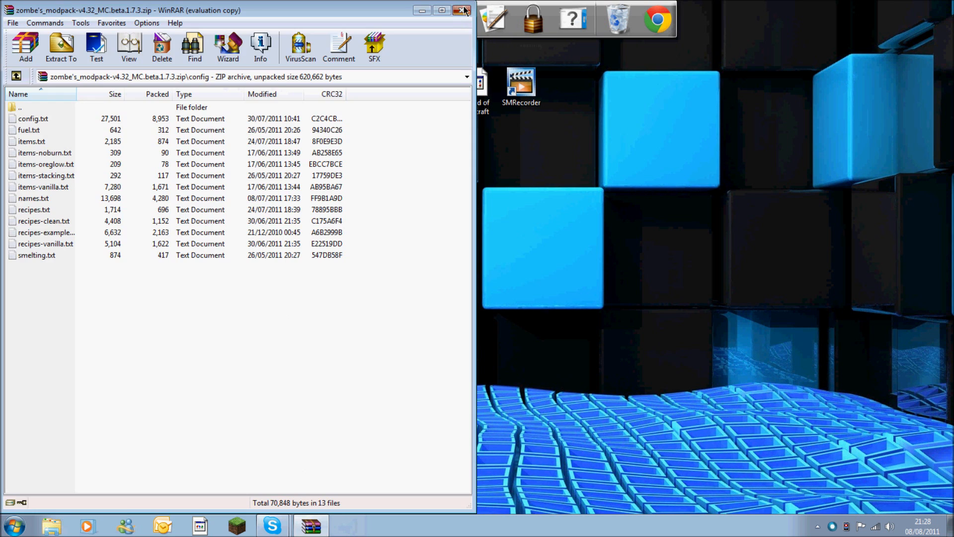
left_click(463, 11)
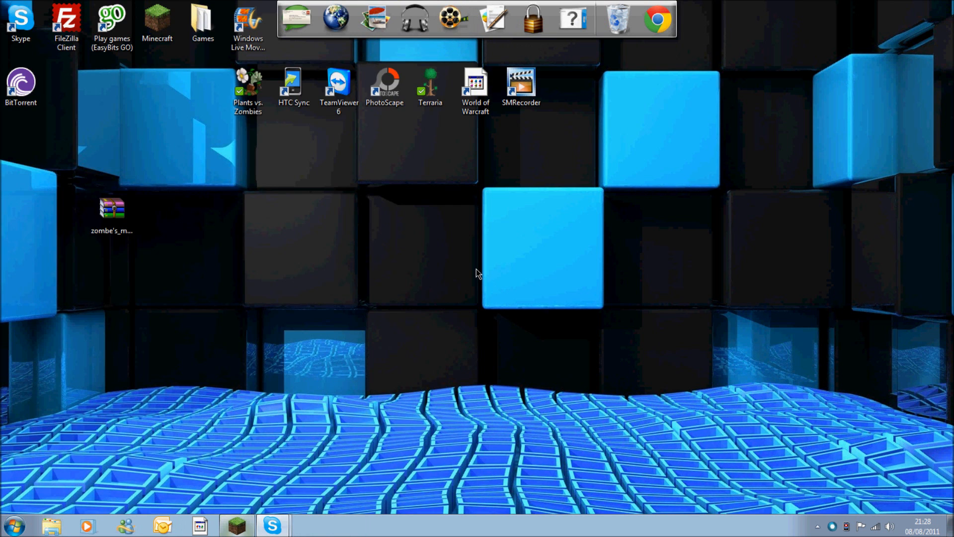
double_click(157, 21)
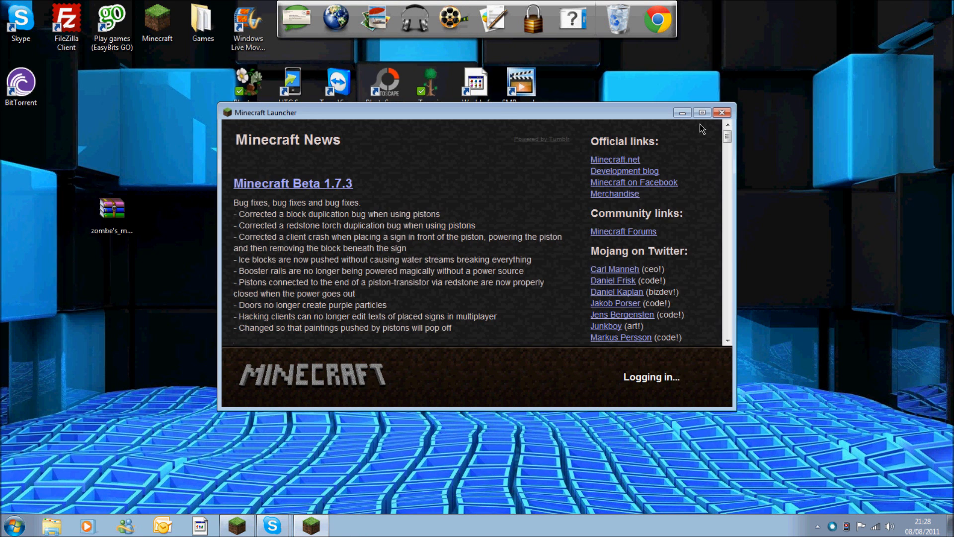
left_click(702, 112)
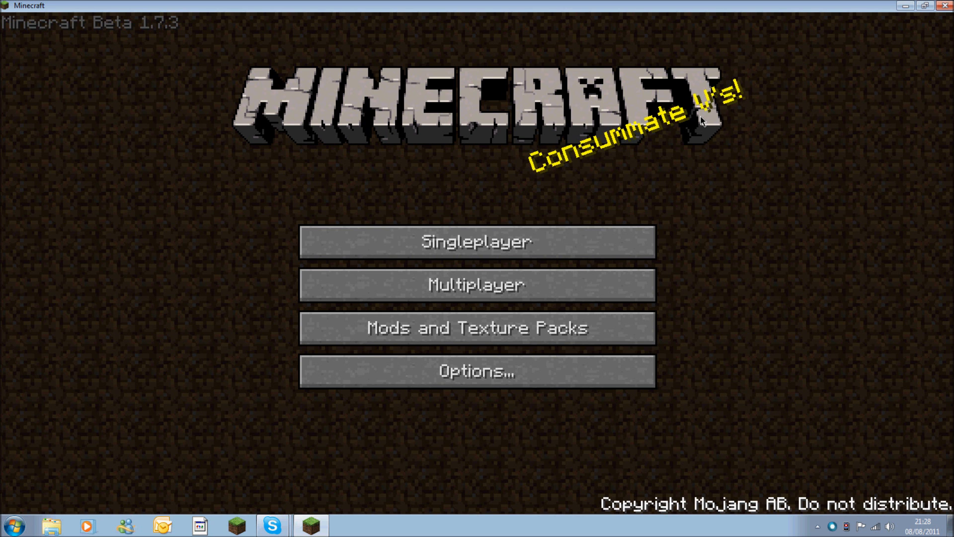
Connect to the multiplayer server mc.creditcraft.net.
left_click(476, 284)
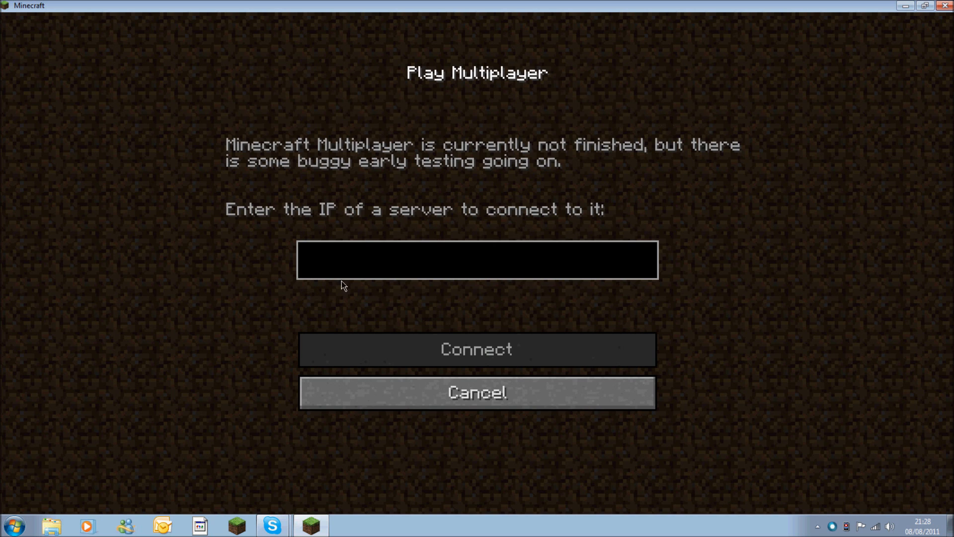
type("mc")
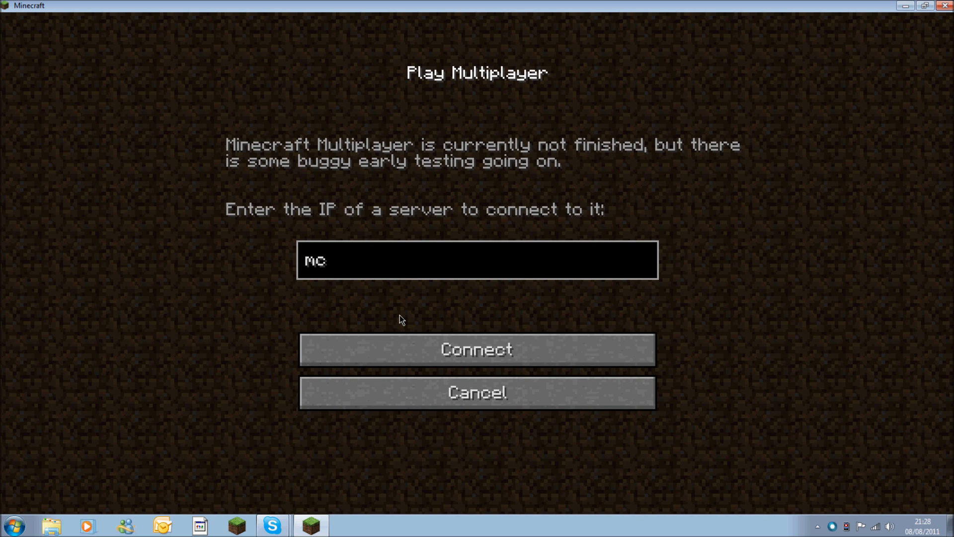
type(".creditcra")
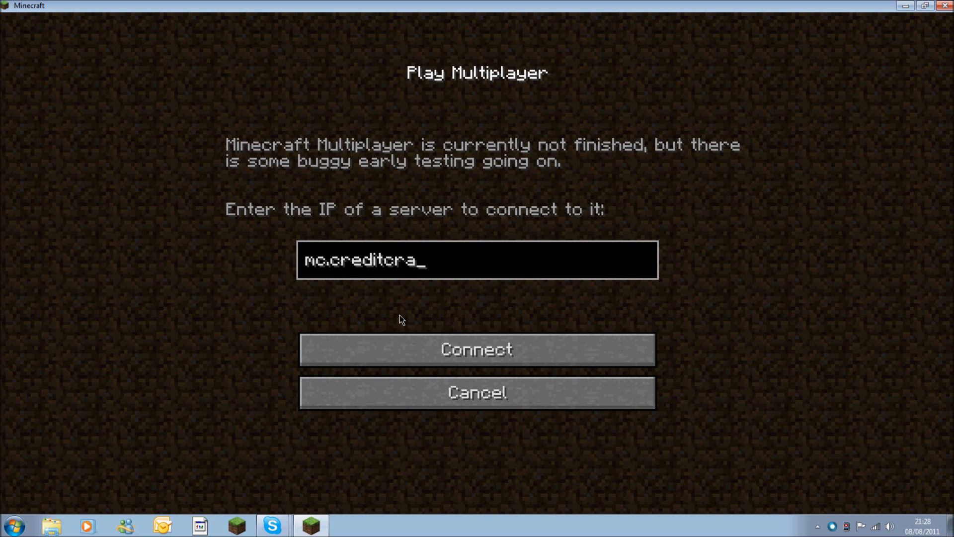
type("ft.net")
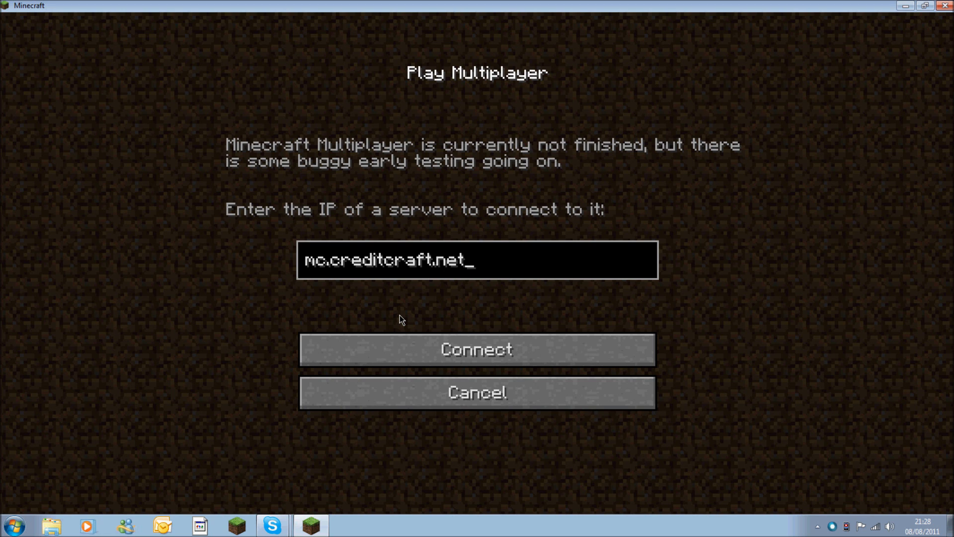
left_click(477, 349)
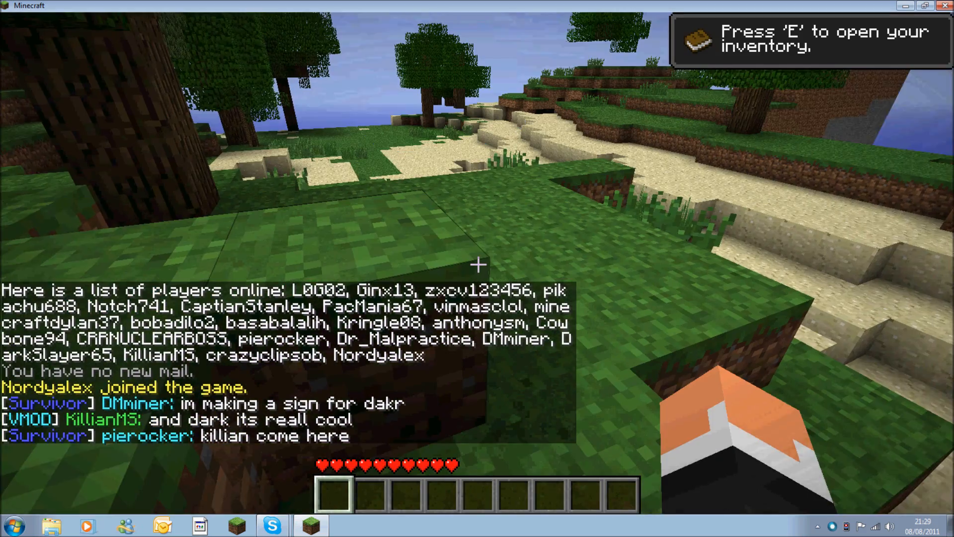
mouse_move(477, 265)
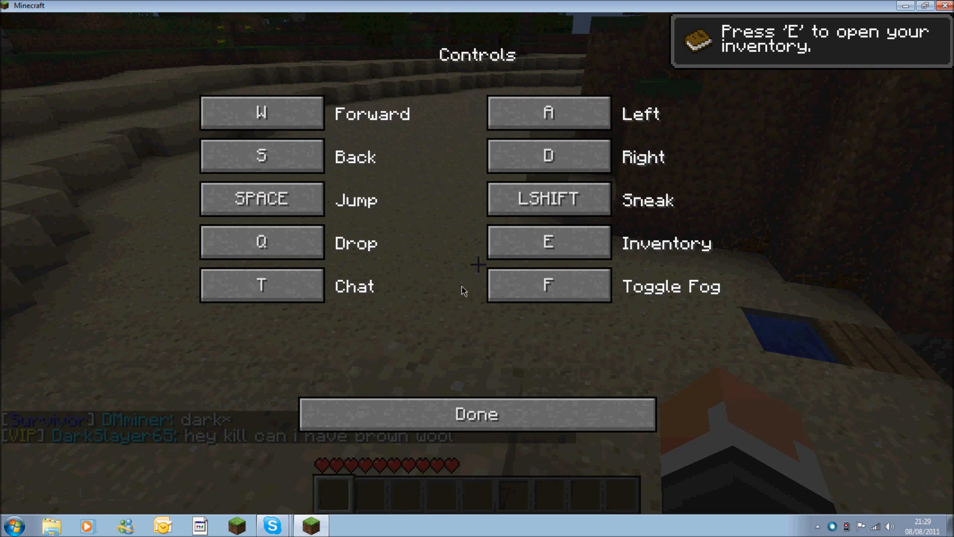
Rebind Drop to R, Toggle Fog to Z, Inventory to I and Sneak to X.
left_click(262, 242)
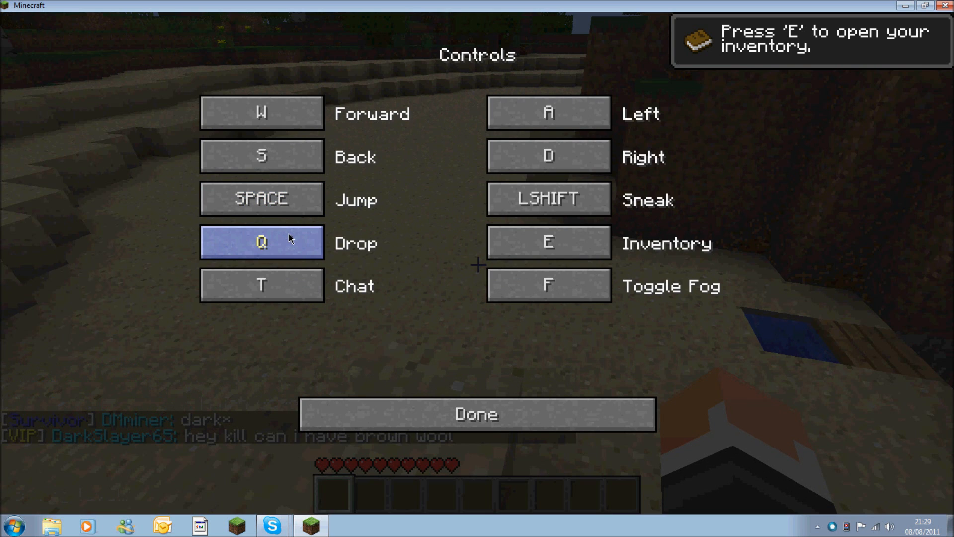
left_click(261, 242)
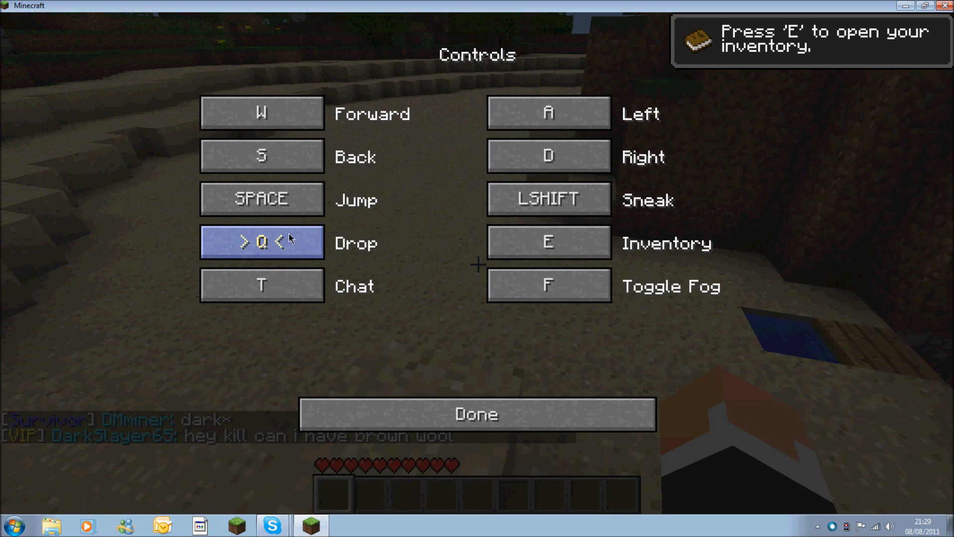
left_click(549, 284)
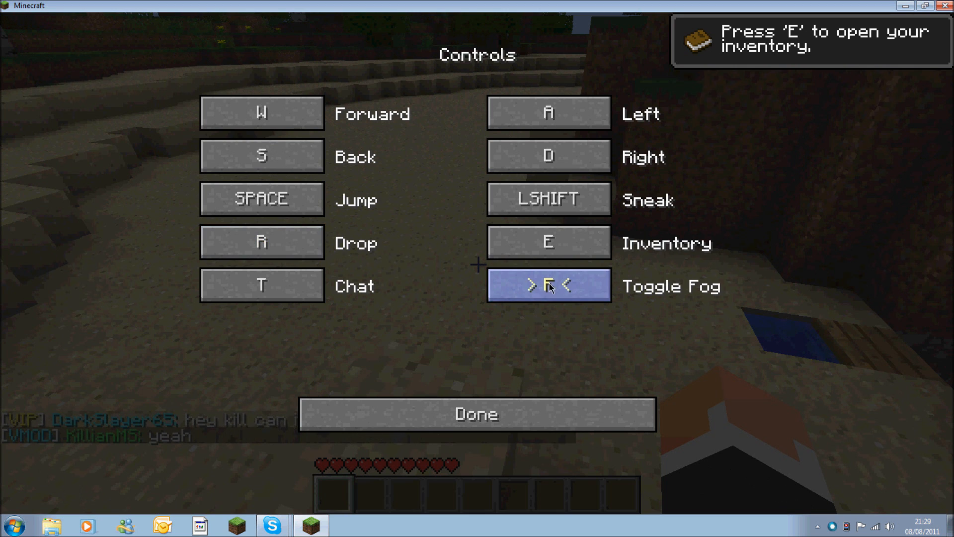
key("z")
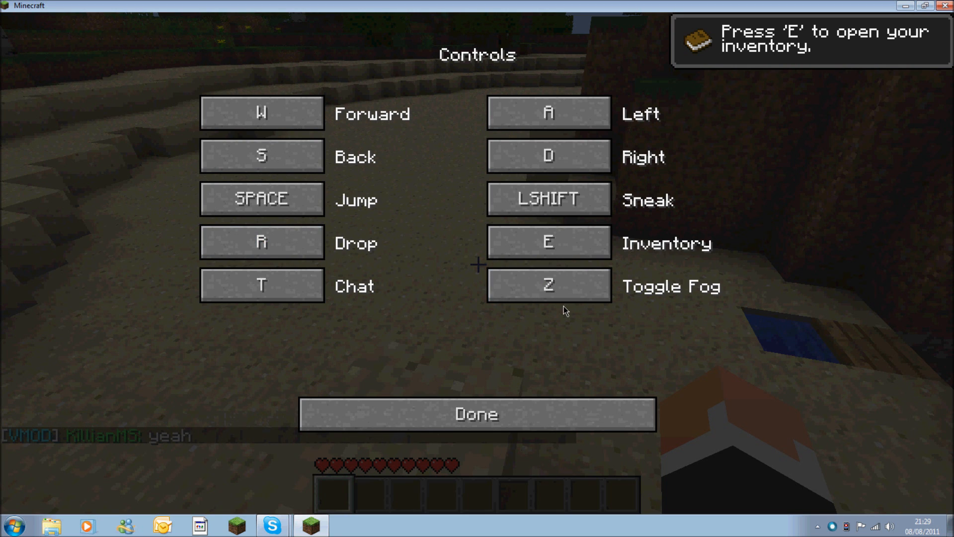
left_click(547, 242)
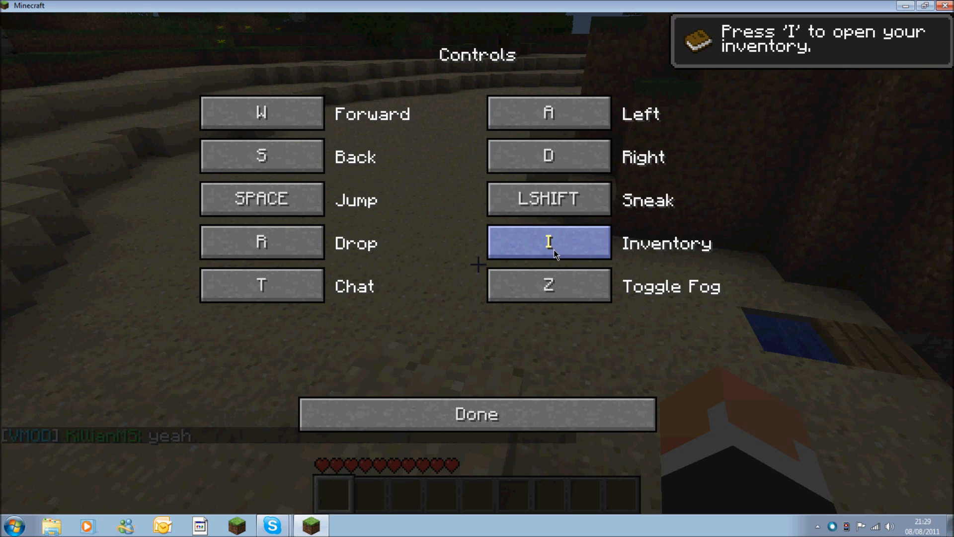
left_click(547, 199)
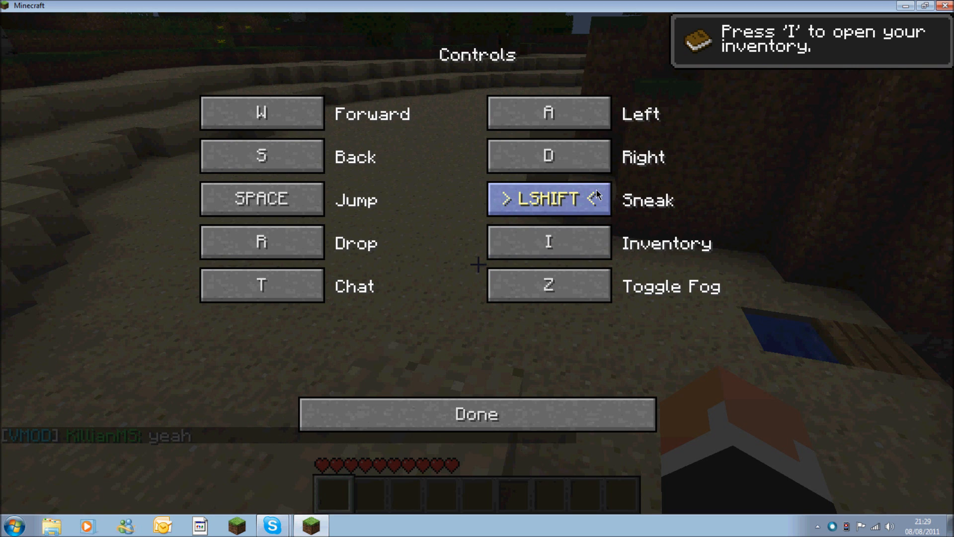
key("x")
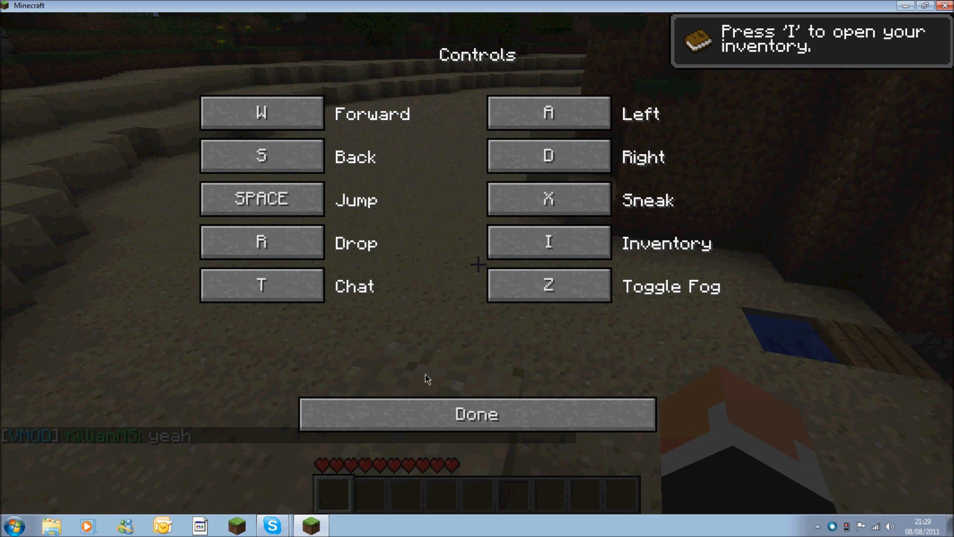
left_click(477, 414)
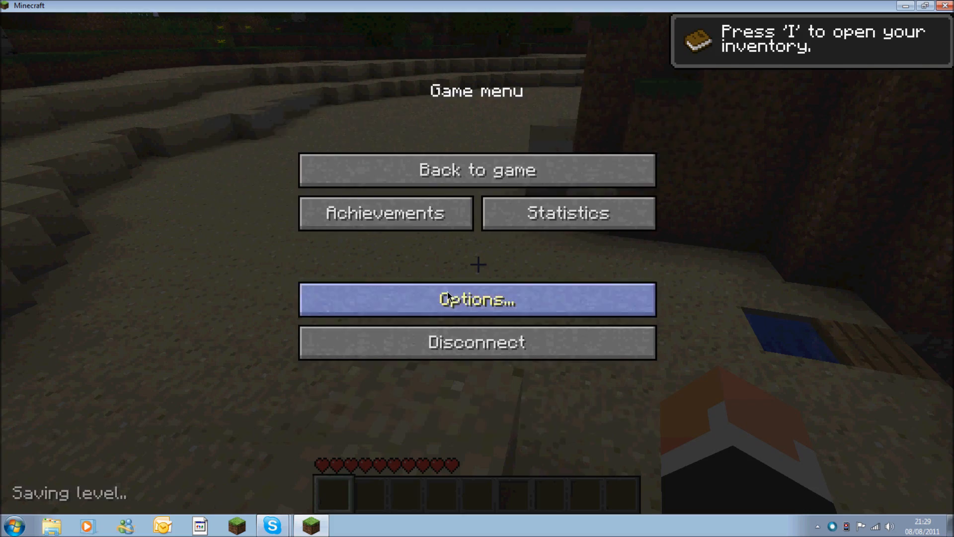
Return to the world and fly high above the forest with fly mode on.
left_click(477, 170)
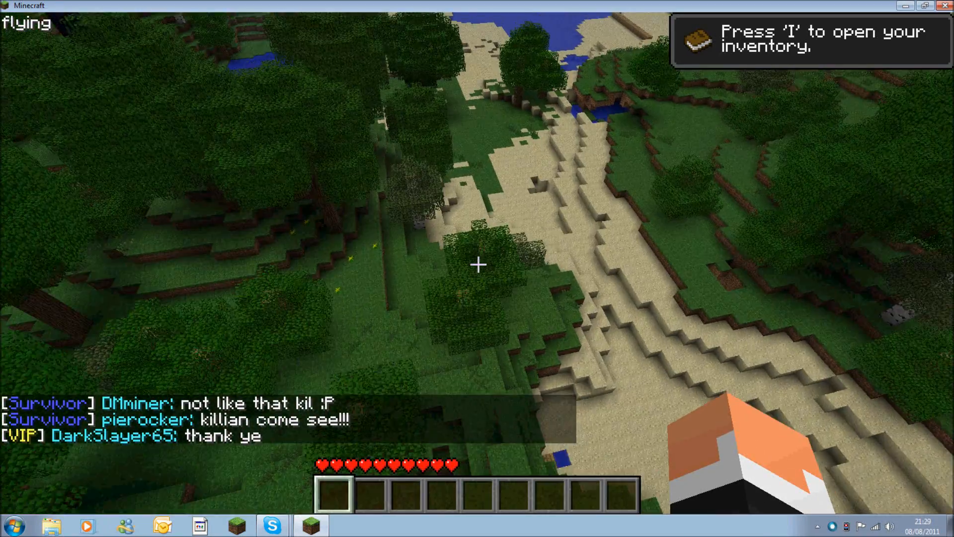
mouse_move(477, 265)
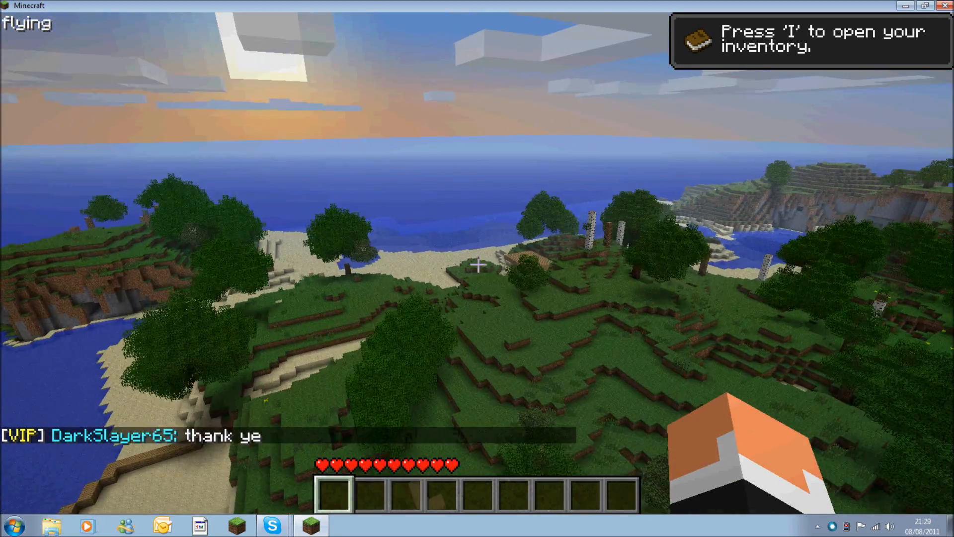
mouse_move(478, 265)
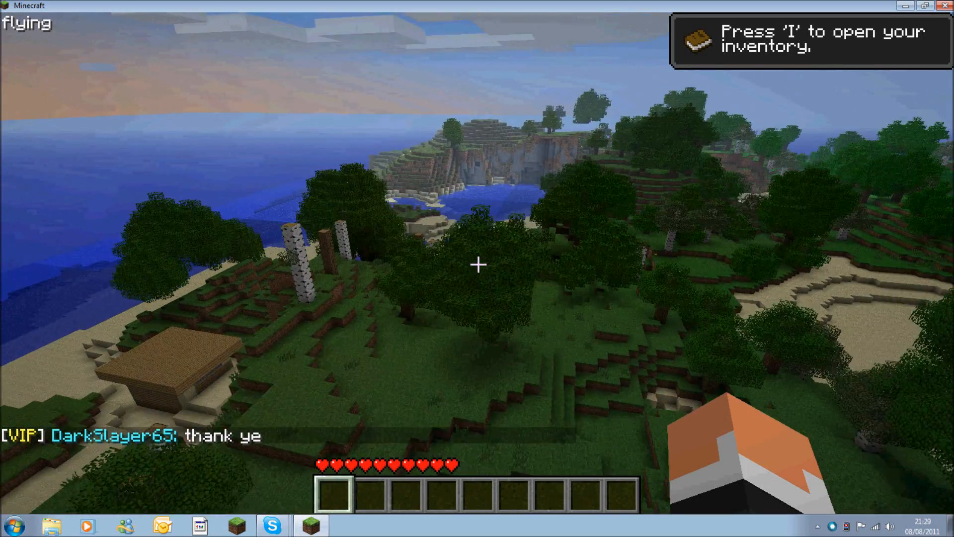